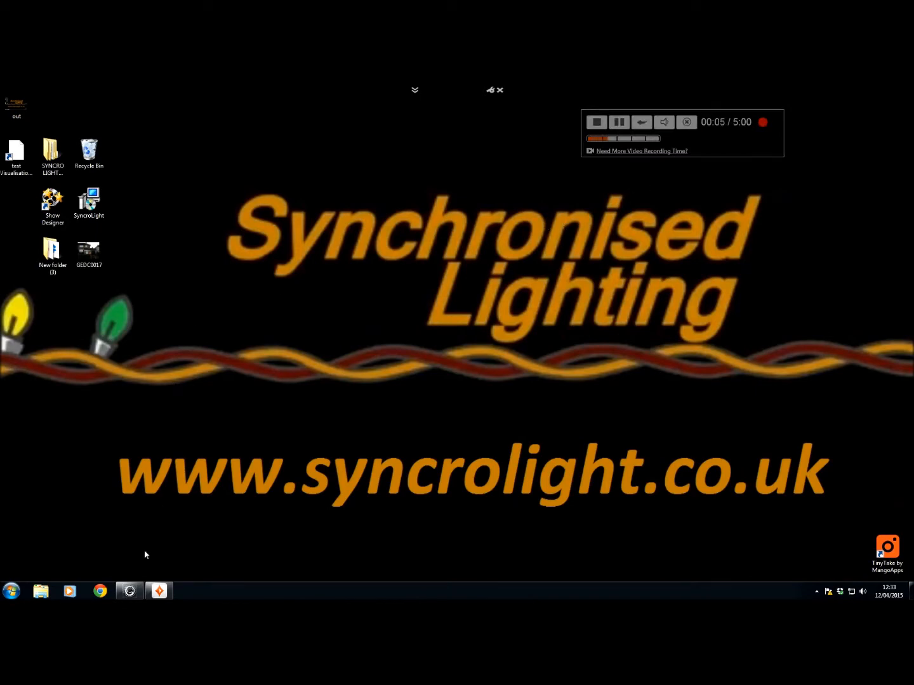
click(99, 591)
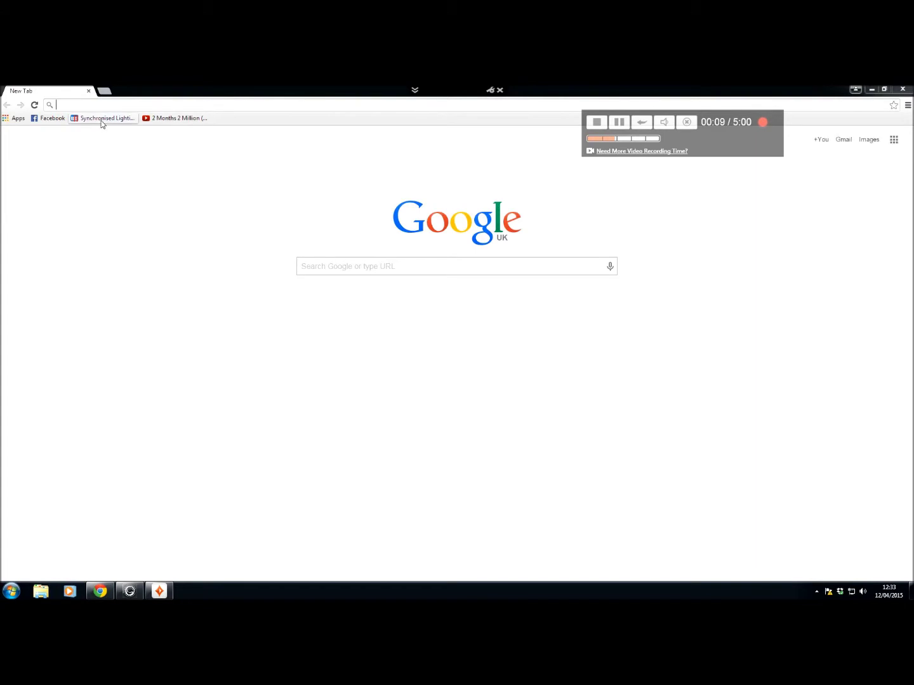
text(www.syncrolight.co.uk)
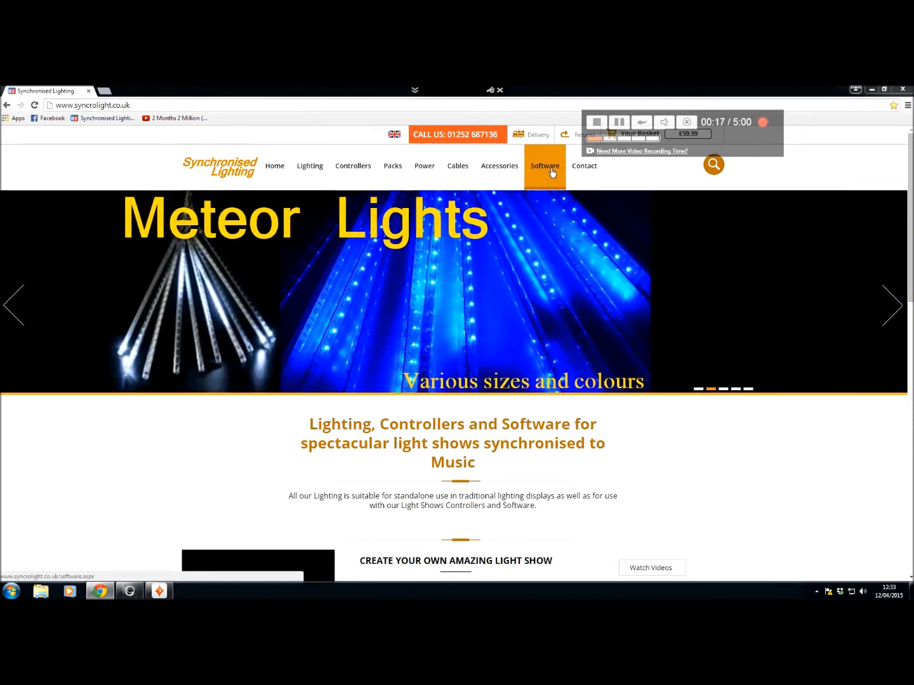
click(544, 166)
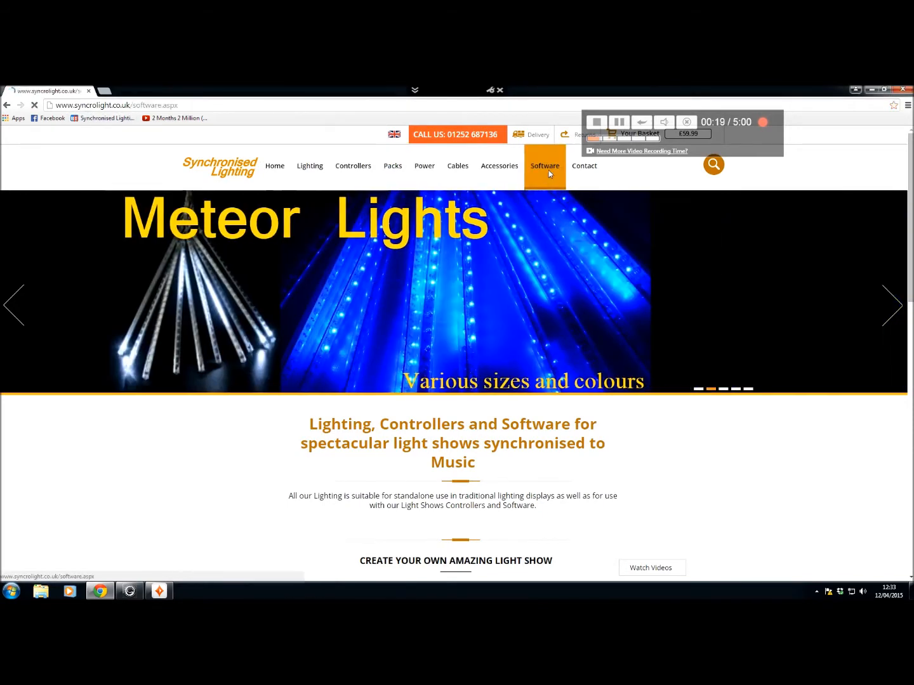
click(544, 165)
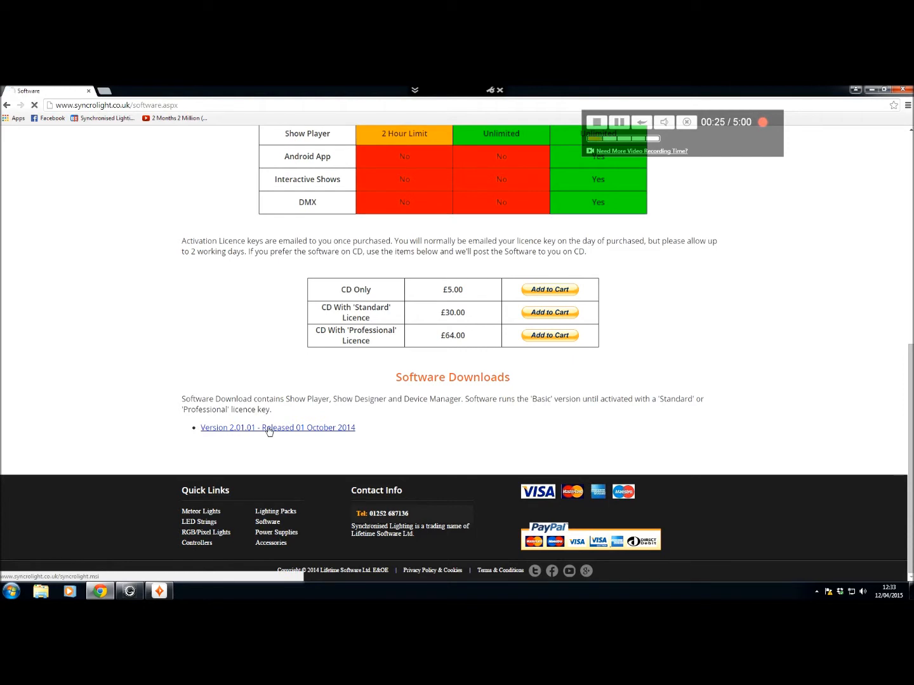
click(277, 427)
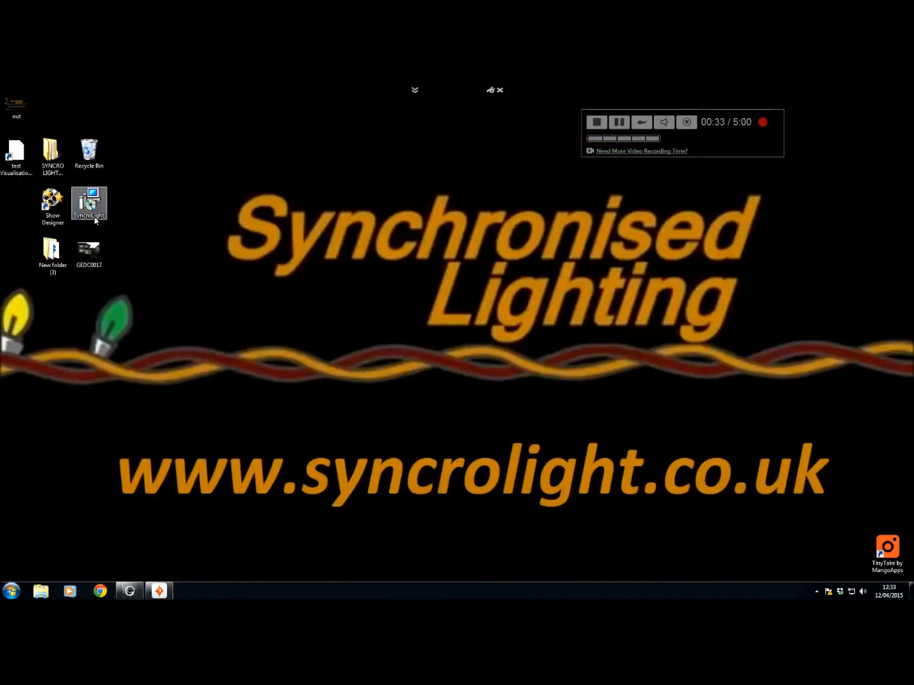
double_click(88, 204)
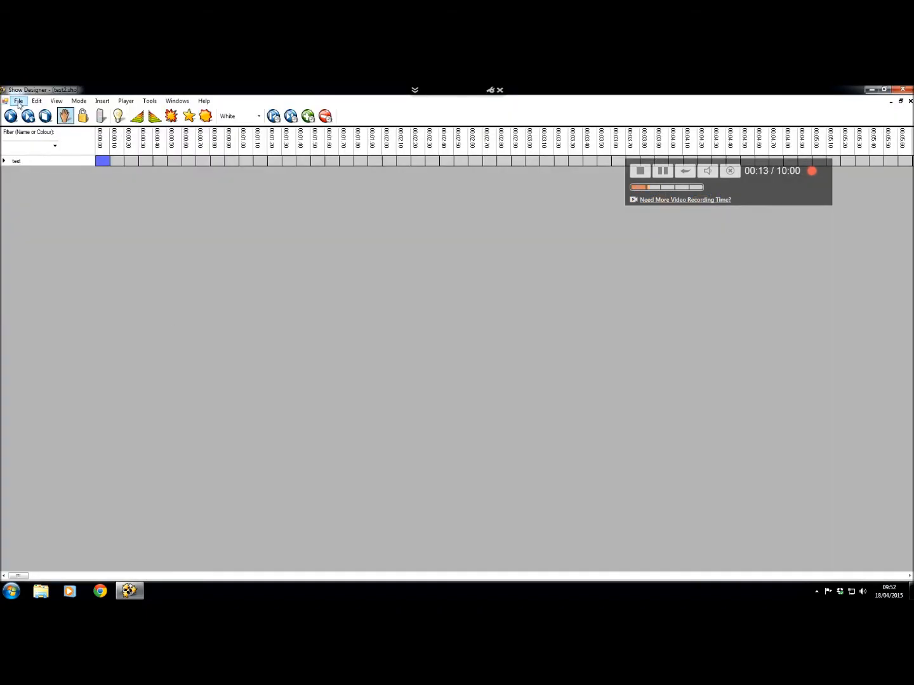
Create a new Basic Musical show with the Nutrocker soundtrack, duration matched to the song.
click(18, 101)
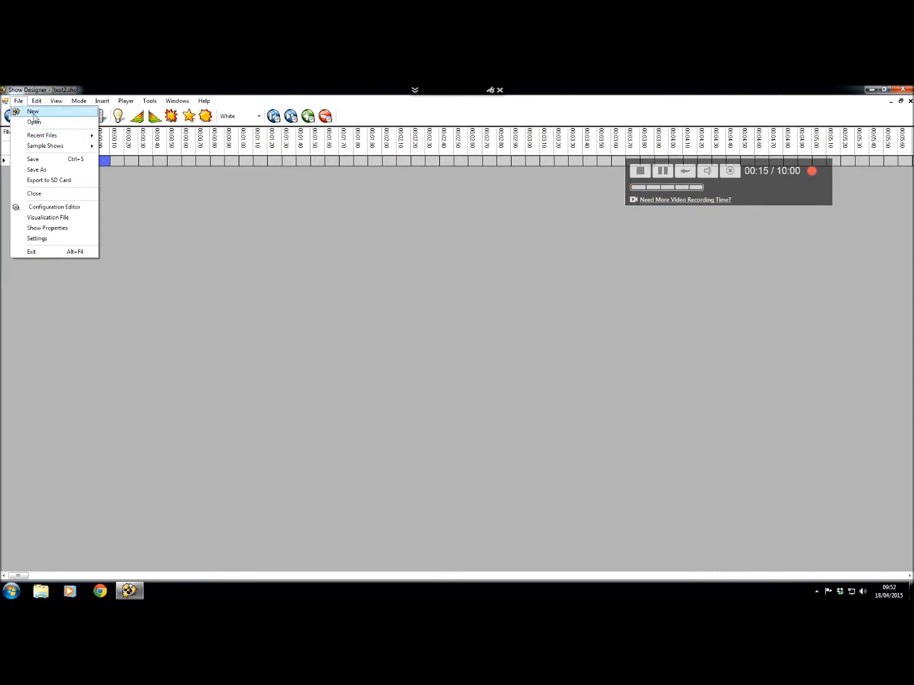
click(33, 111)
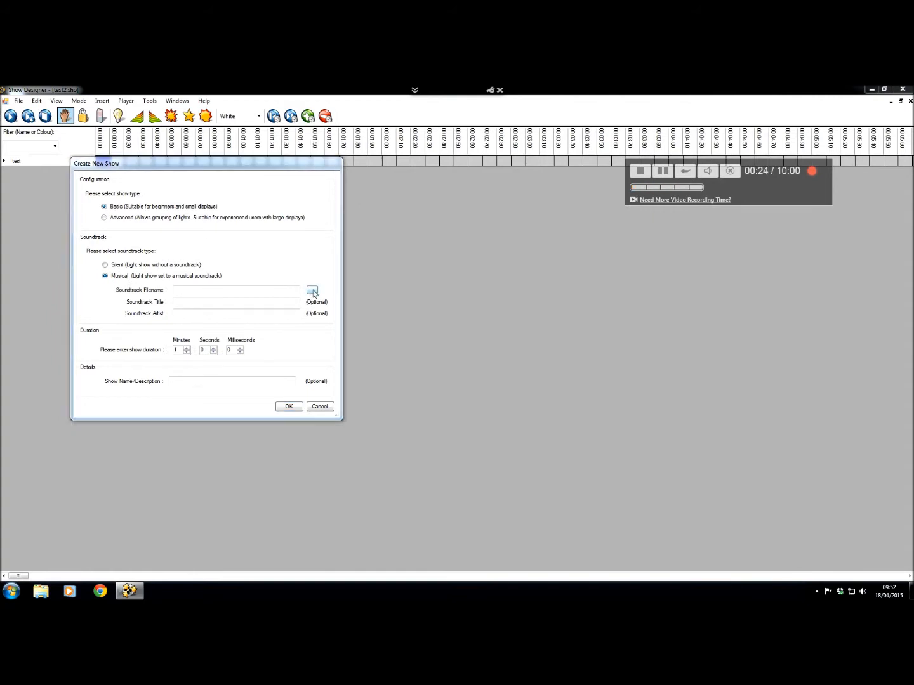
click(313, 292)
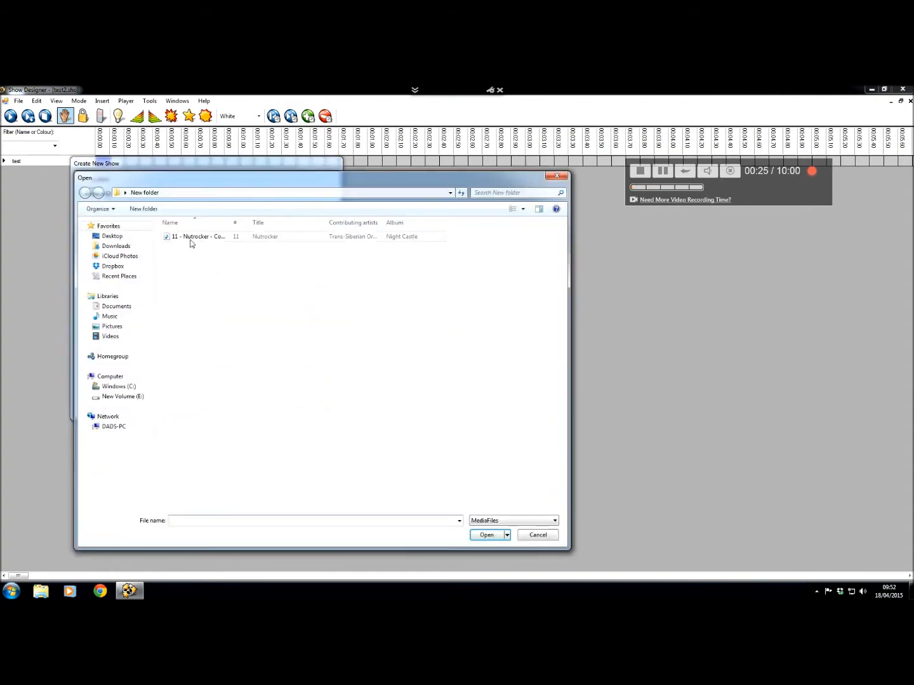
click(199, 236)
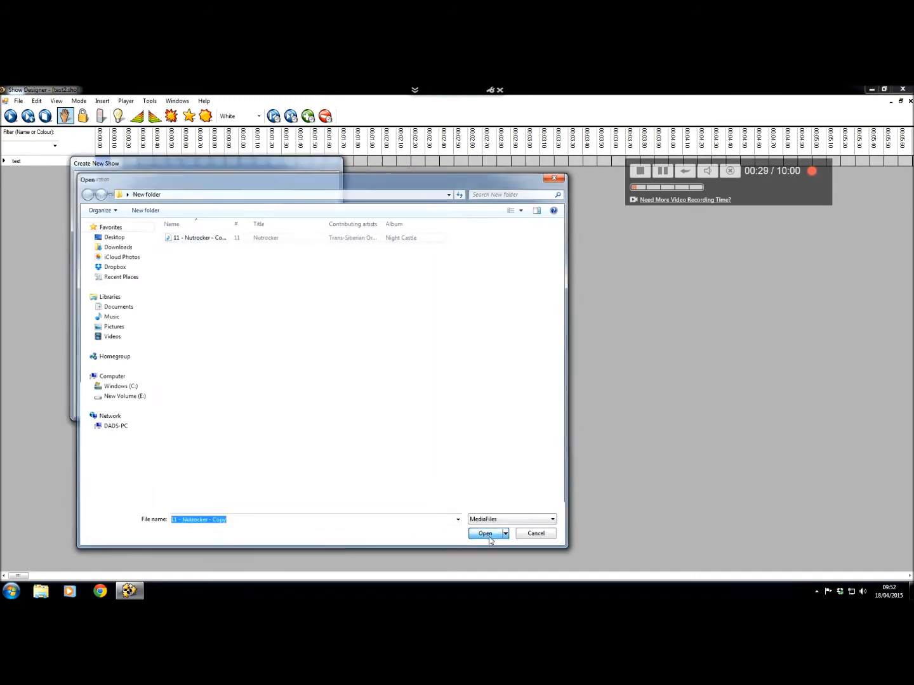
click(485, 533)
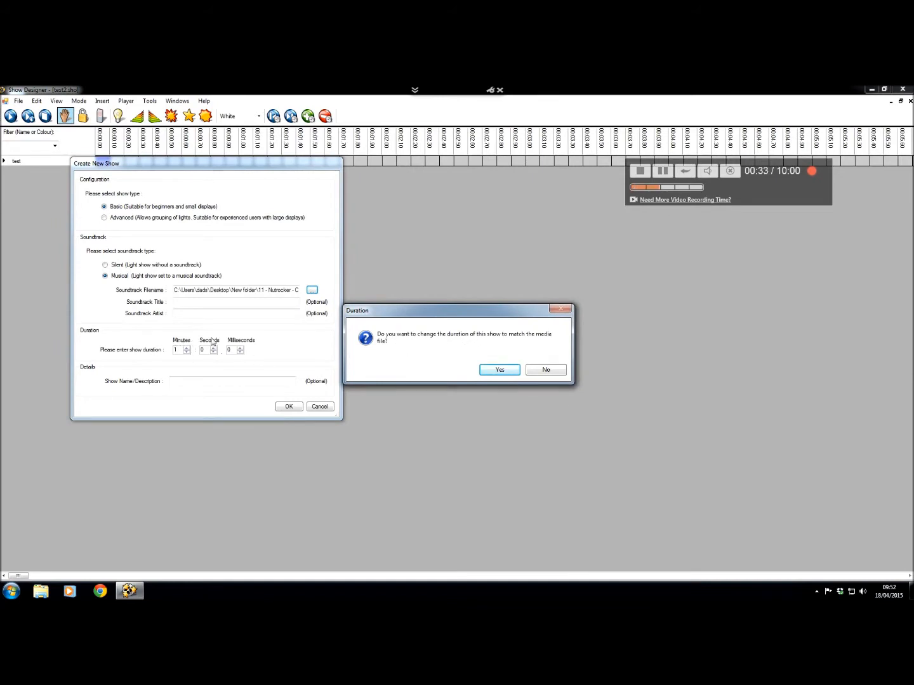
mouse_move(485, 360)
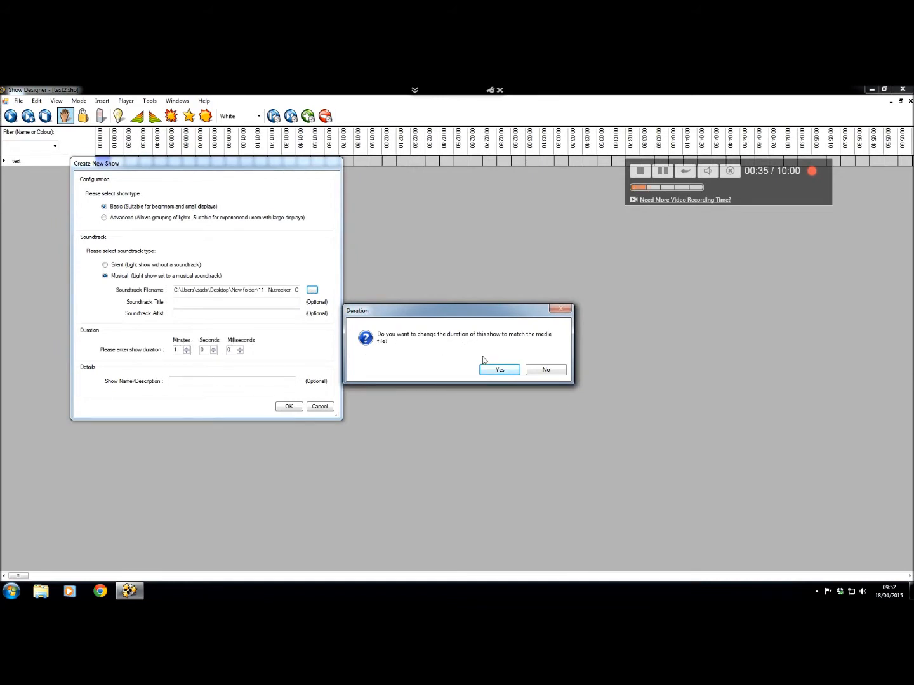
click(498, 369)
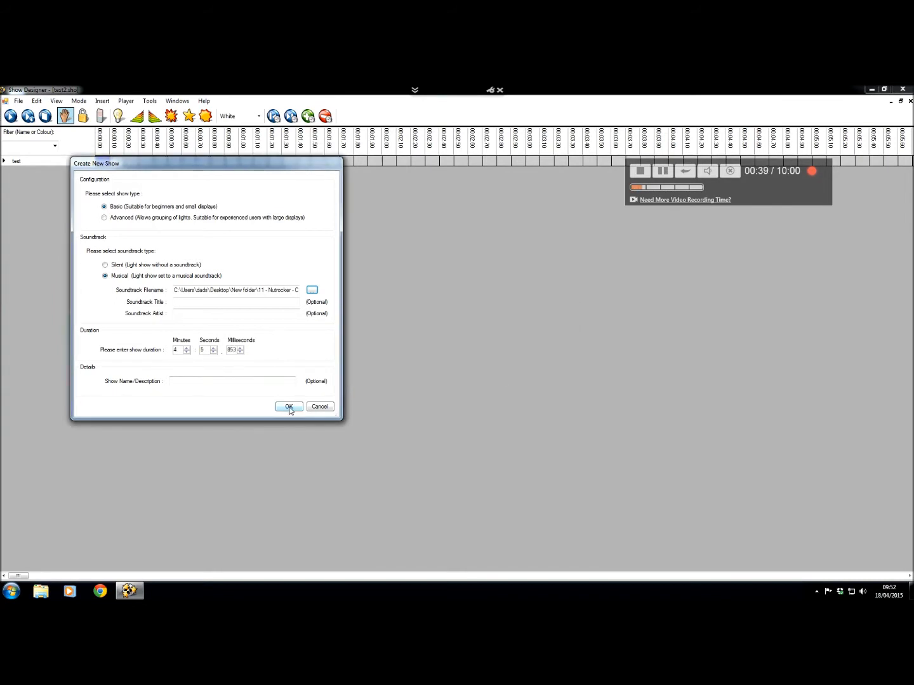
click(289, 407)
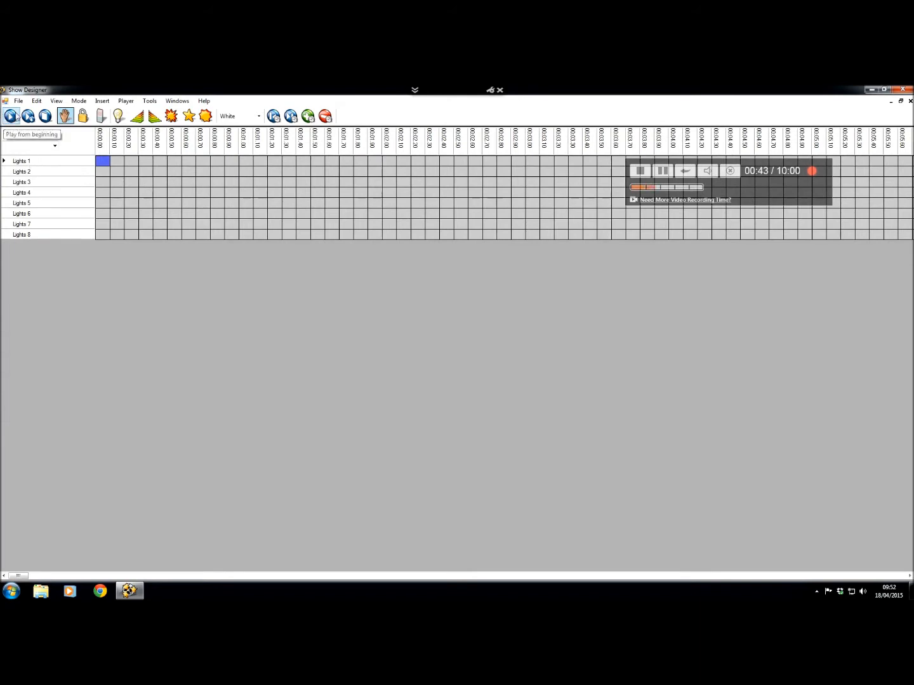
mouse_move(10, 115)
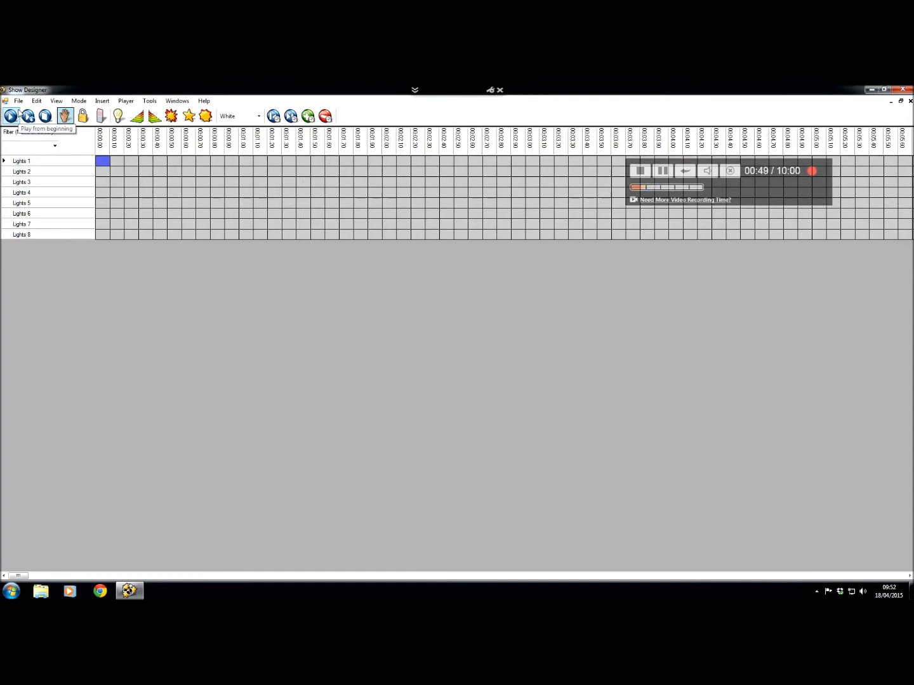
mouse_move(9, 118)
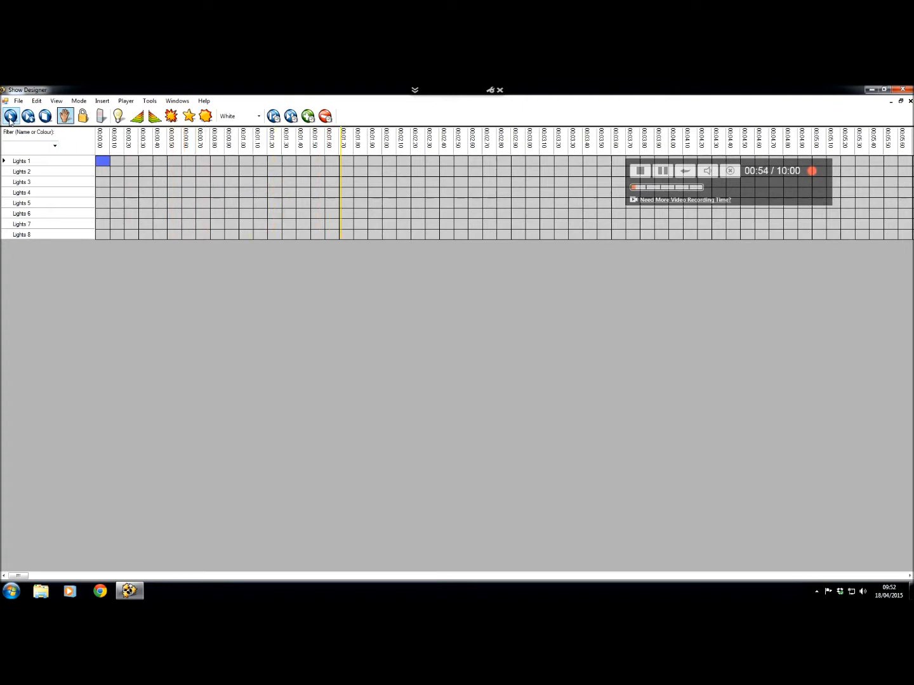
mouse_move(44, 116)
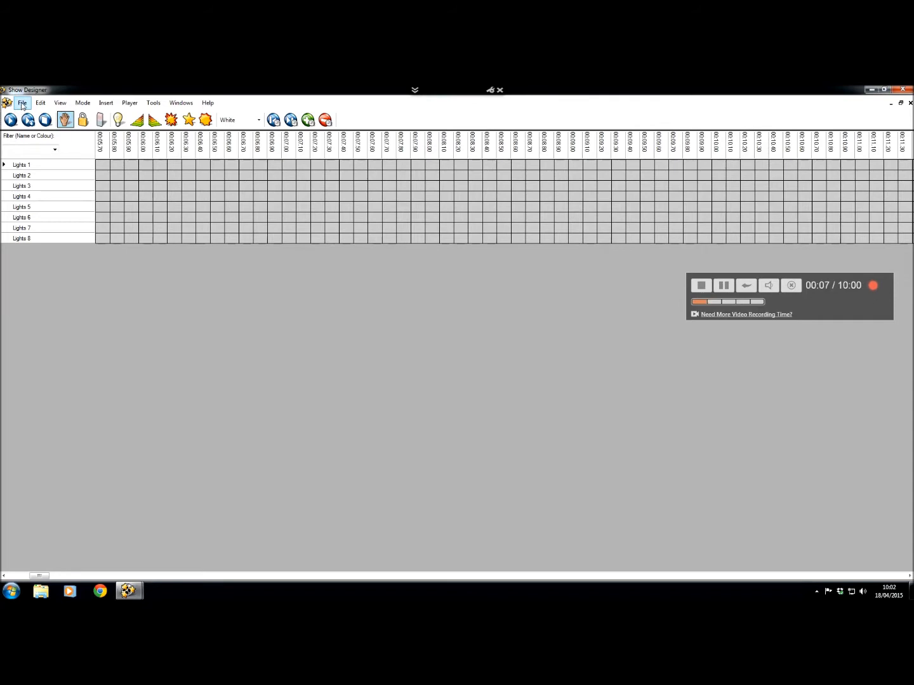
Load the Six Trees basic sample show with its visualisation window.
click(23, 102)
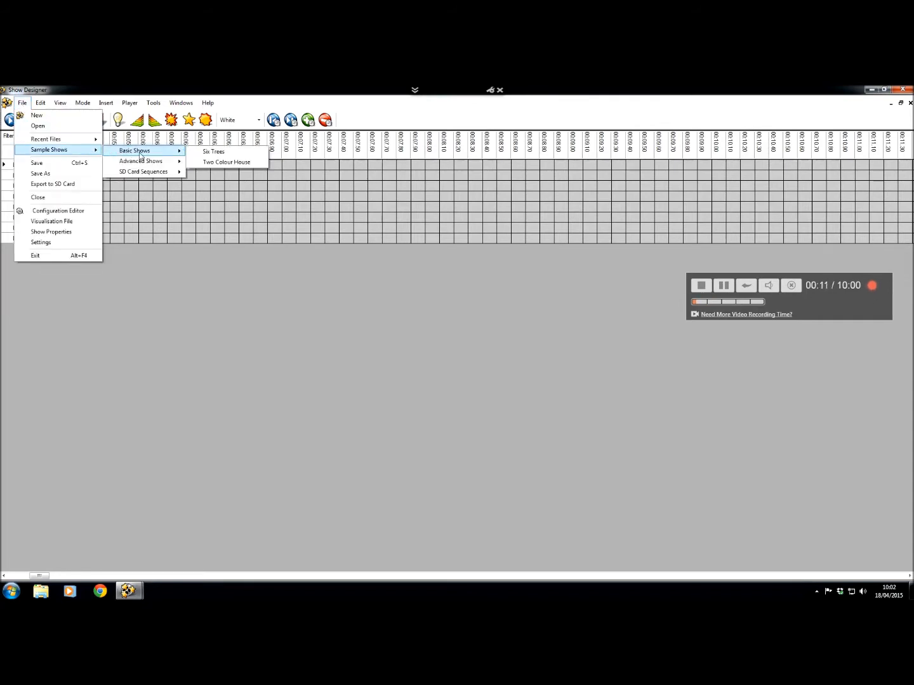
mouse_move(214, 152)
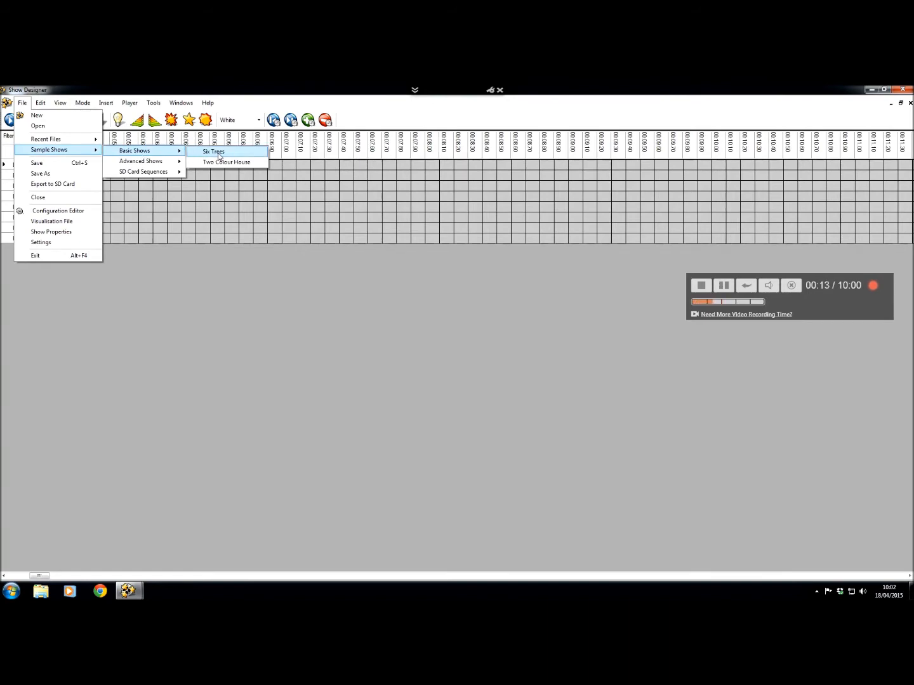
click(214, 151)
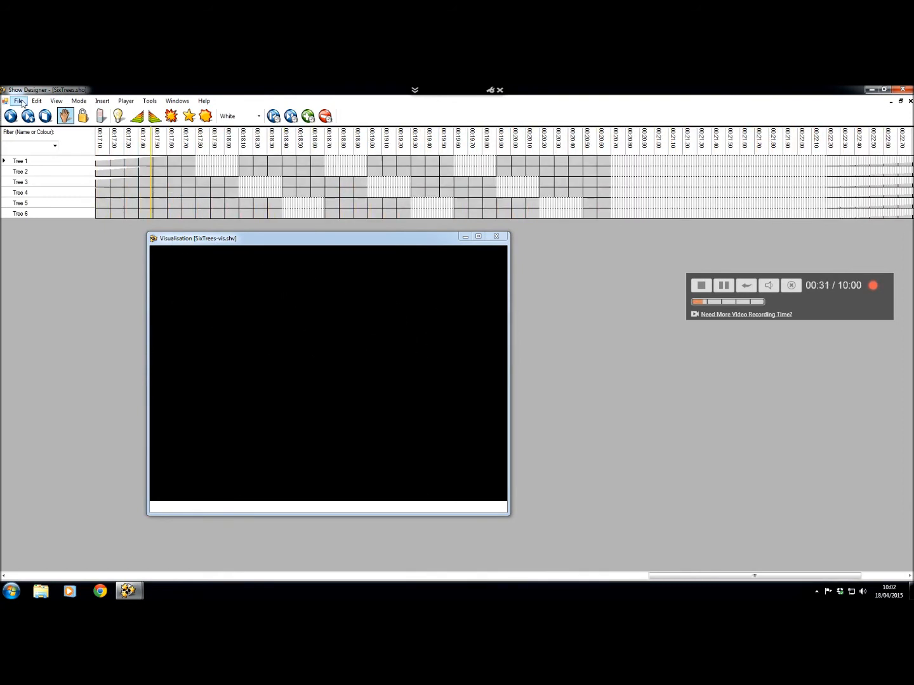
click(19, 101)
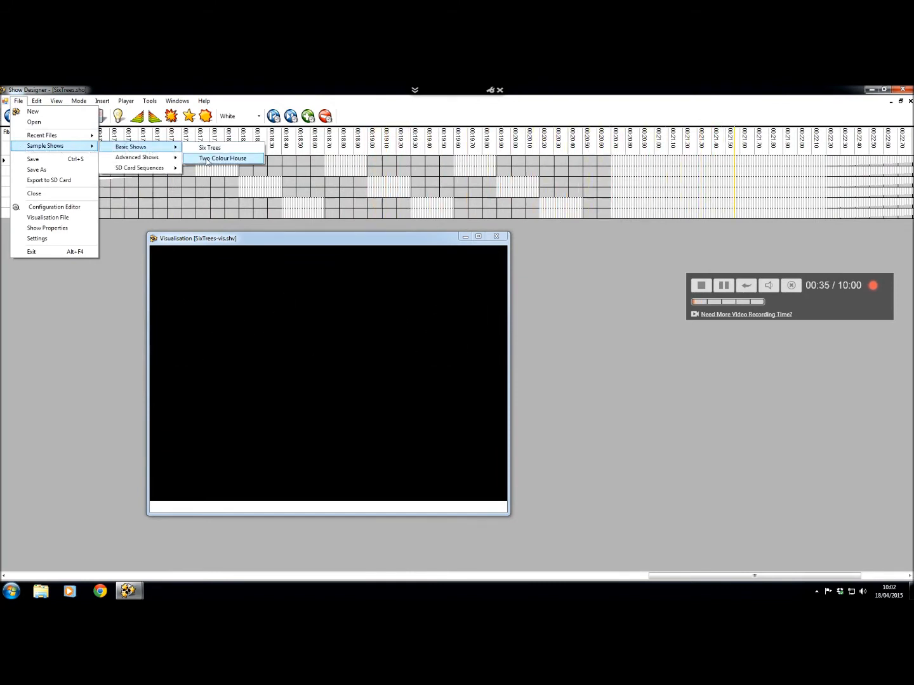
Load the Two Colour House basic sample show and play it.
click(222, 158)
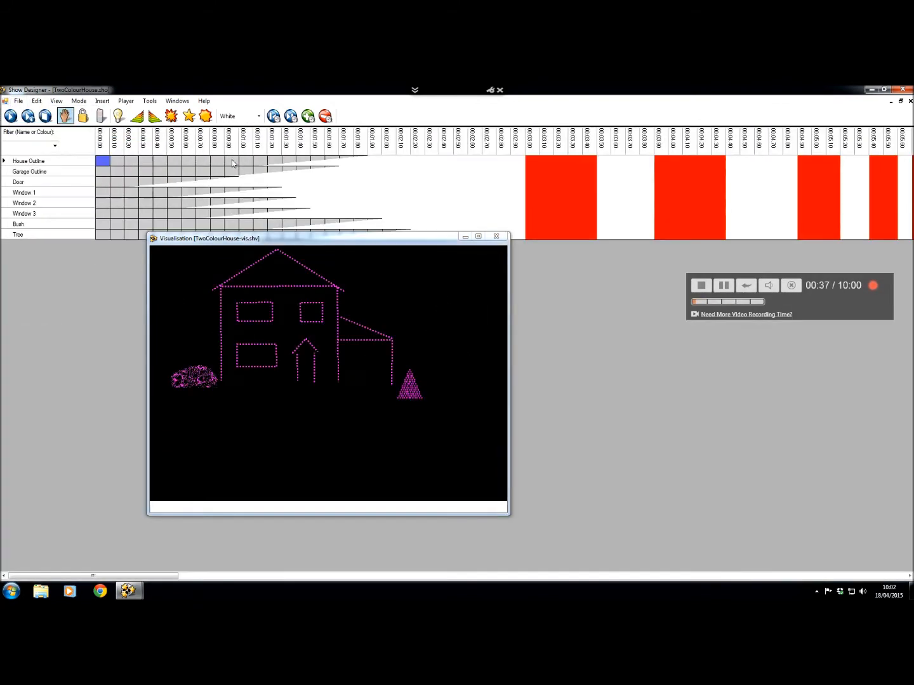
click(497, 236)
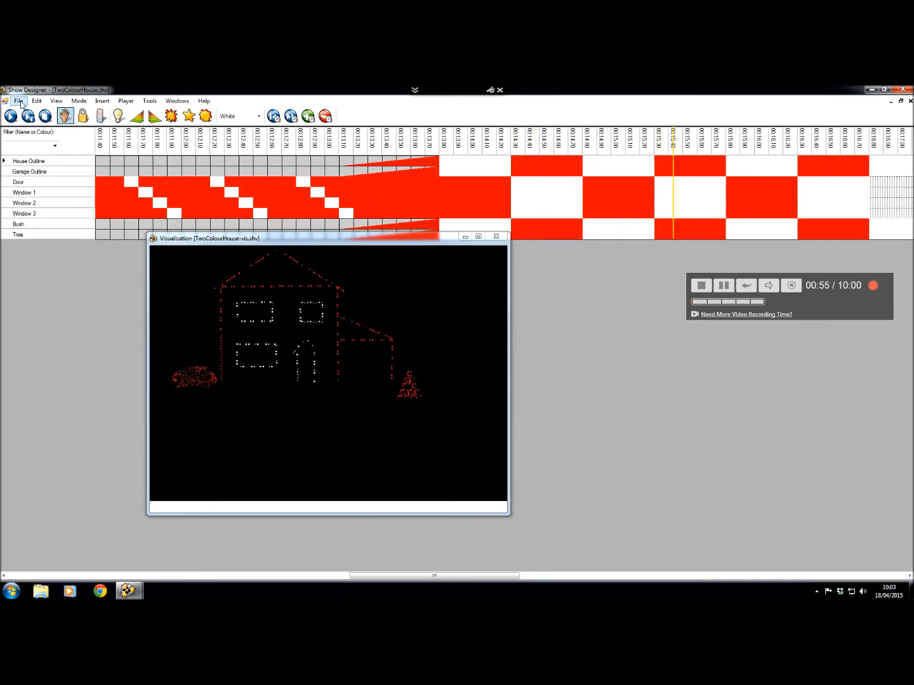
click(19, 100)
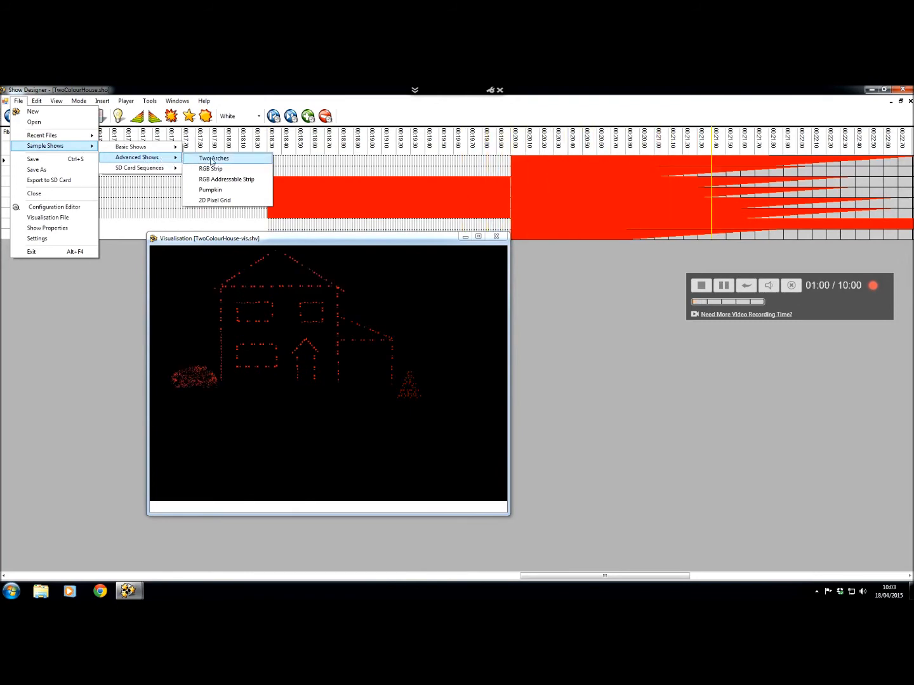
Load the Two Arches advanced sample show and stop its playback.
click(214, 158)
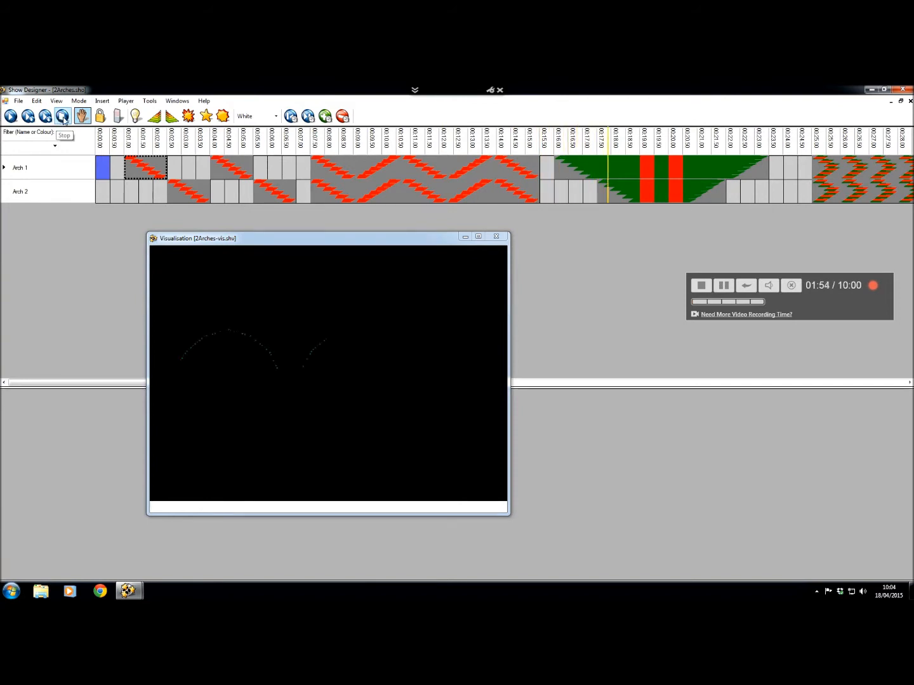
click(19, 101)
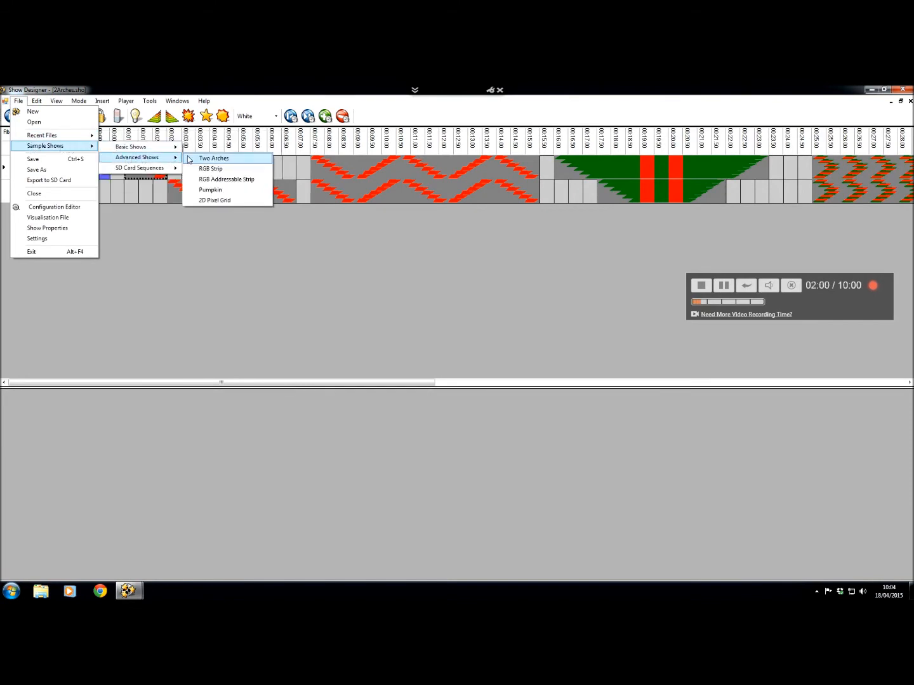
Play the Talking Pumpkin sample show, then stop it.
click(210, 190)
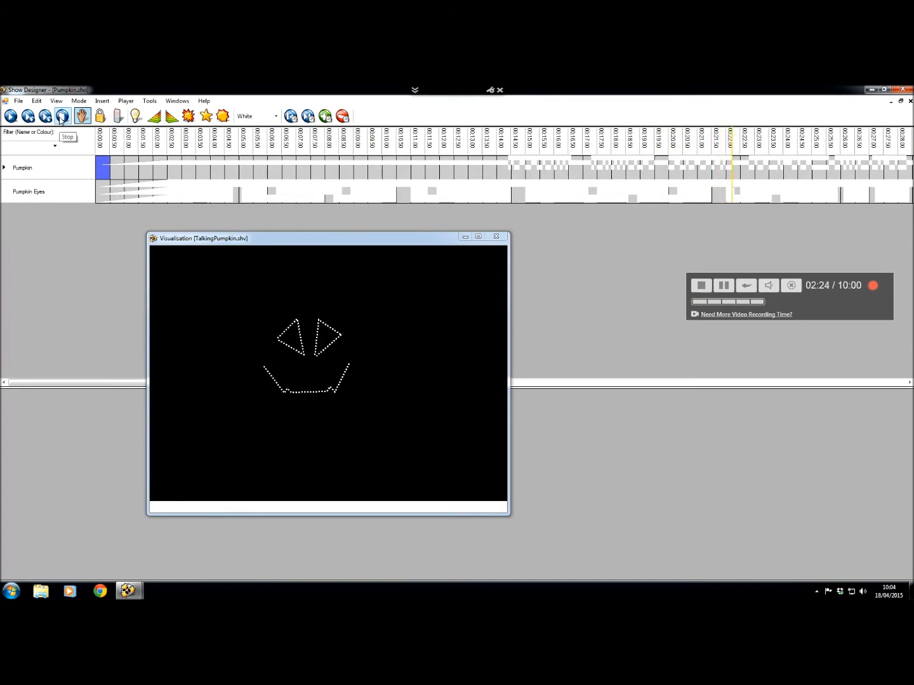
click(497, 236)
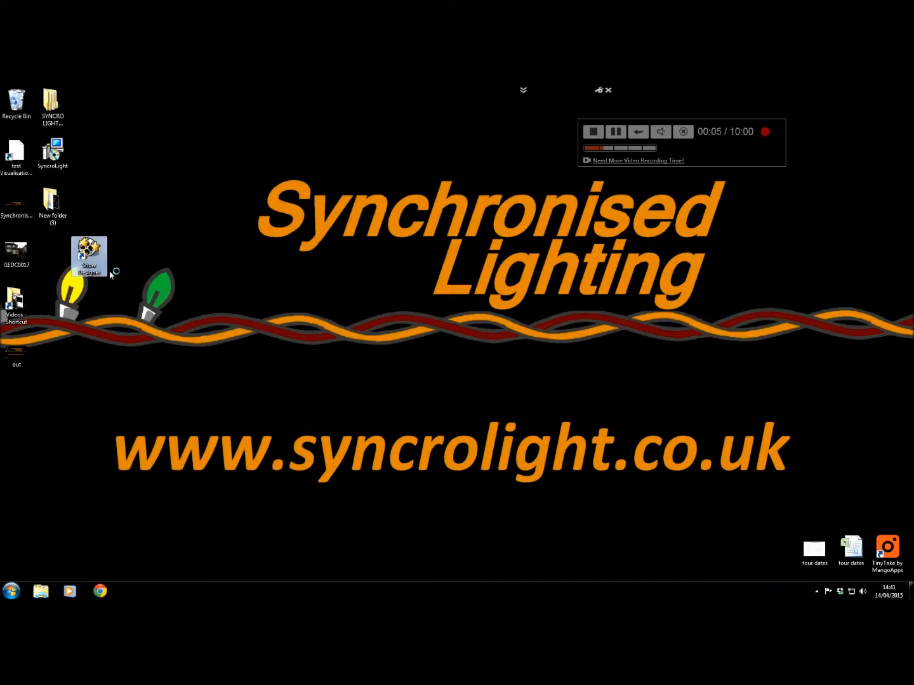
Relaunch Show Designer, dismiss the COM3 port warning, and show the Visualisation window.
double_click(89, 257)
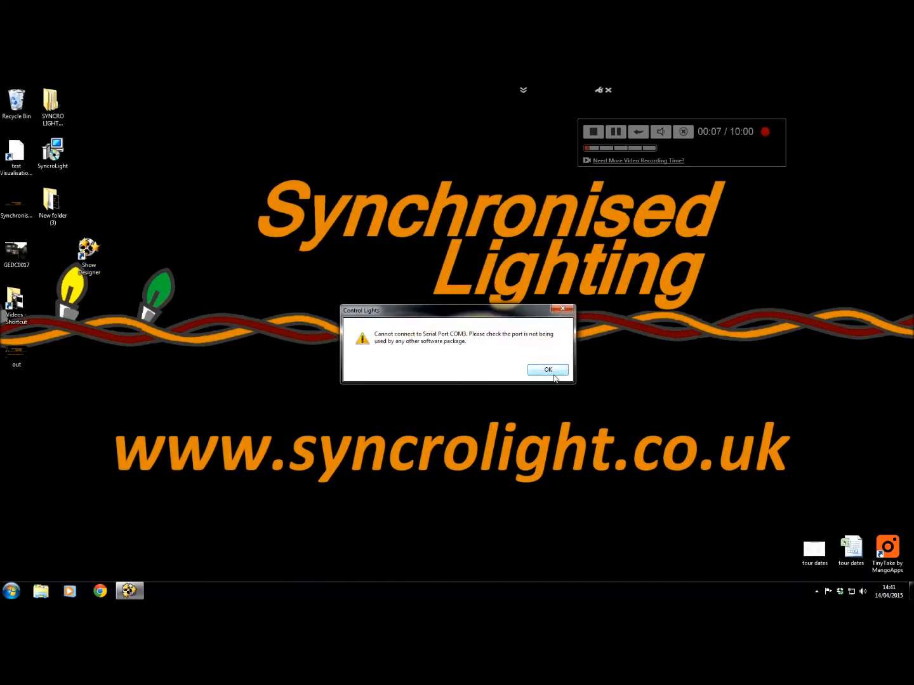
click(547, 369)
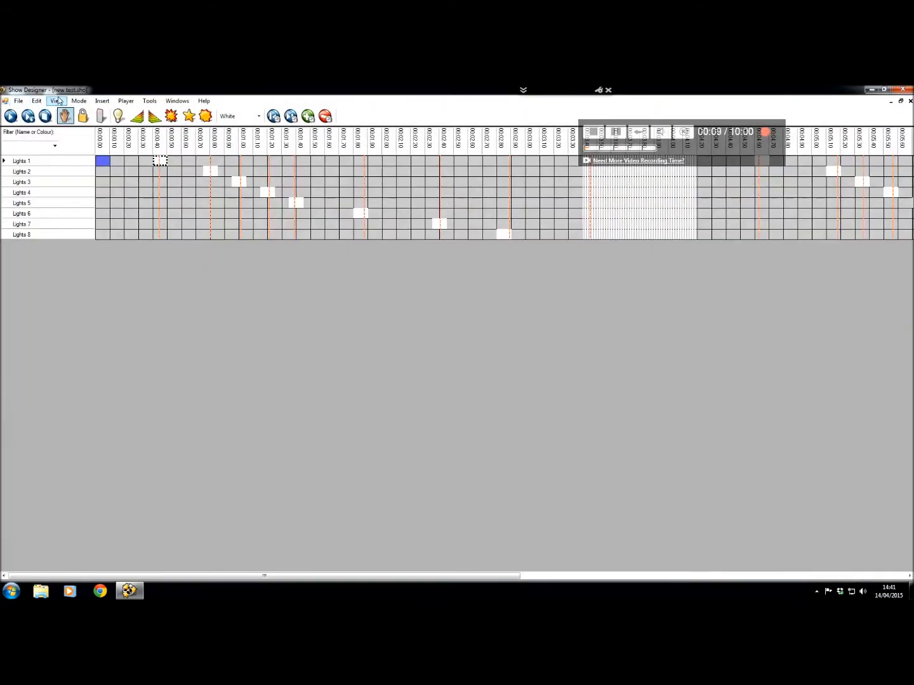
click(55, 101)
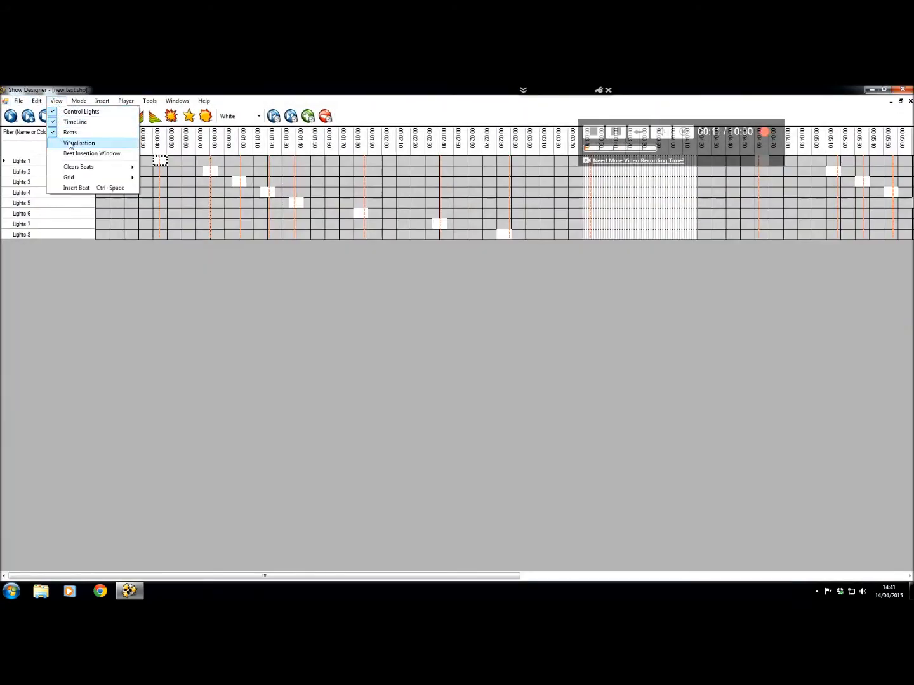
click(78, 143)
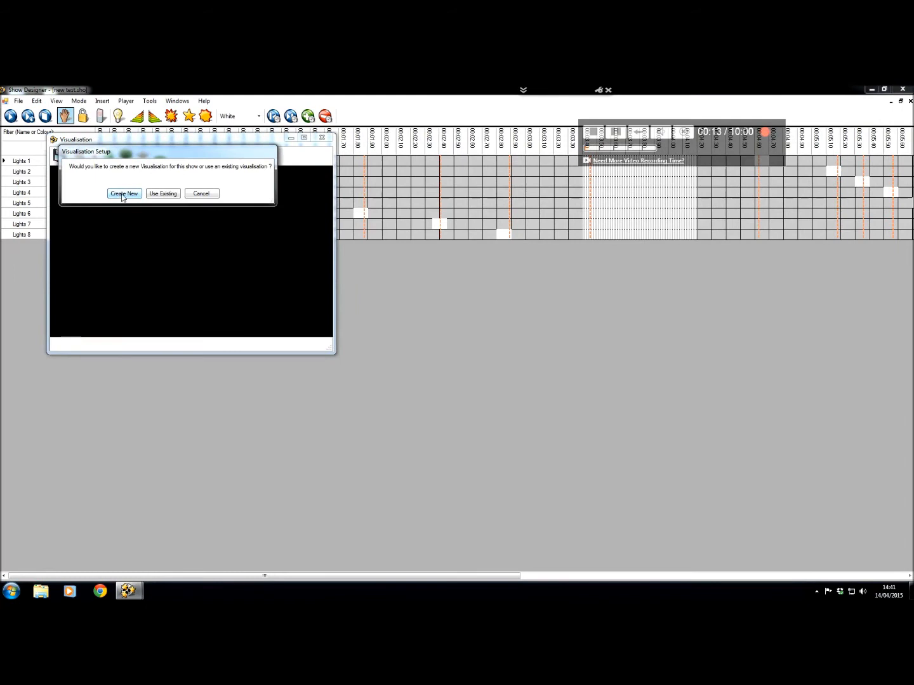
Create a new visualisation saved as Visualisation.shv, replacing the existing file.
click(124, 194)
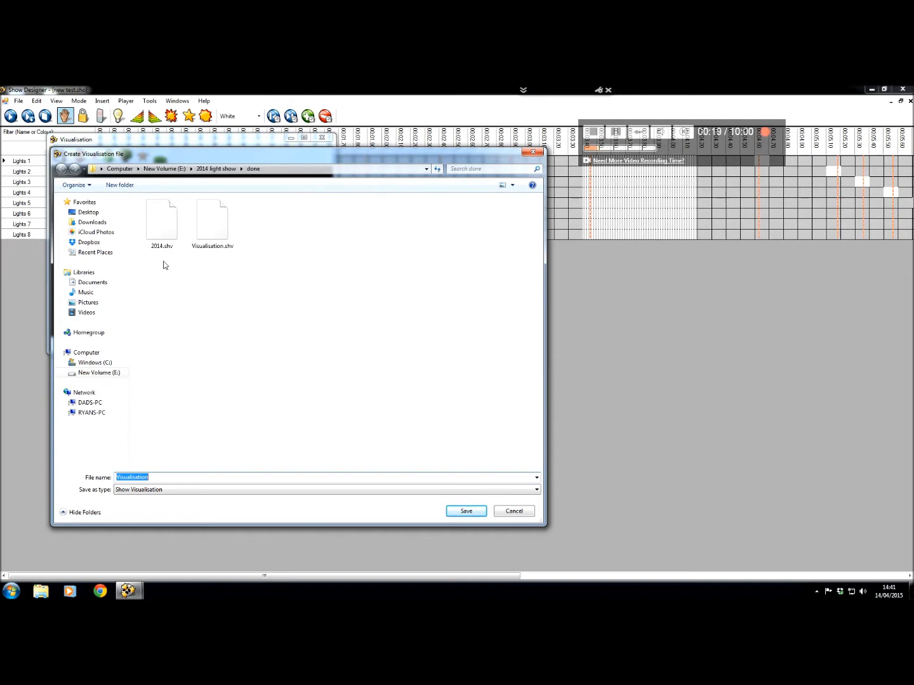
click(213, 219)
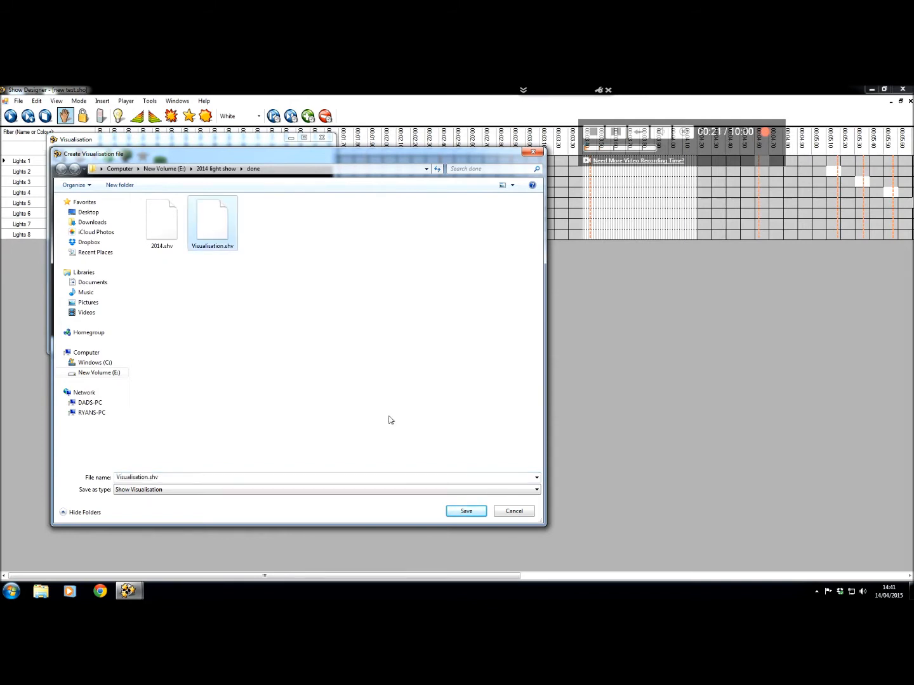
click(465, 511)
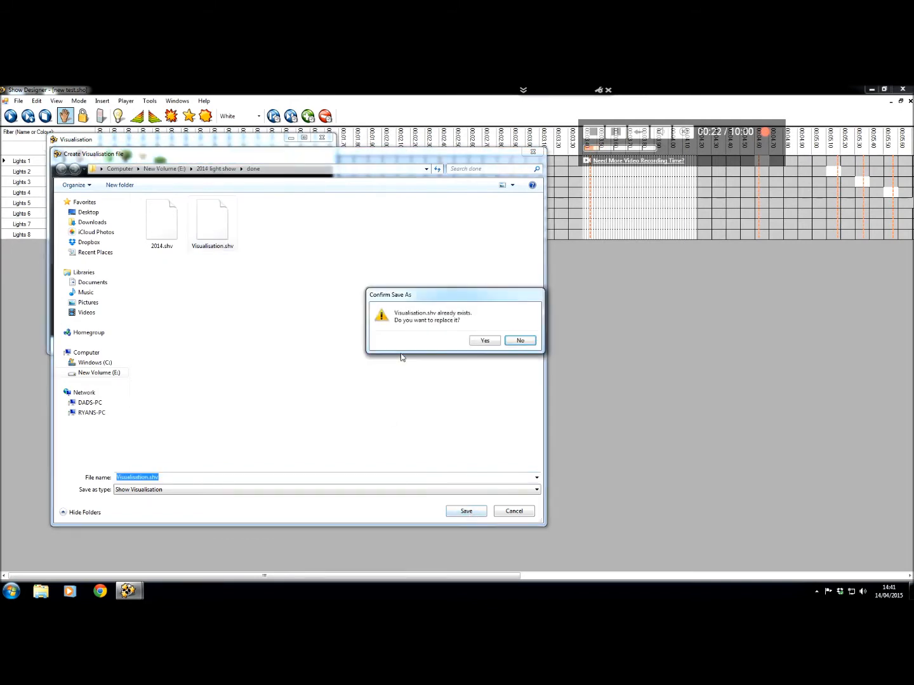
click(483, 340)
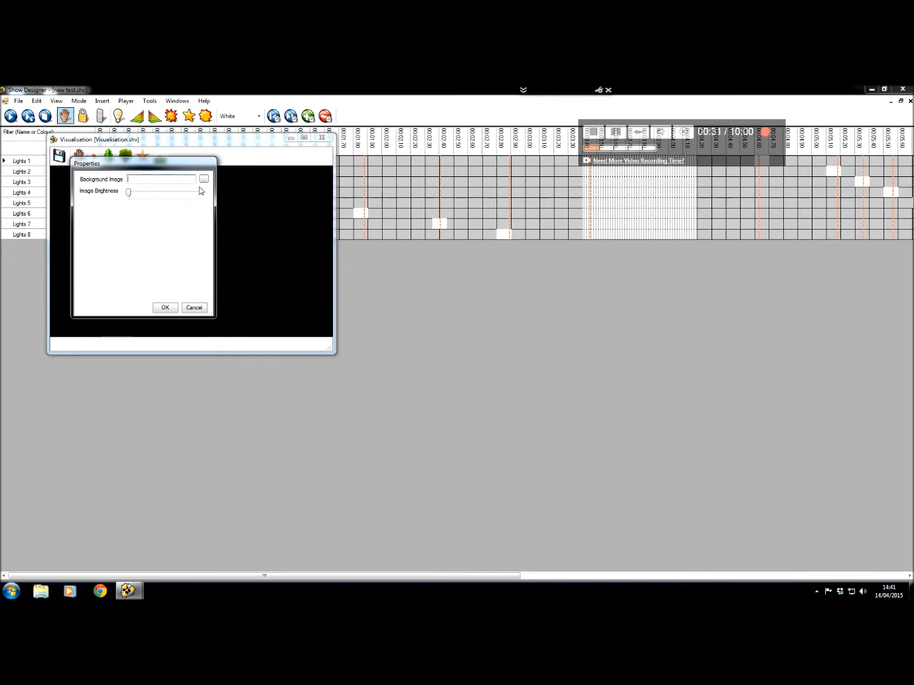
Choose the house photo as the visualisation background image.
click(203, 179)
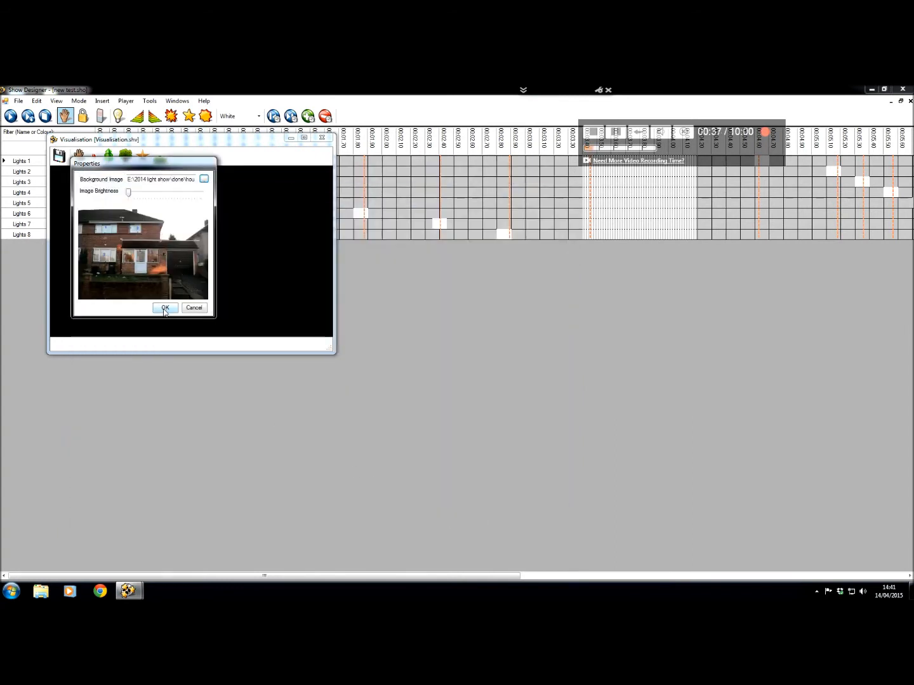
click(165, 308)
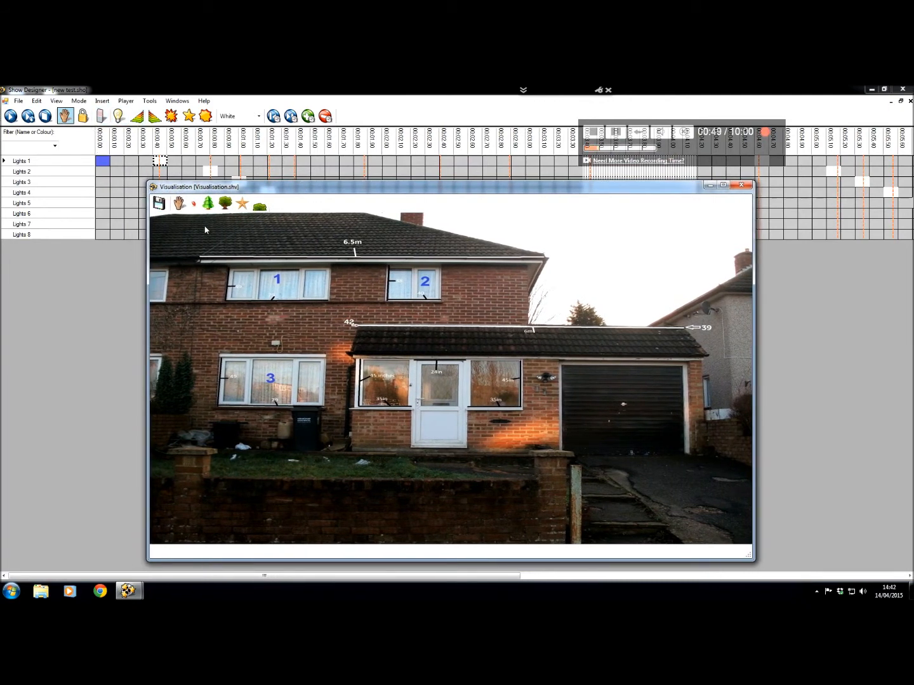
mouse_move(195, 203)
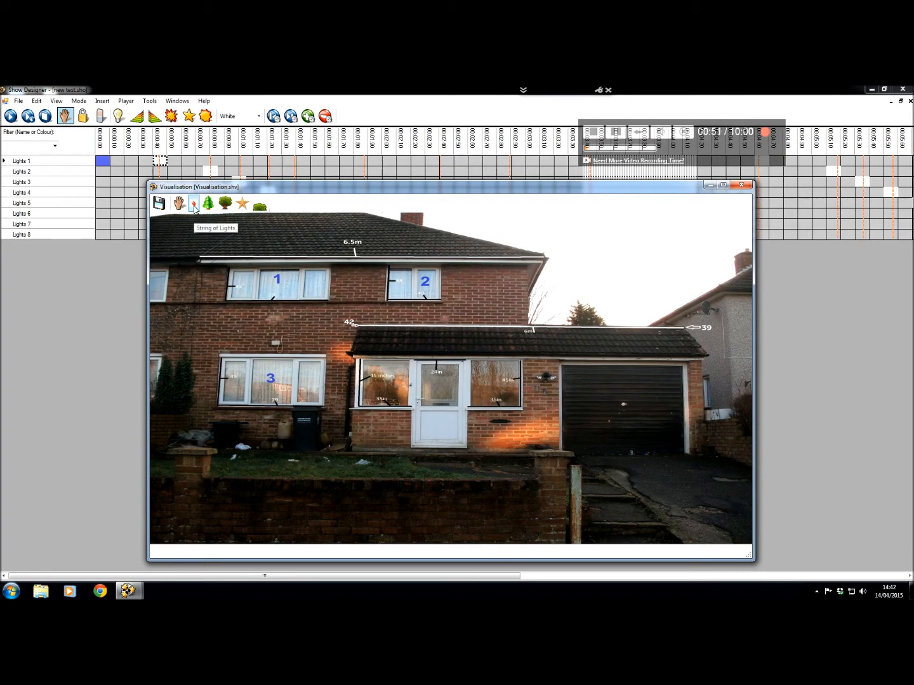
Draw String of Lights outlines along the house windows and rooflines, then close the visualisation.
click(194, 203)
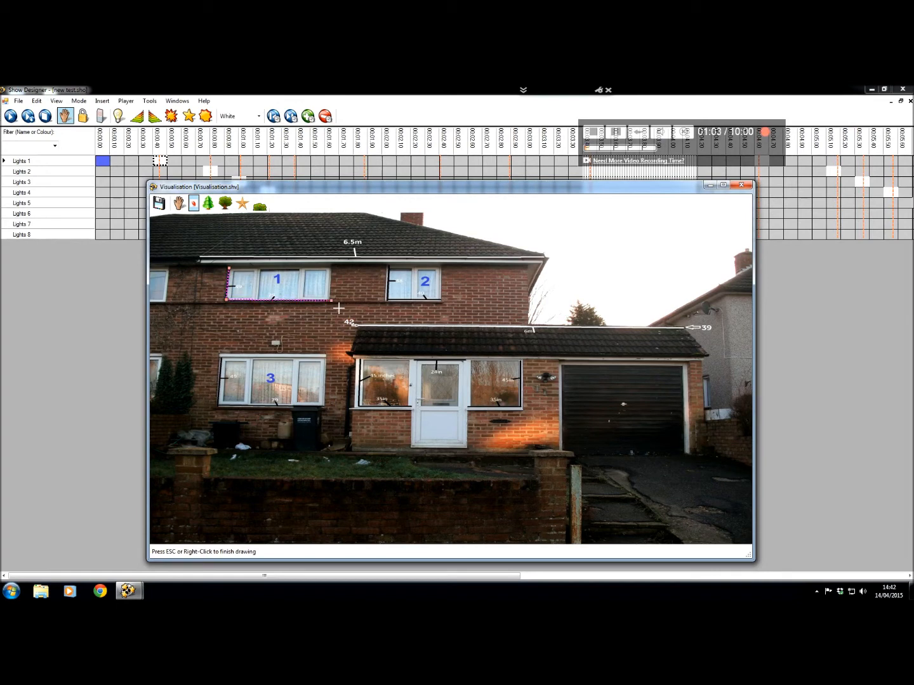
mouse_move(330, 286)
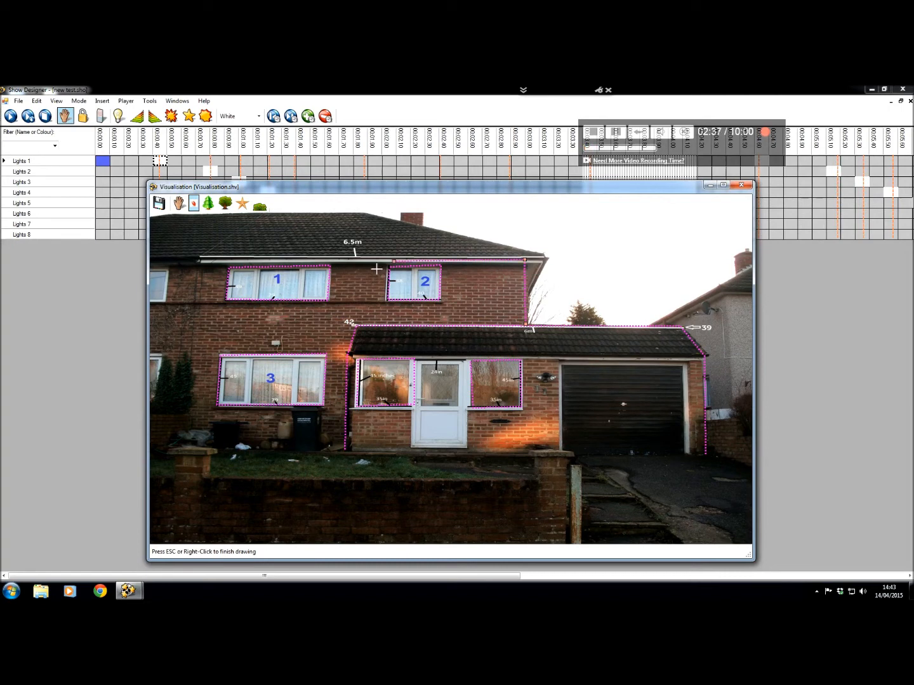
click(207, 449)
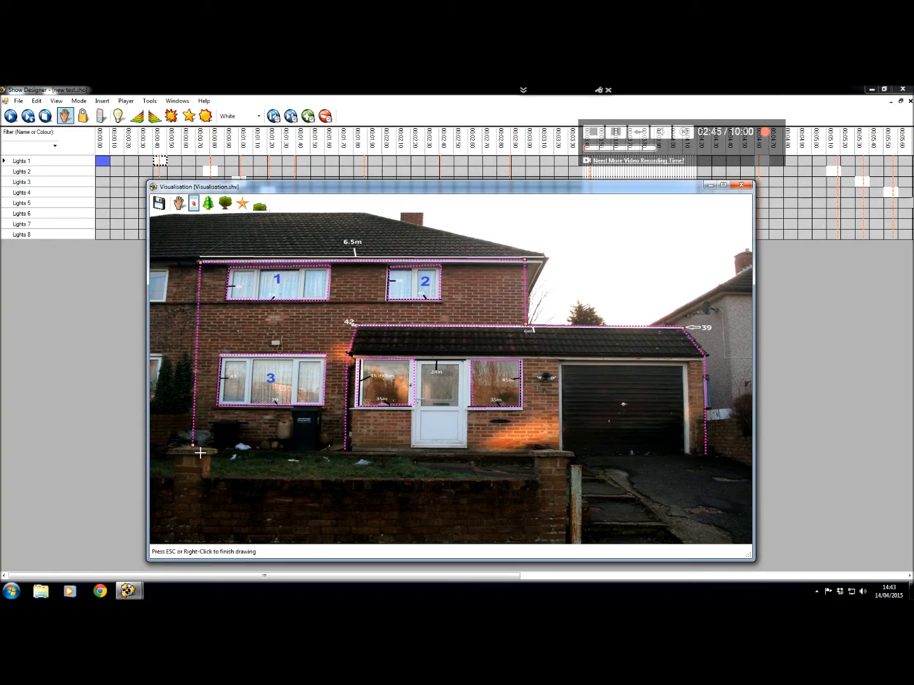
mouse_move(159, 203)
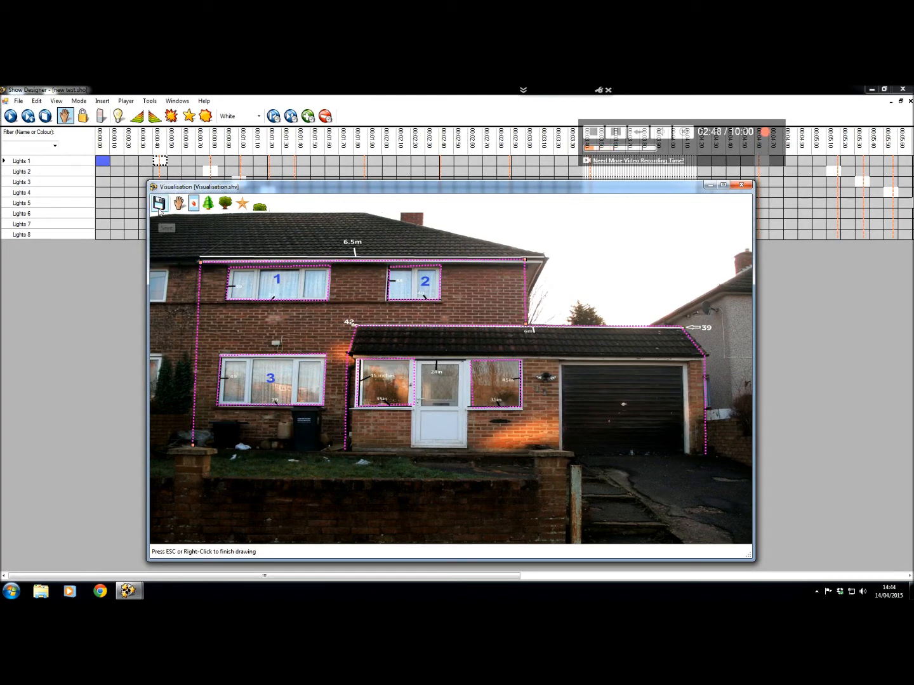
mouse_move(741, 209)
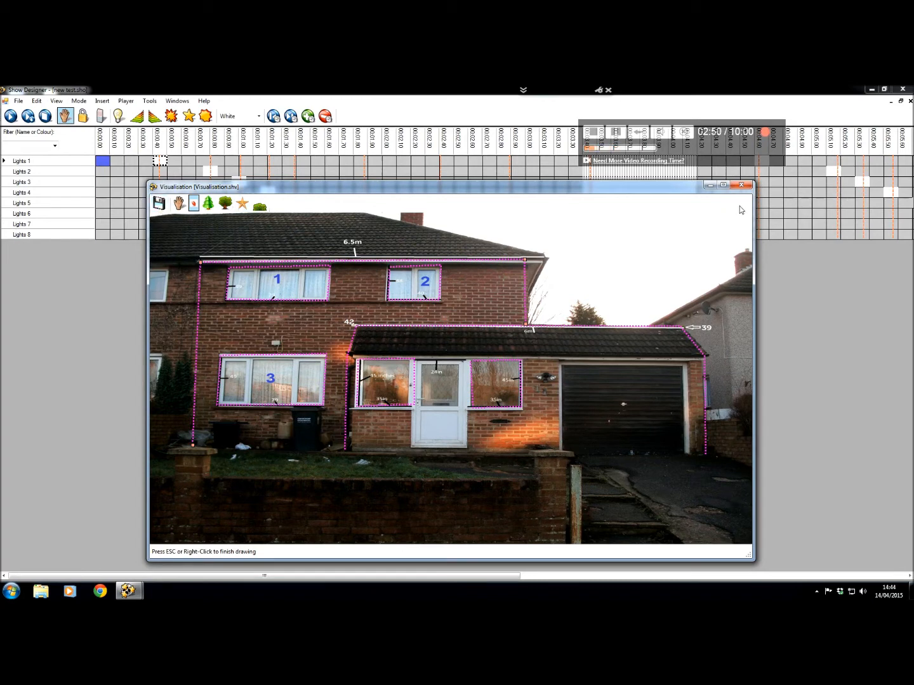
mouse_move(741, 185)
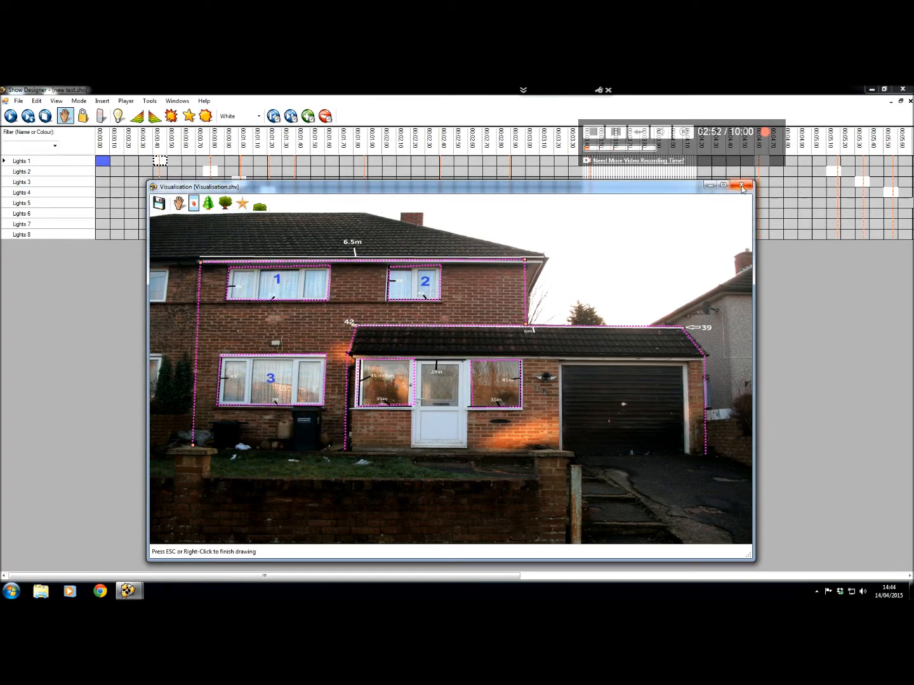
click(741, 185)
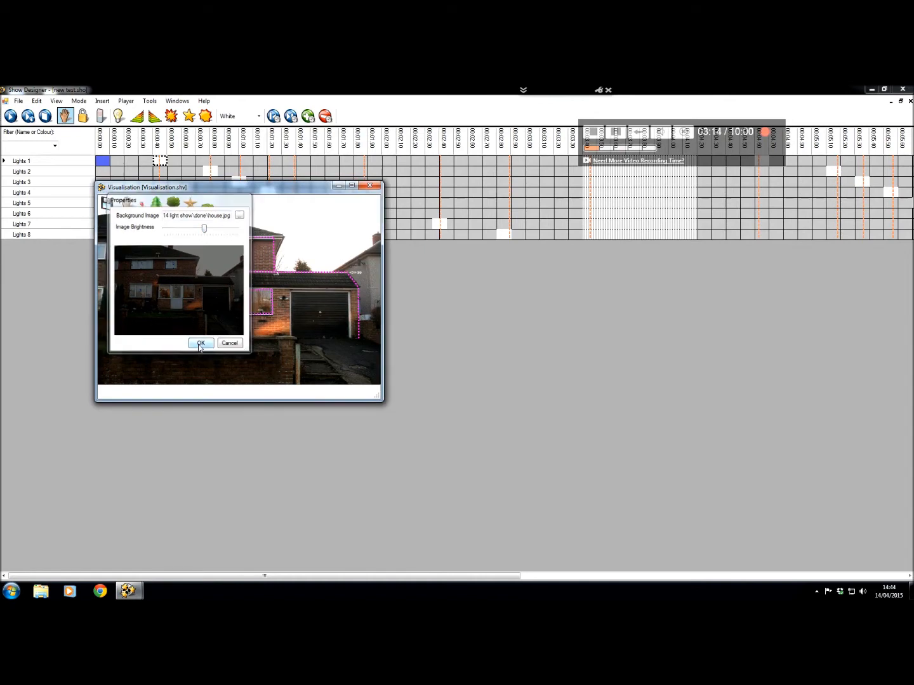
Lower the Image Brightness slider to dim the house photo and confirm.
click(200, 343)
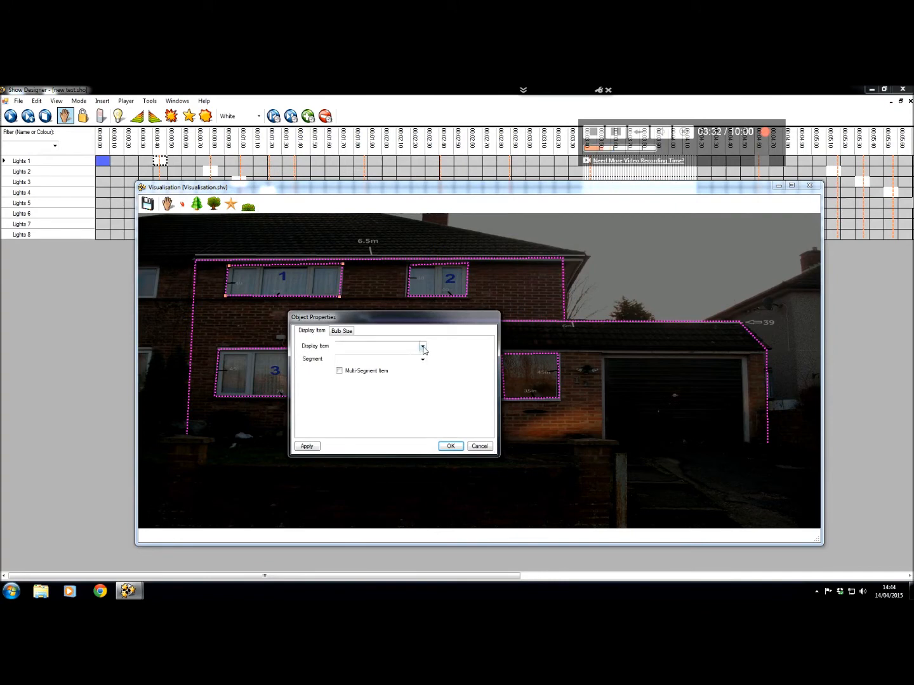
Map two light strings to My Display segments Lights 1 and Lights 2.
click(422, 346)
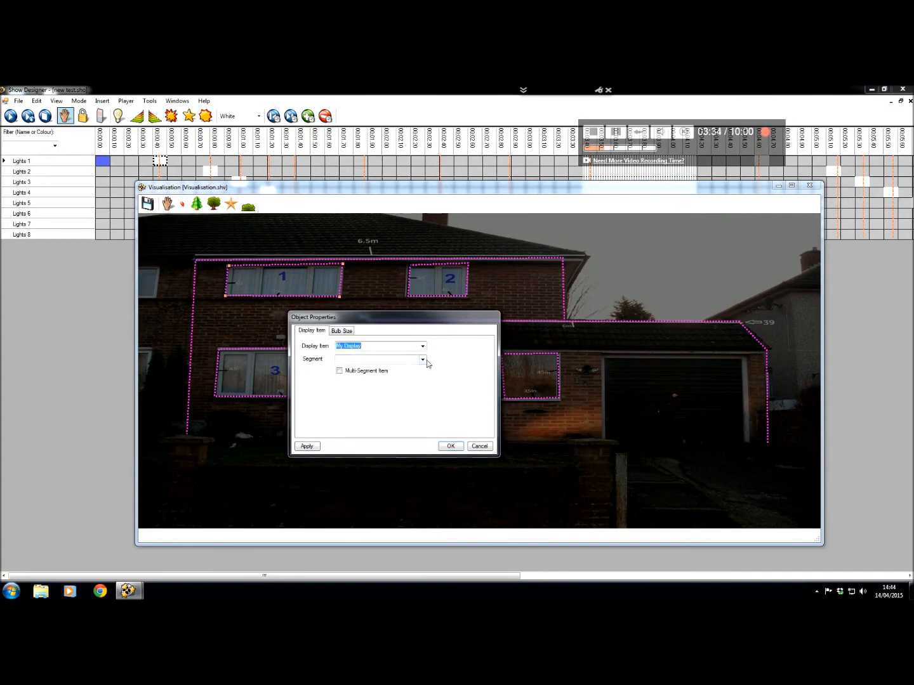
click(422, 360)
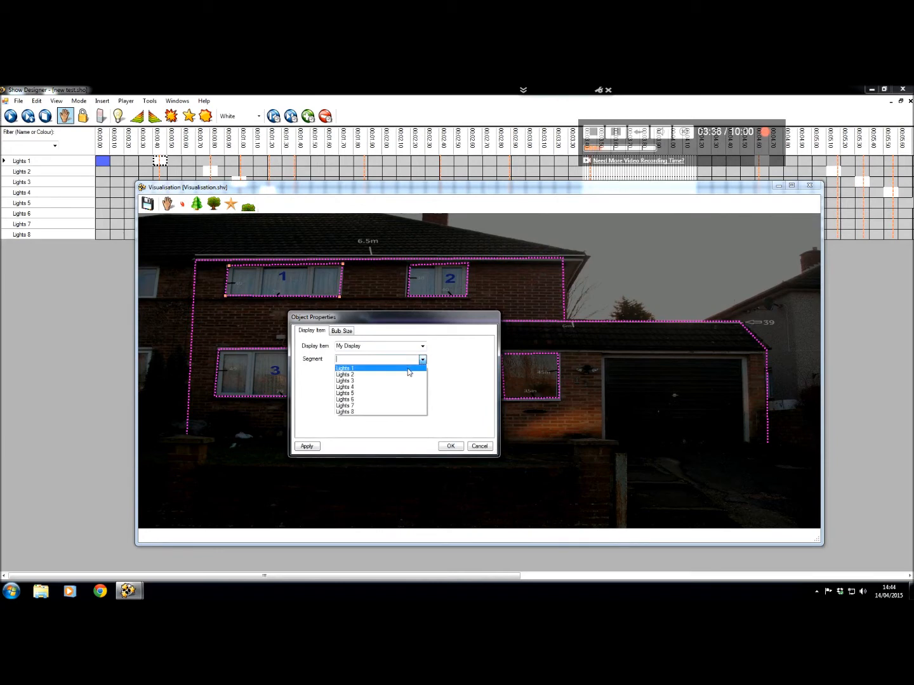
click(345, 368)
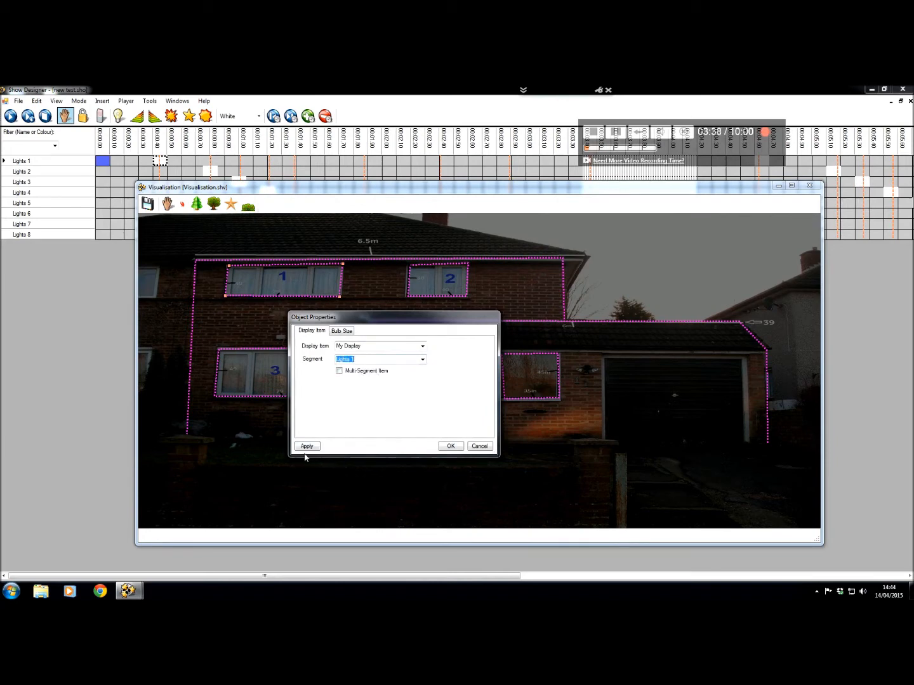
click(450, 446)
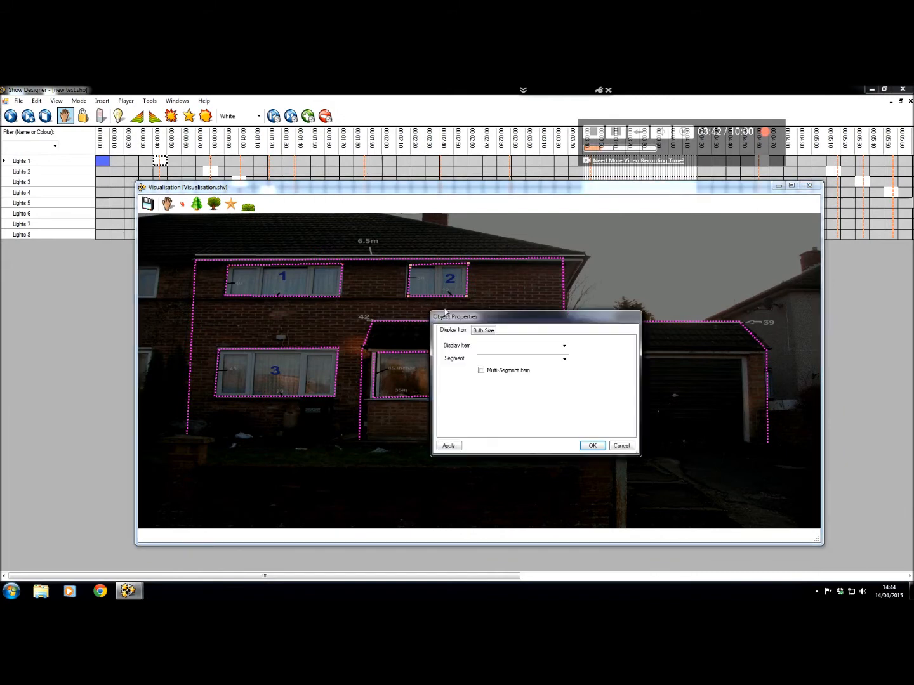
click(563, 346)
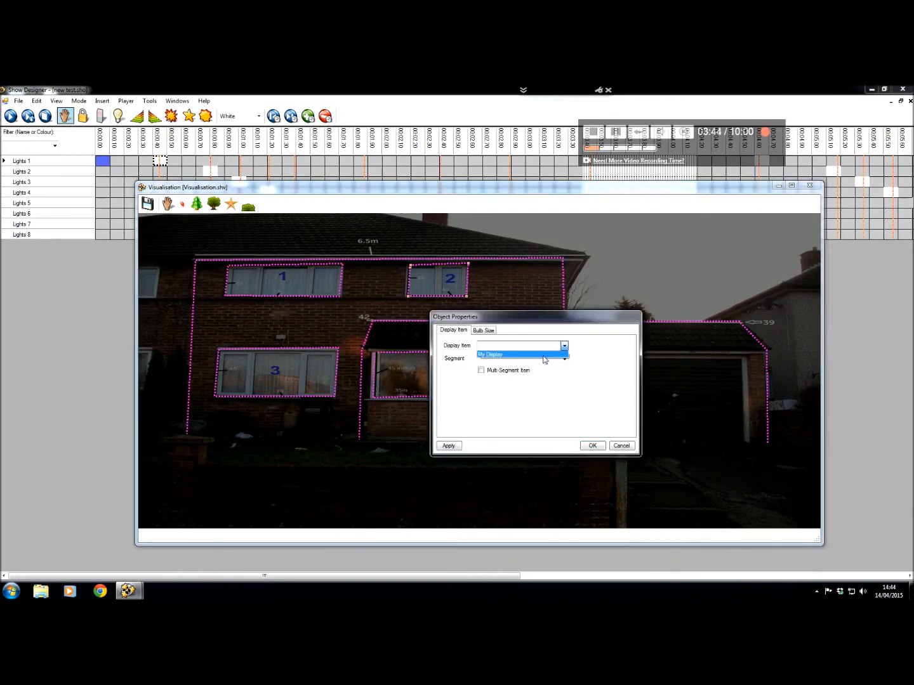
click(564, 358)
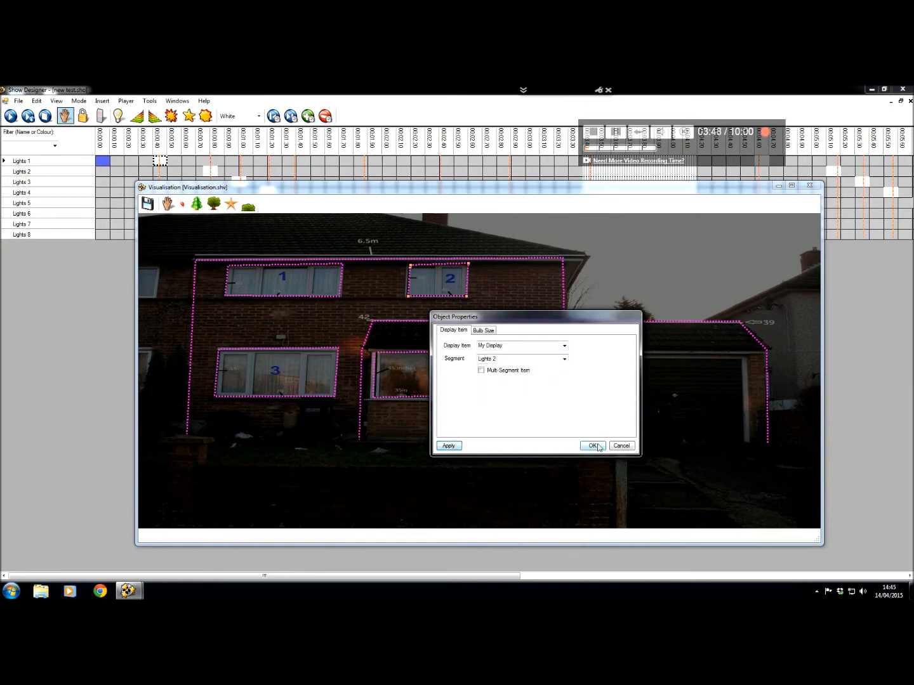
click(592, 445)
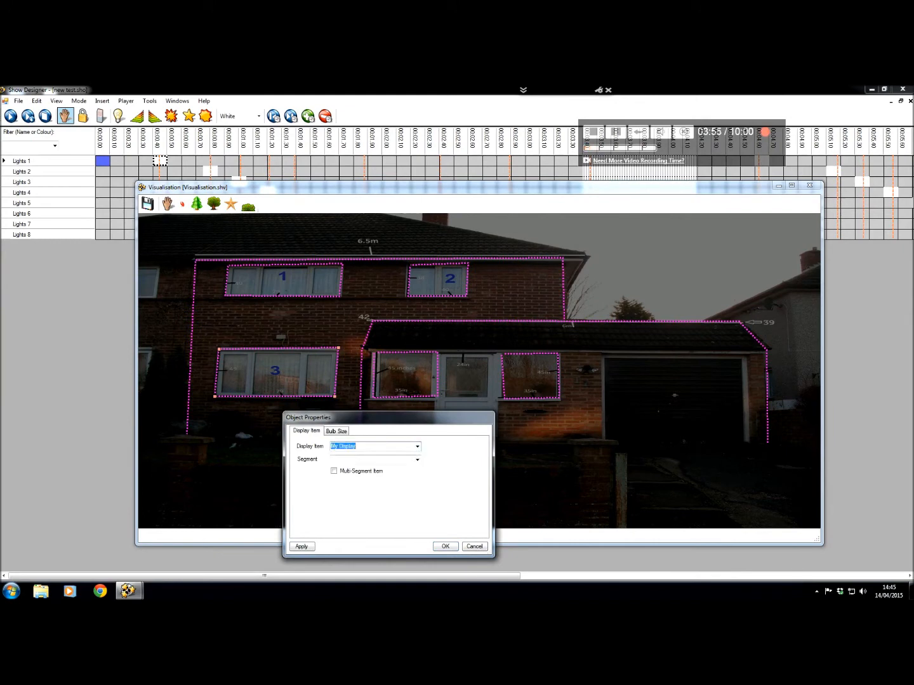
Assign the next outlines to My Display segments Lights 5, Lights 6 and Lights 7.
click(445, 547)
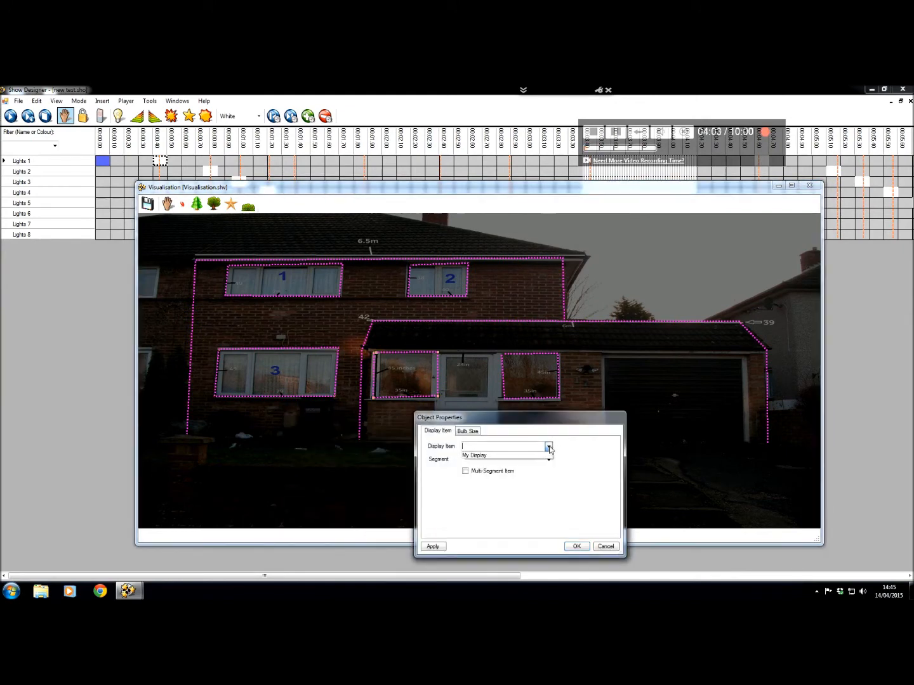
click(548, 446)
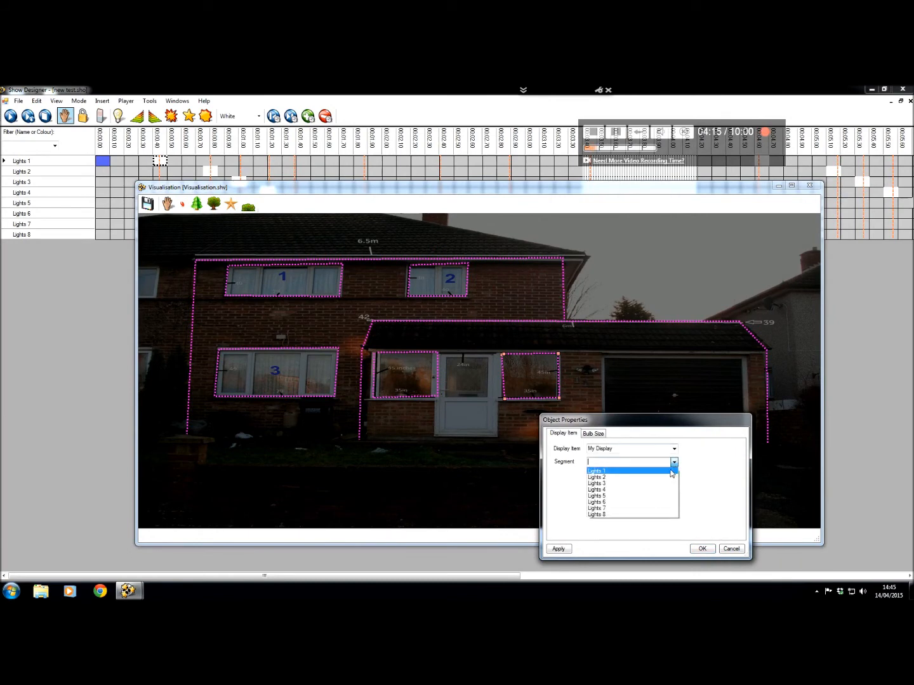
click(596, 496)
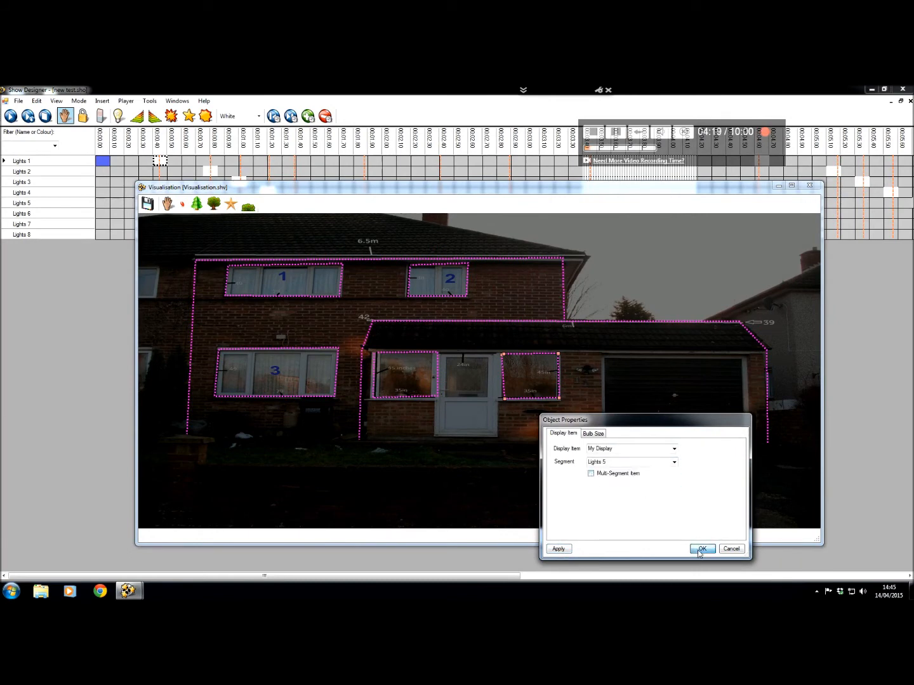
click(702, 548)
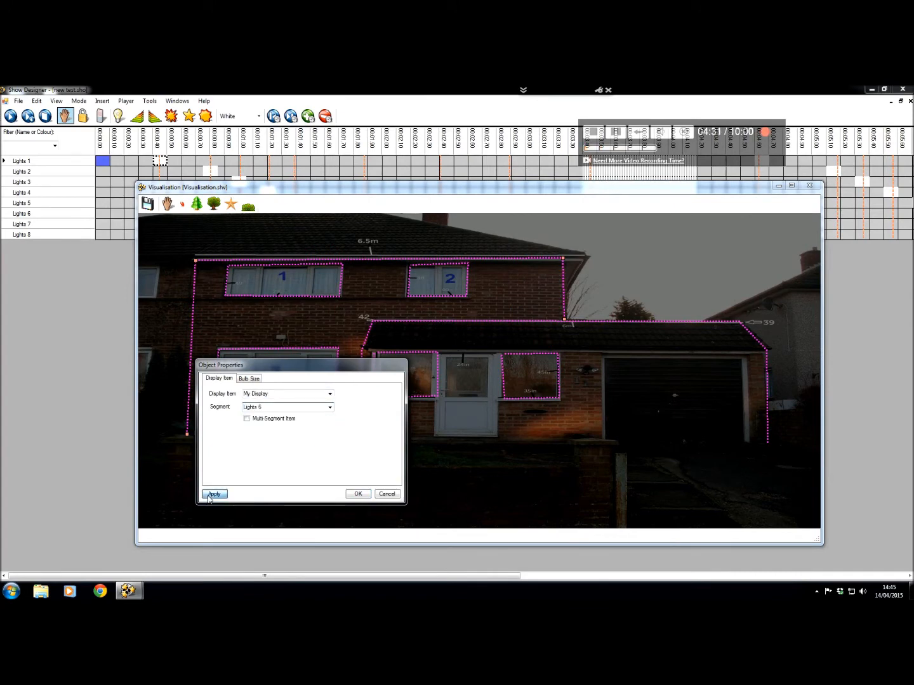
click(214, 495)
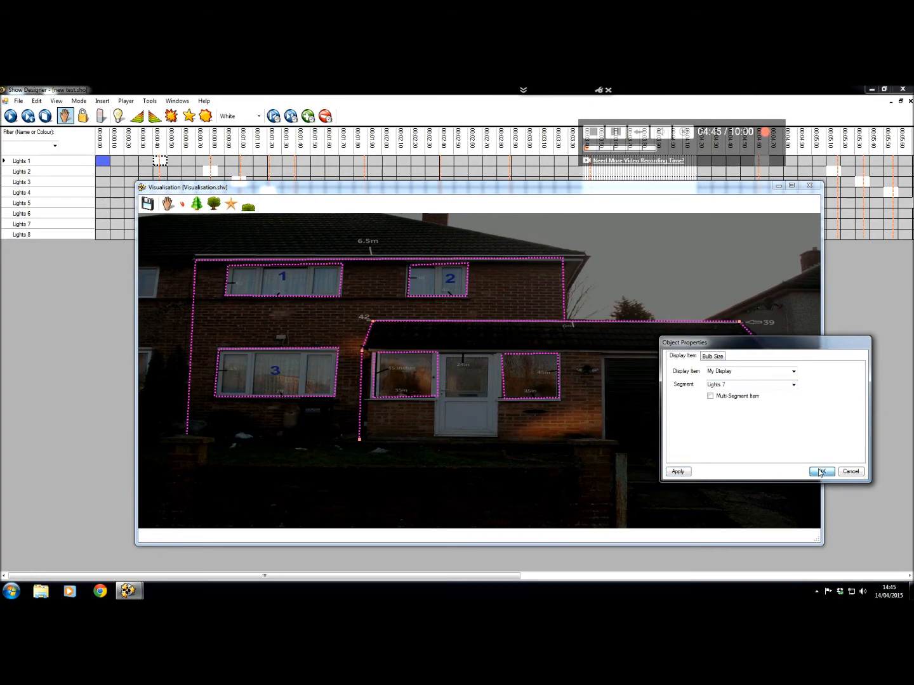
click(821, 471)
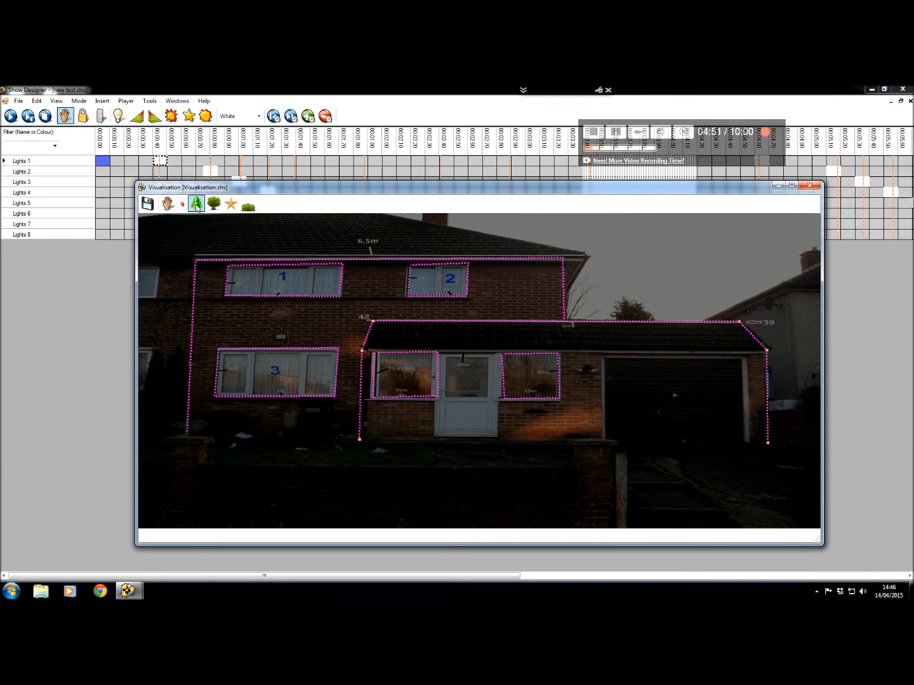
mouse_move(276, 438)
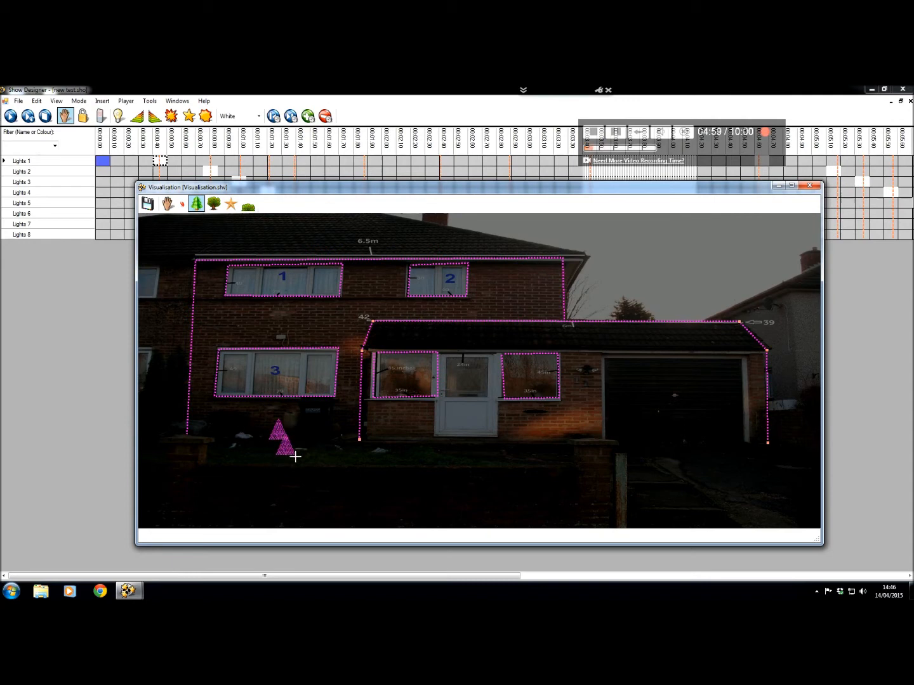
Keep one tree shape below the left window, deleting the extra tree, then return to the hand tool.
double_click(281, 438)
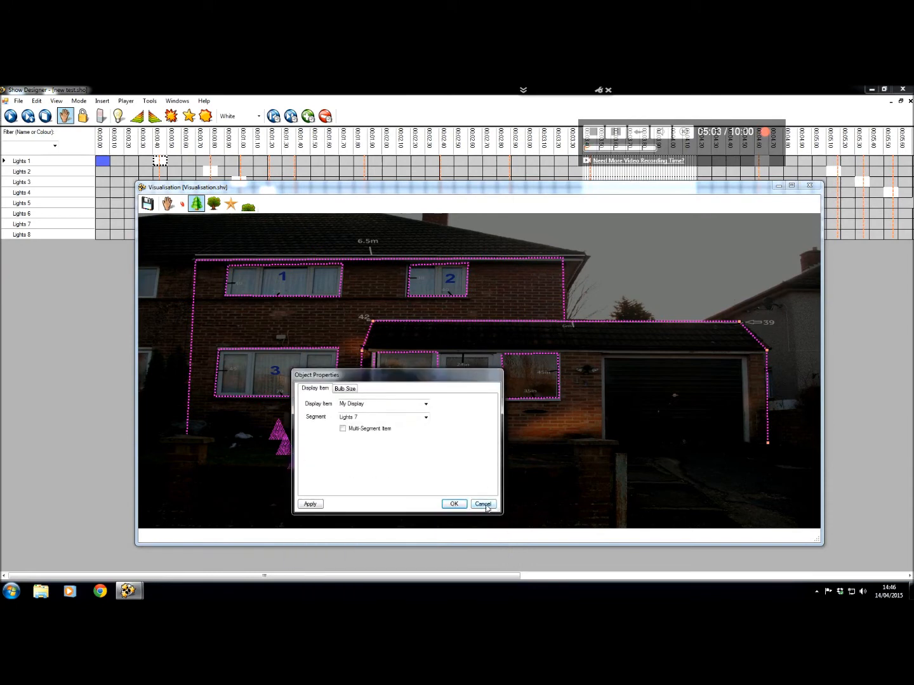
click(483, 503)
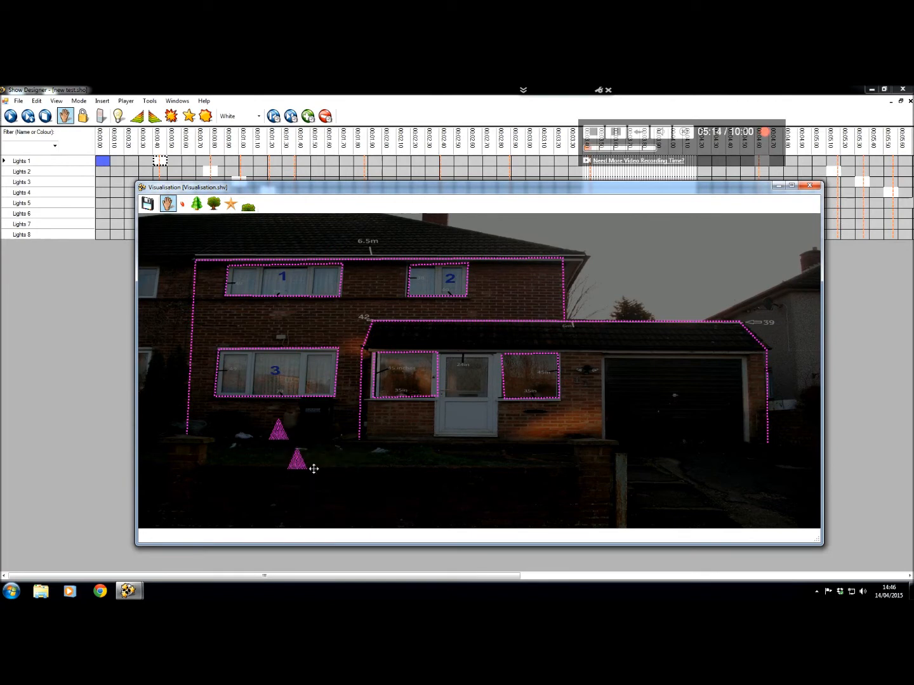
right_click(297, 460)
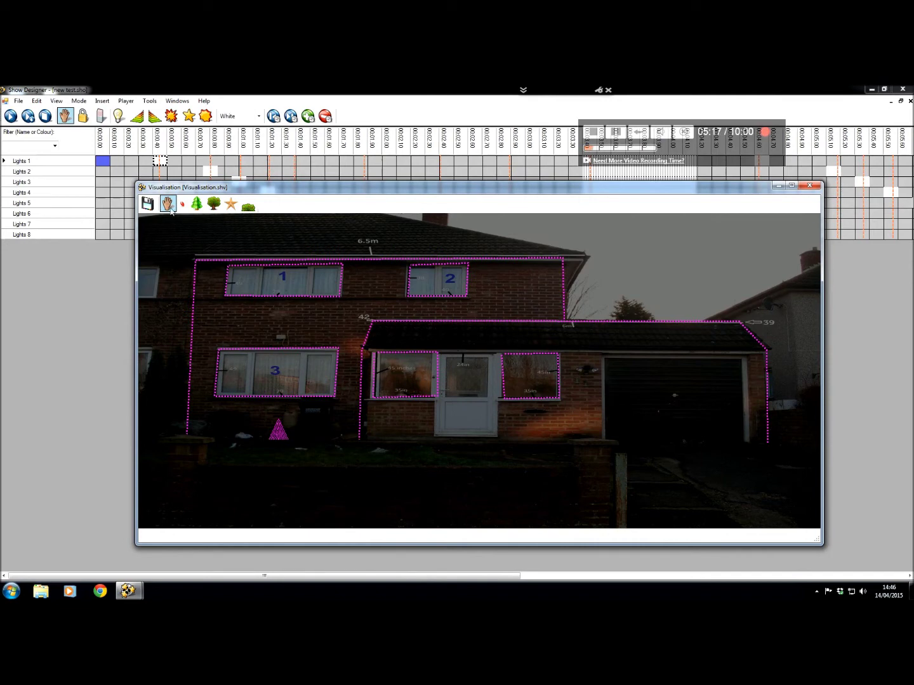
click(278, 430)
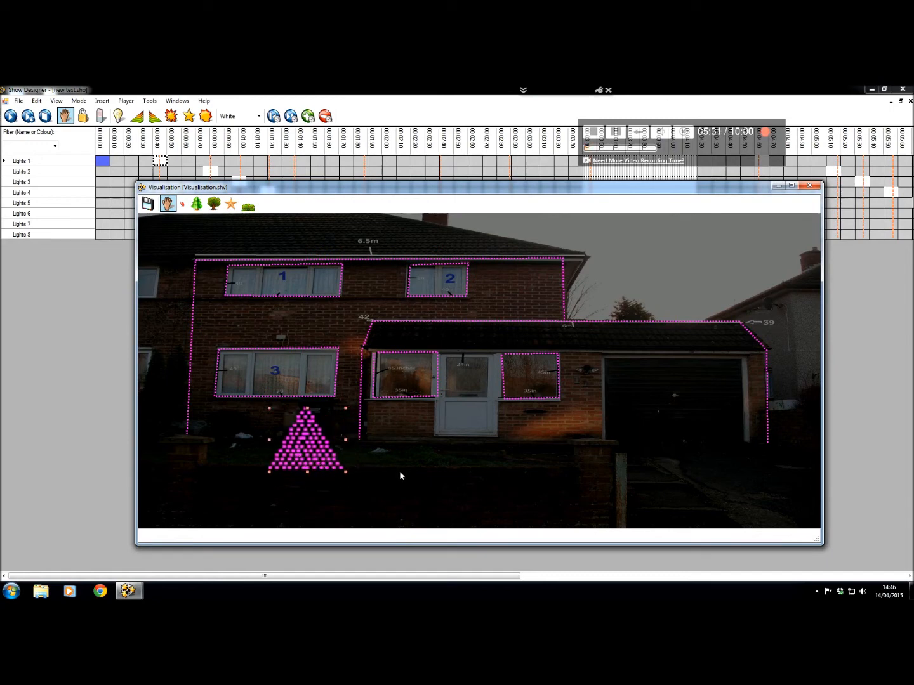
Map the large garden tree to My Display segment Lights 8, then close the visualisation.
double_click(306, 438)
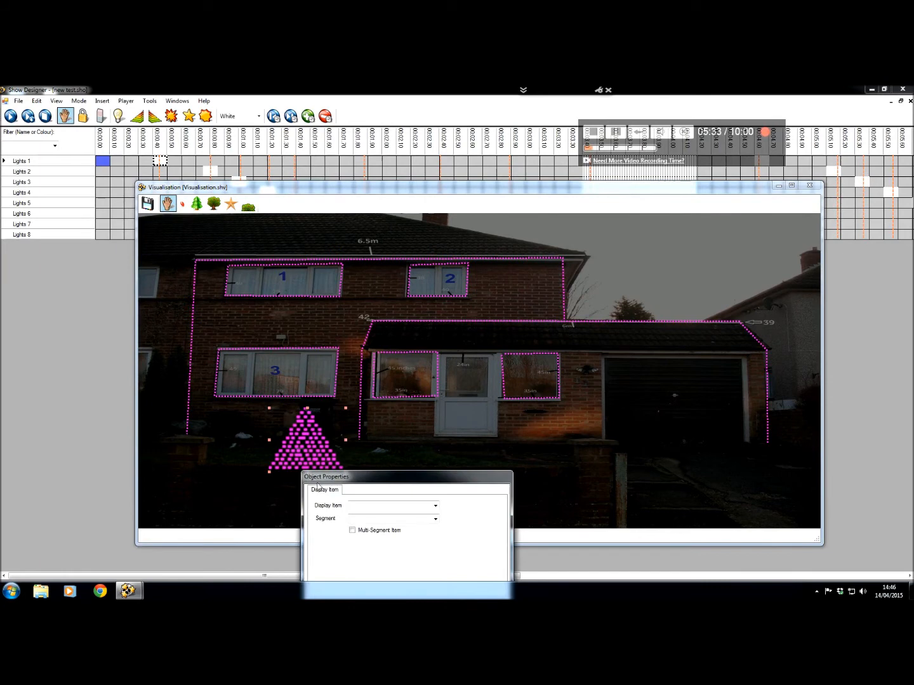
click(436, 506)
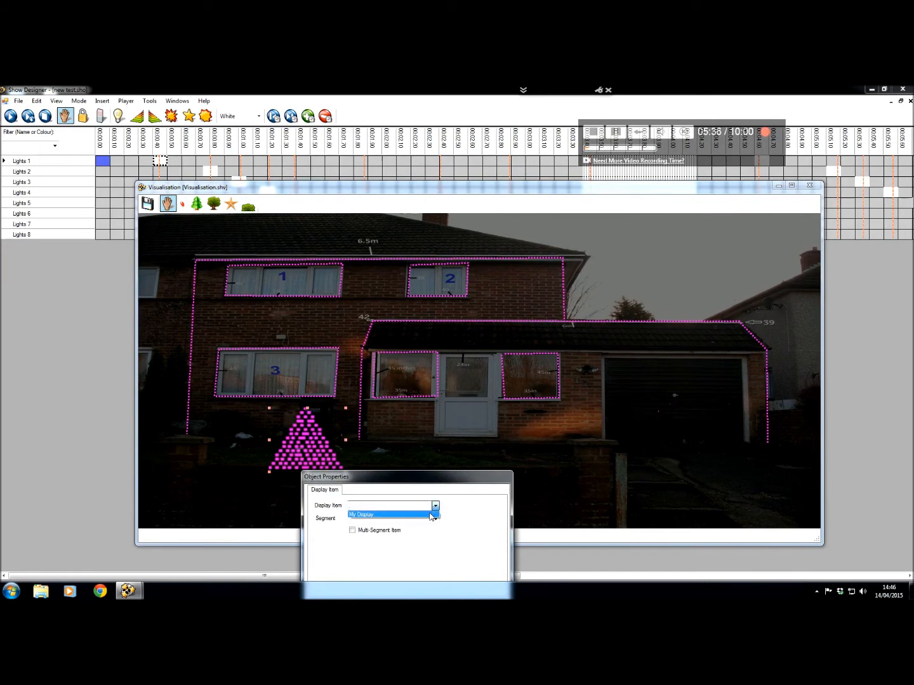
click(436, 519)
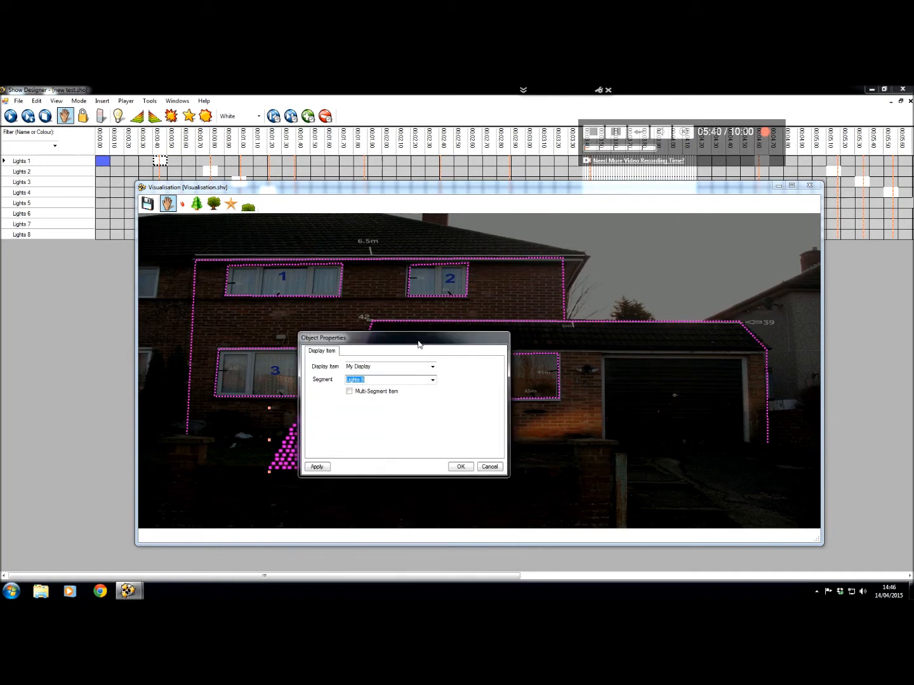
click(460, 467)
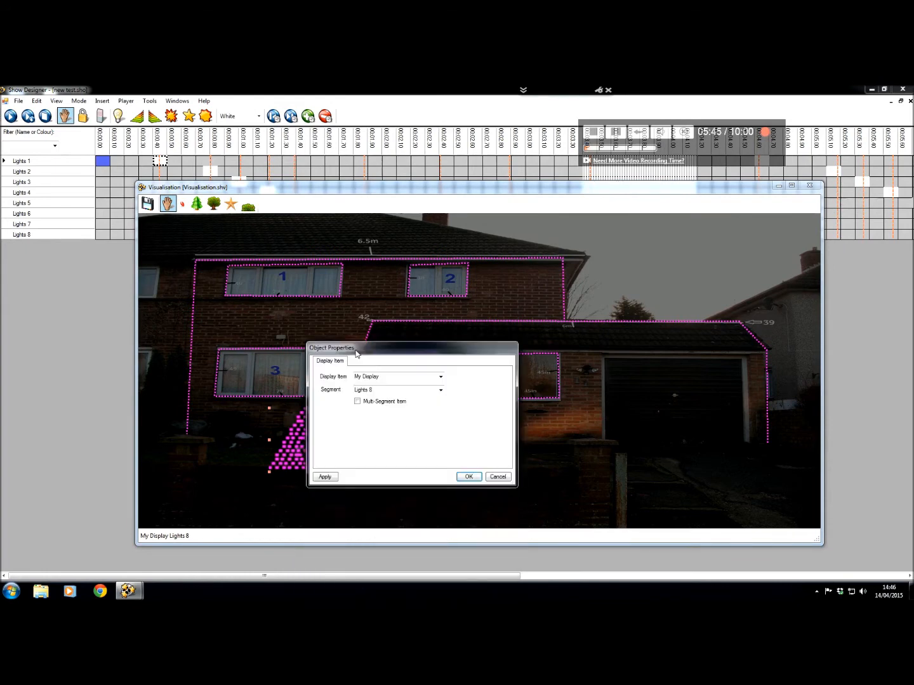
click(469, 477)
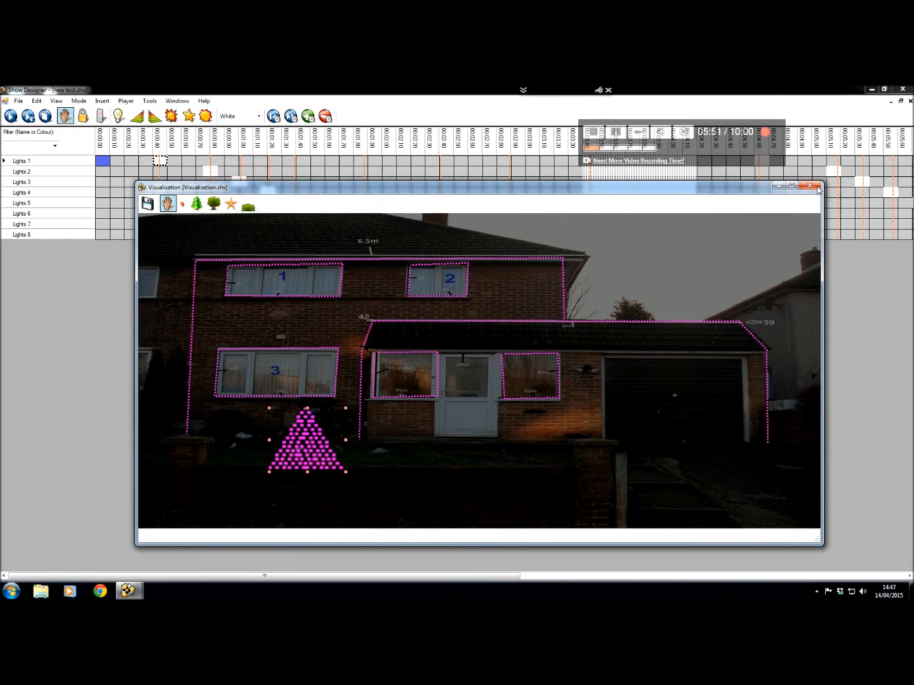
click(817, 186)
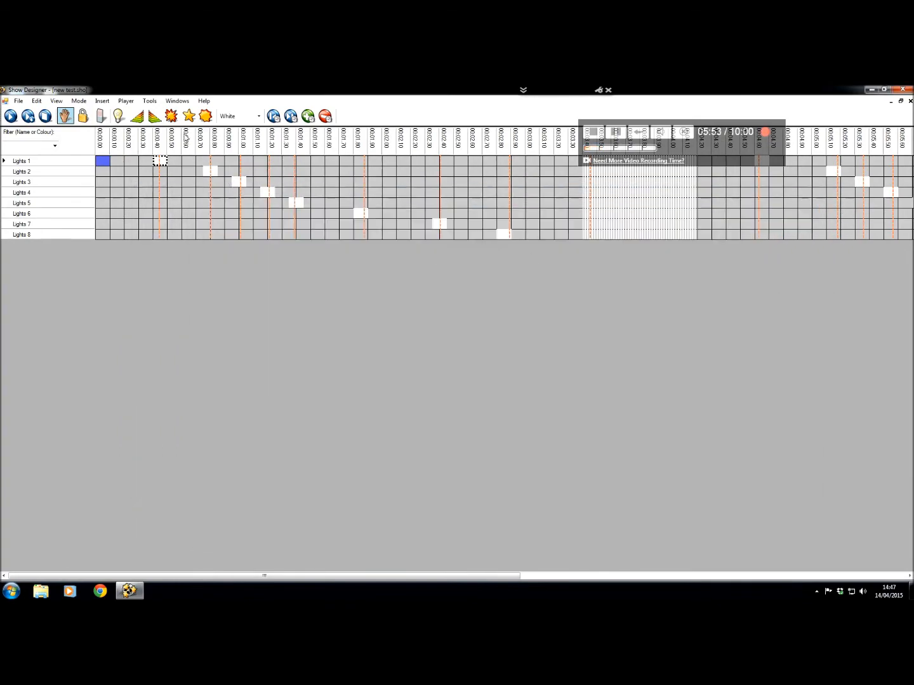
mouse_move(11, 116)
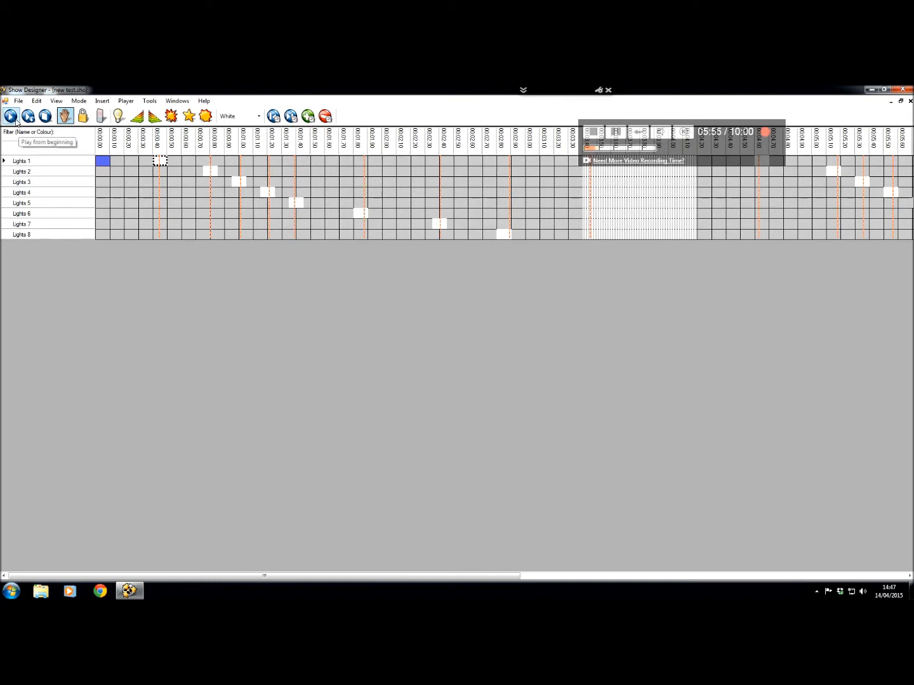
Reopen the house visualisation from View and play the show from the beginning.
click(56, 100)
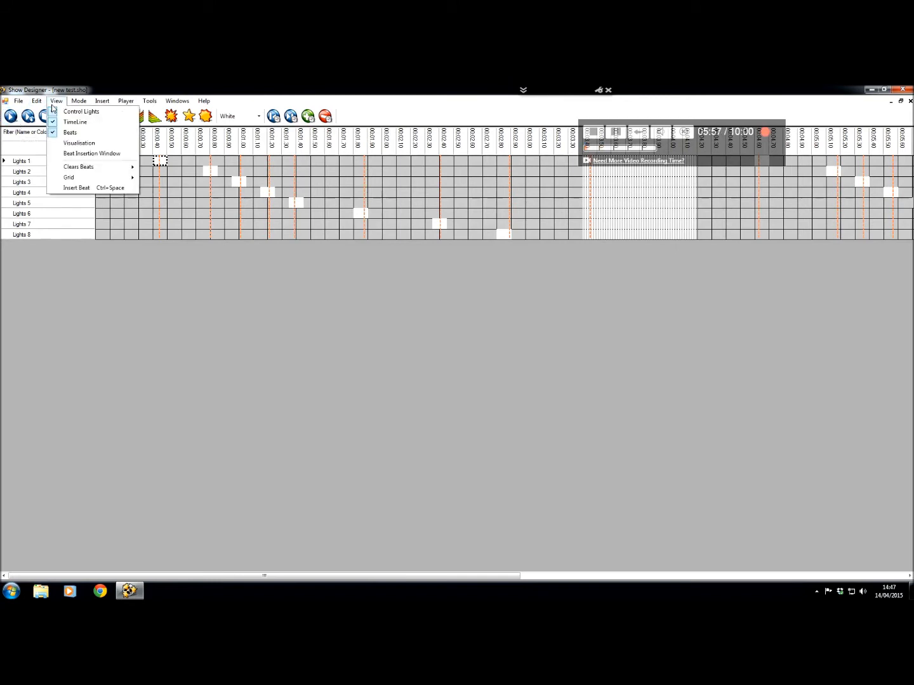
click(79, 143)
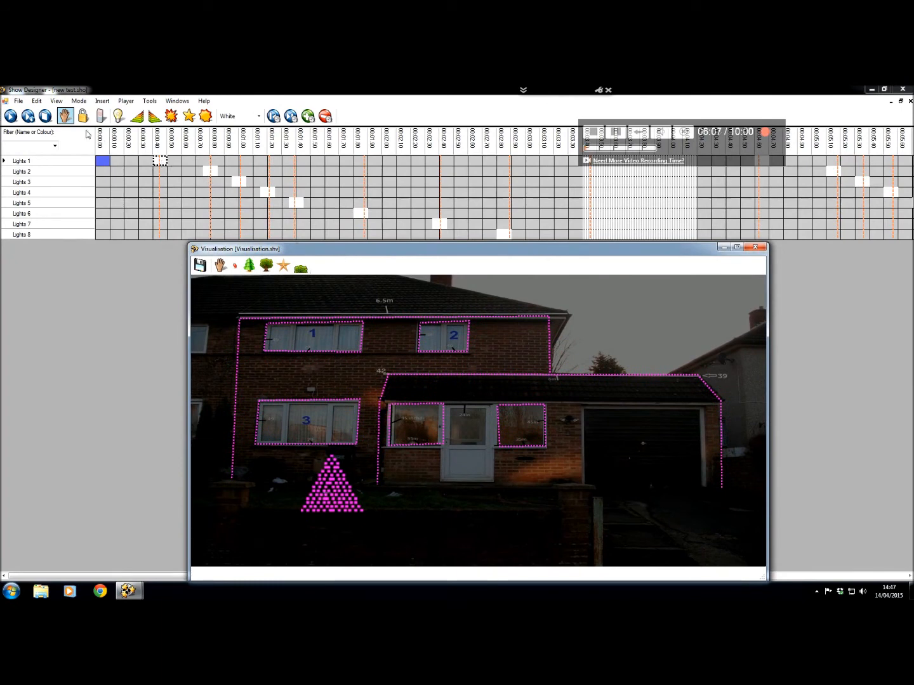
click(11, 115)
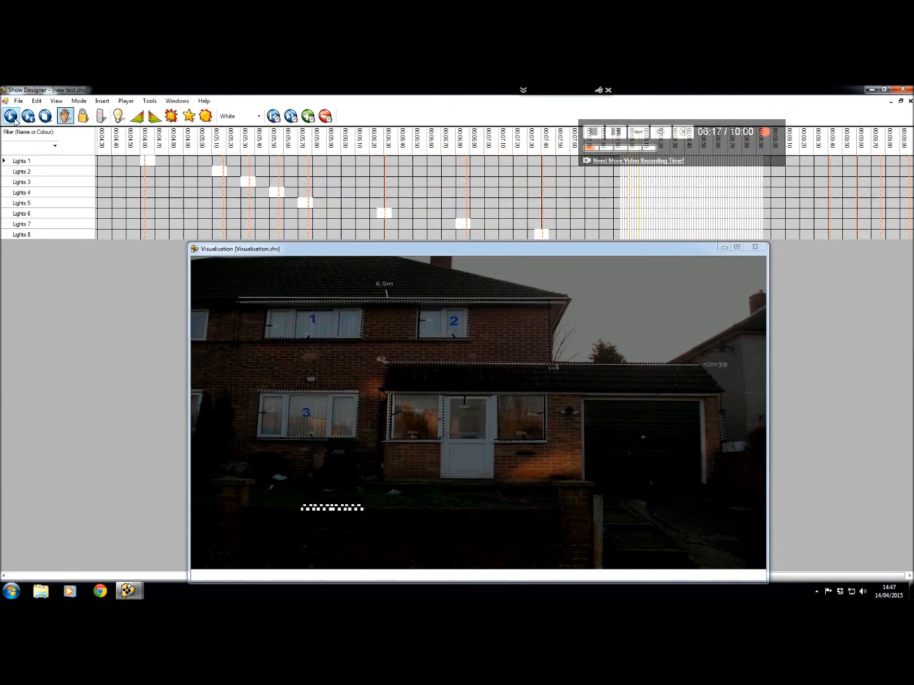
click(756, 248)
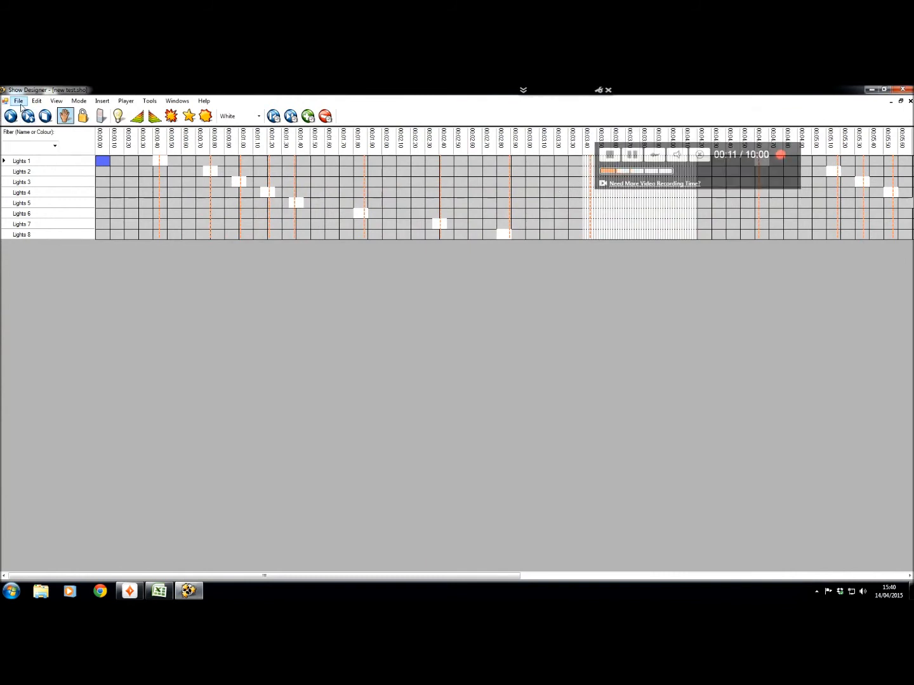
In the Configuration Editor, rename Lights 6, 7, 8 to out line house, out line garage, tree.
click(19, 101)
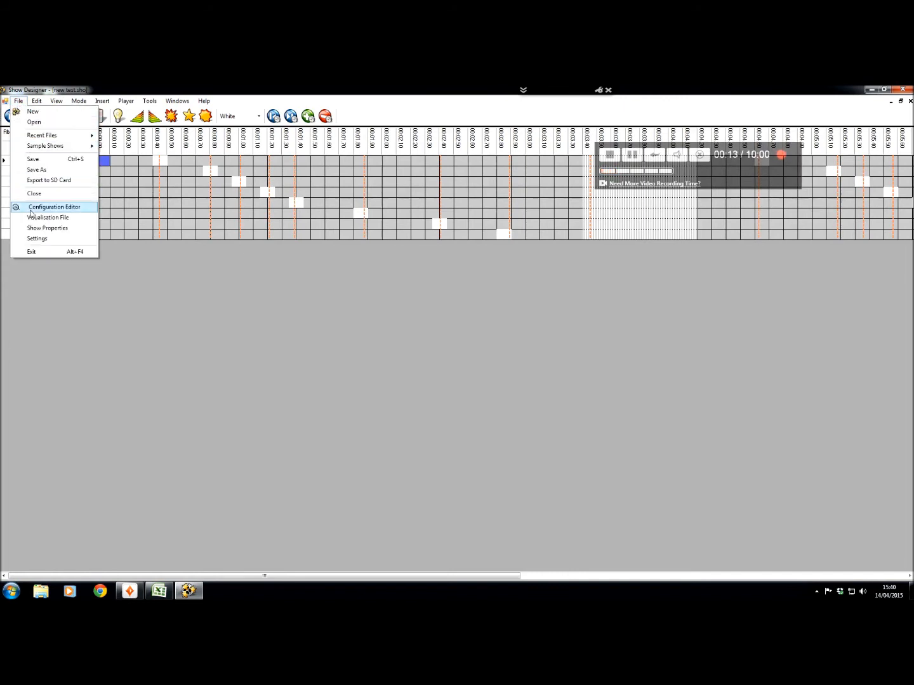
click(53, 207)
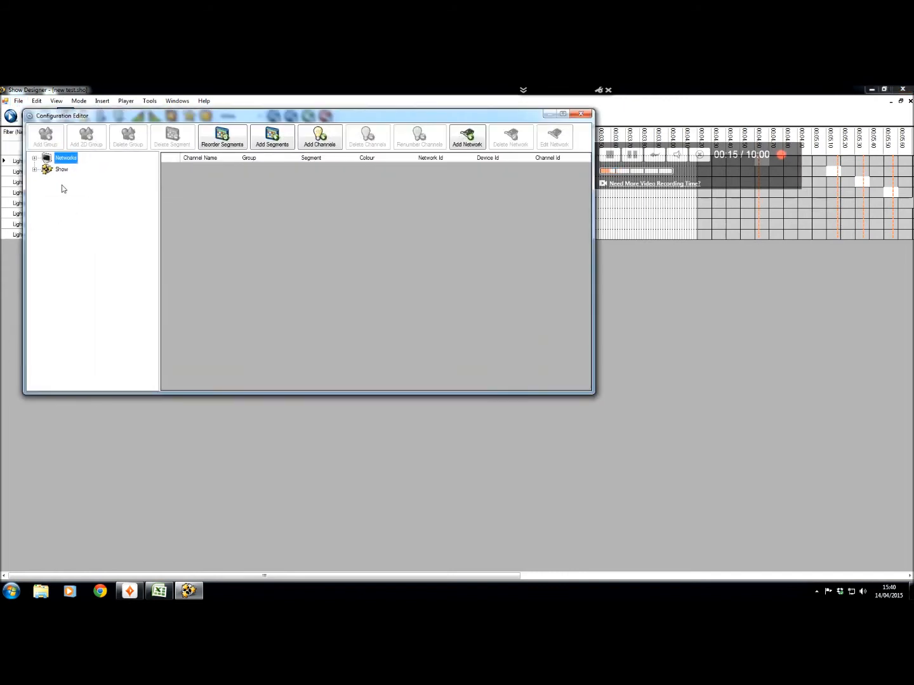
click(320, 136)
text(wi)
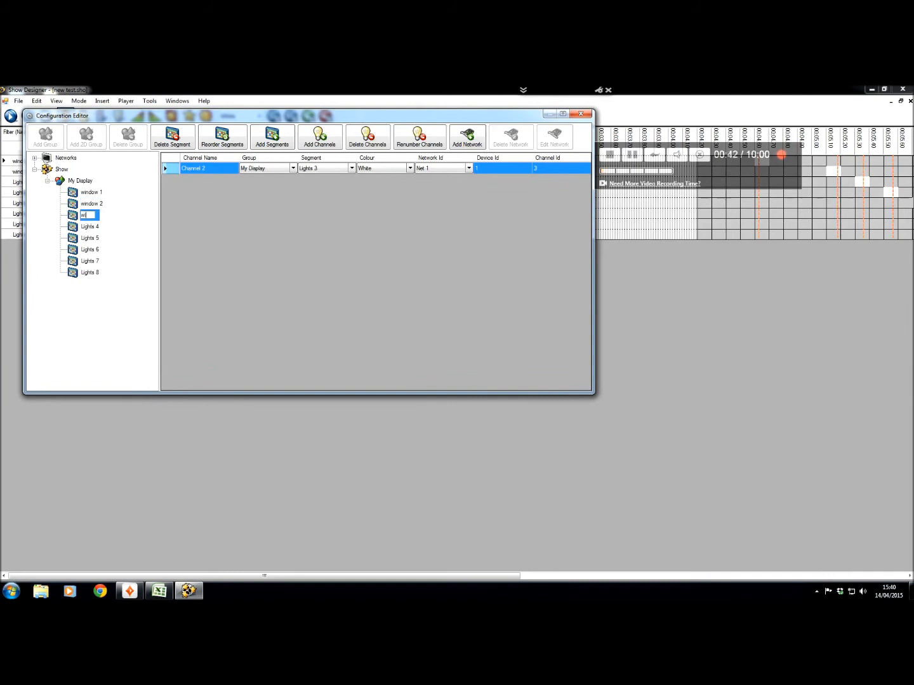
click(90, 226)
text(windo)
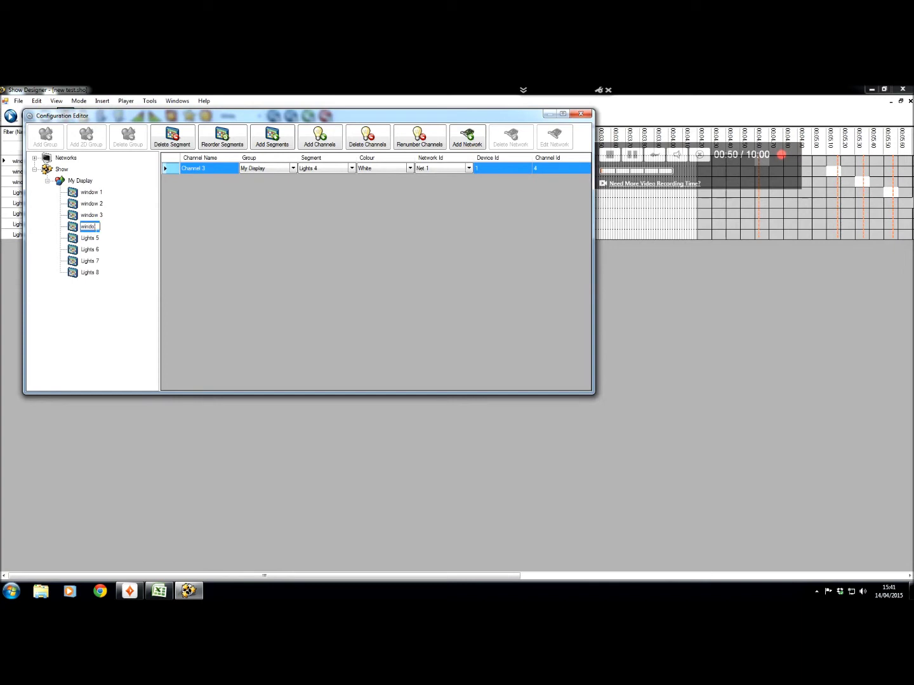
click(89, 238)
text(out line)
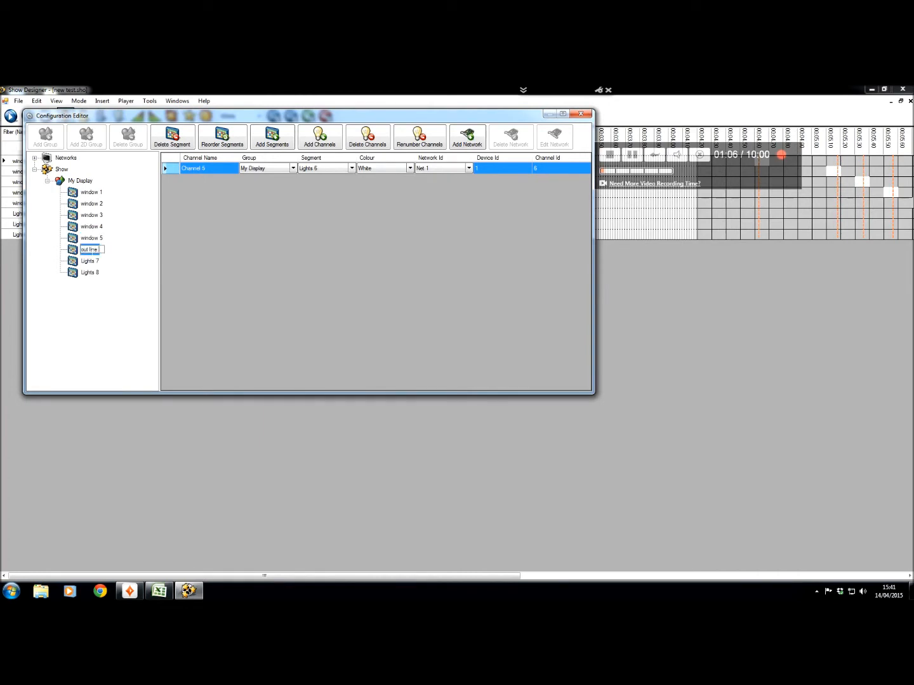
click(90, 261)
text(out line gar)
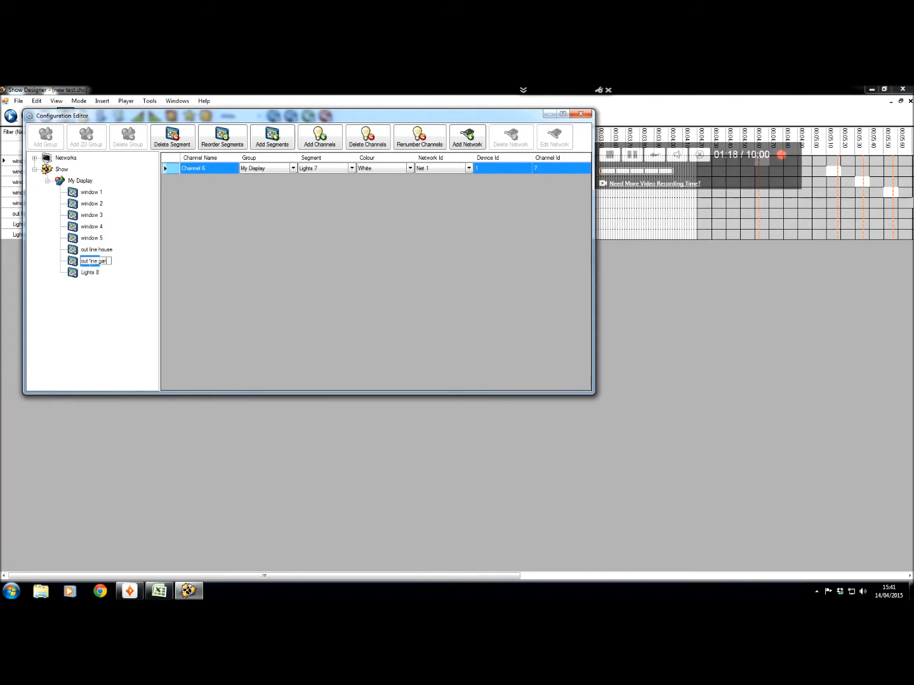
click(90, 272)
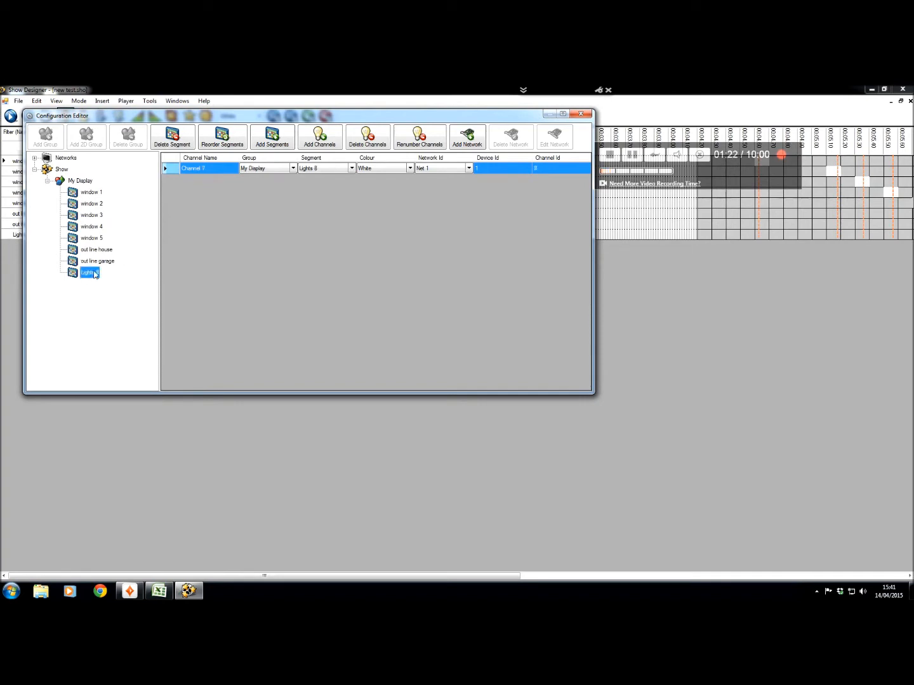
double_click(89, 272)
text(tree)
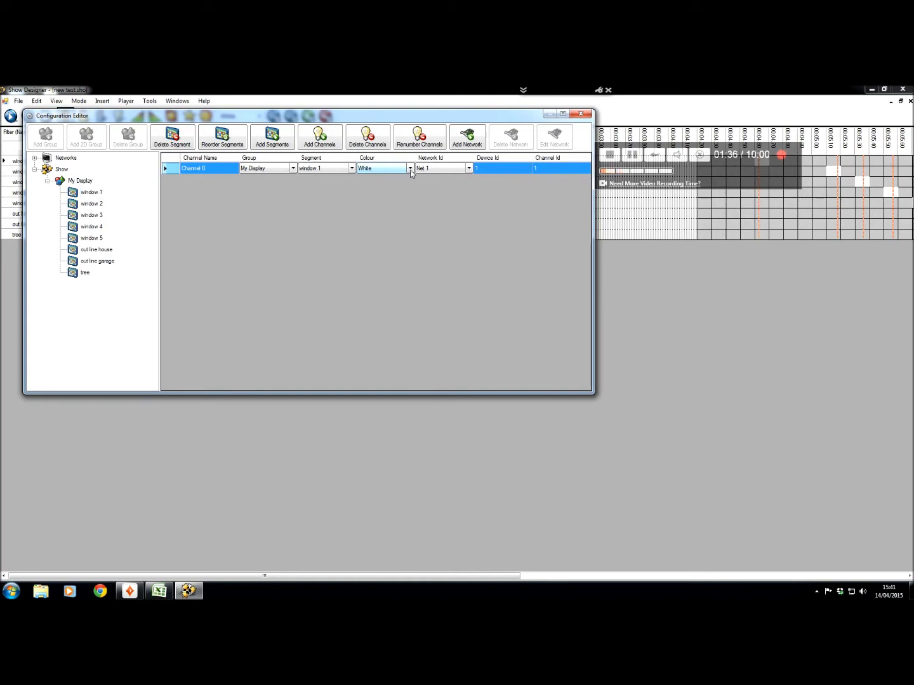
Set the colour of the window 1–5 channels to red.
click(409, 168)
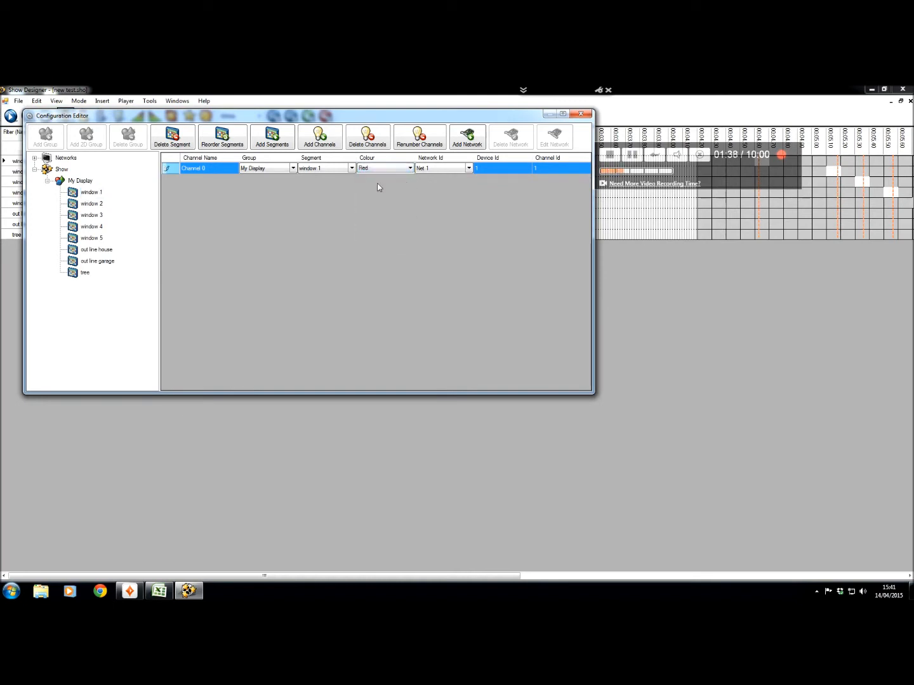
click(91, 237)
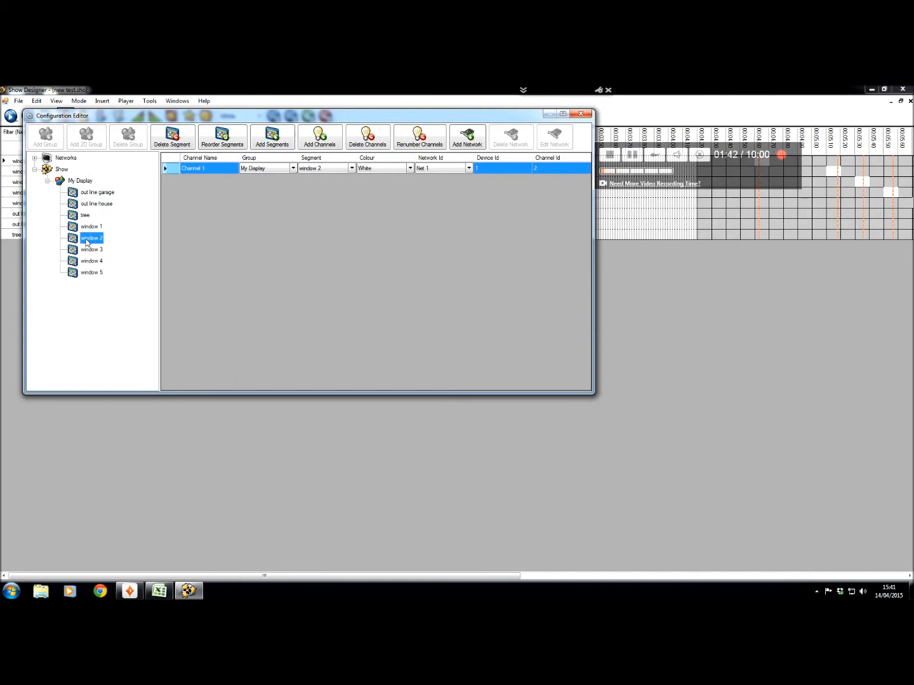
click(410, 167)
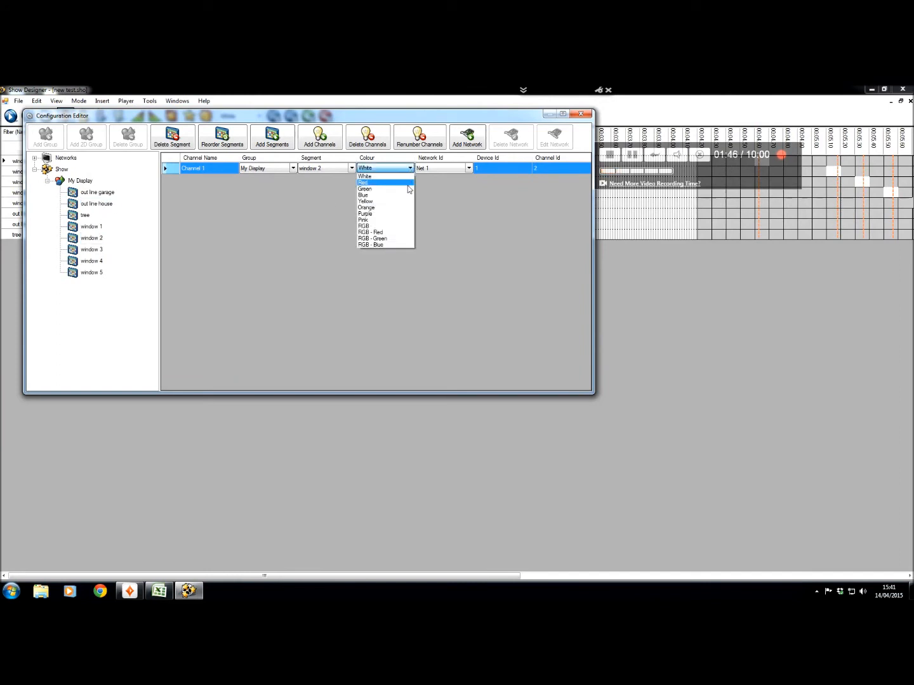
click(363, 183)
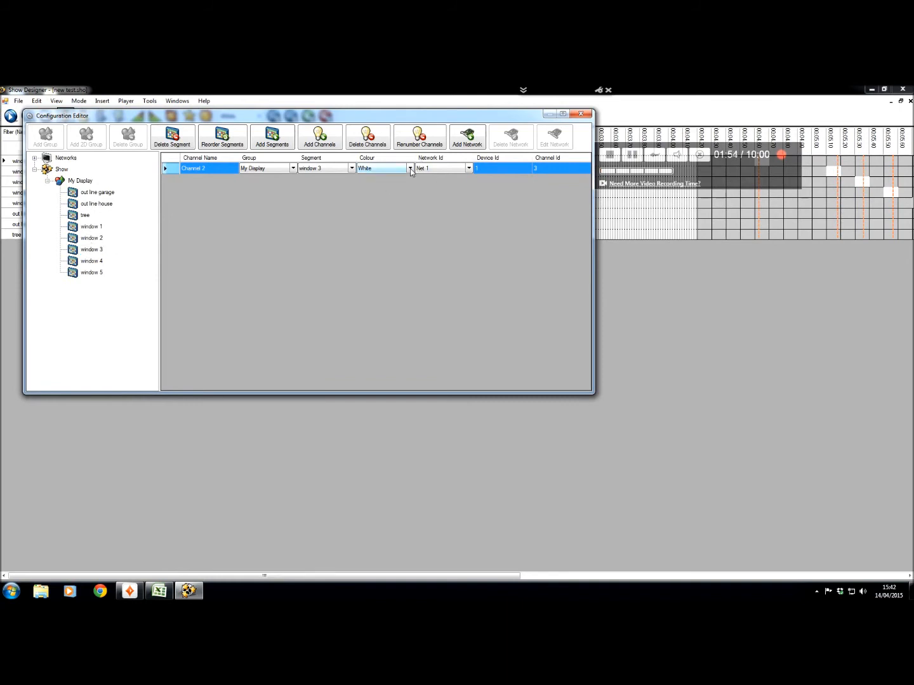
click(363, 168)
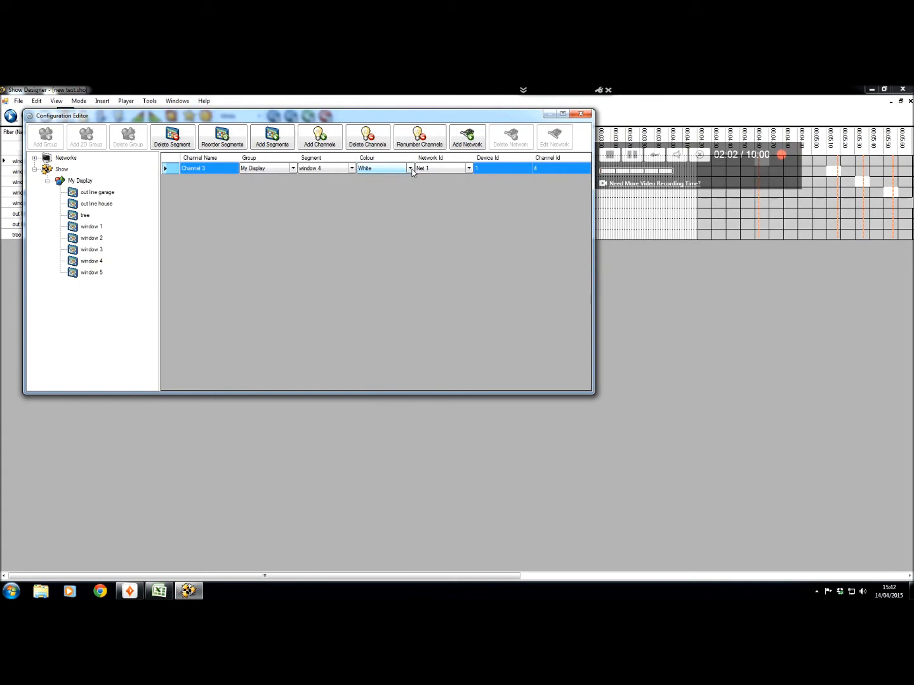
click(91, 272)
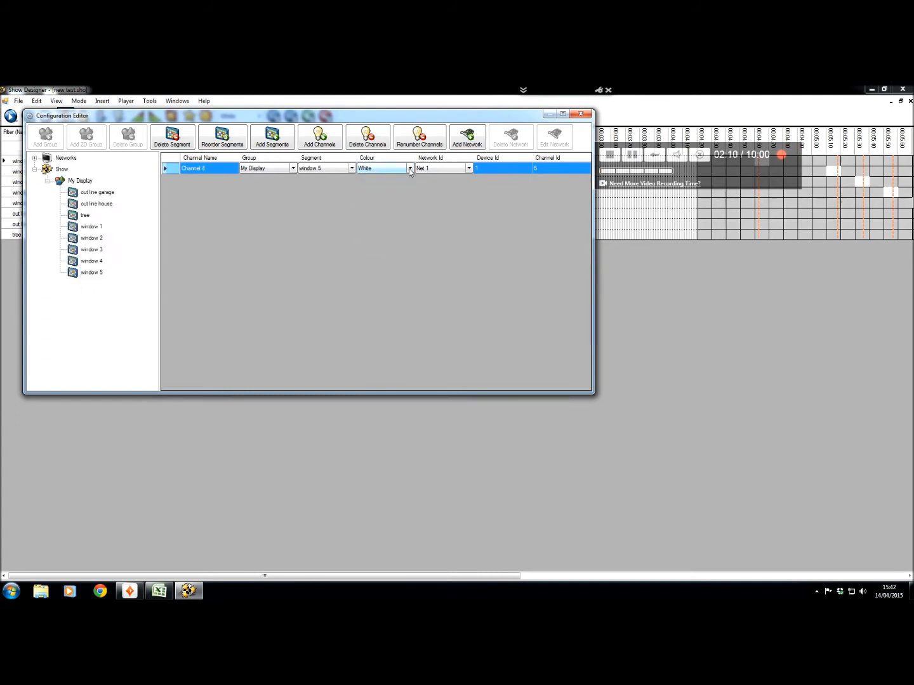
click(410, 168)
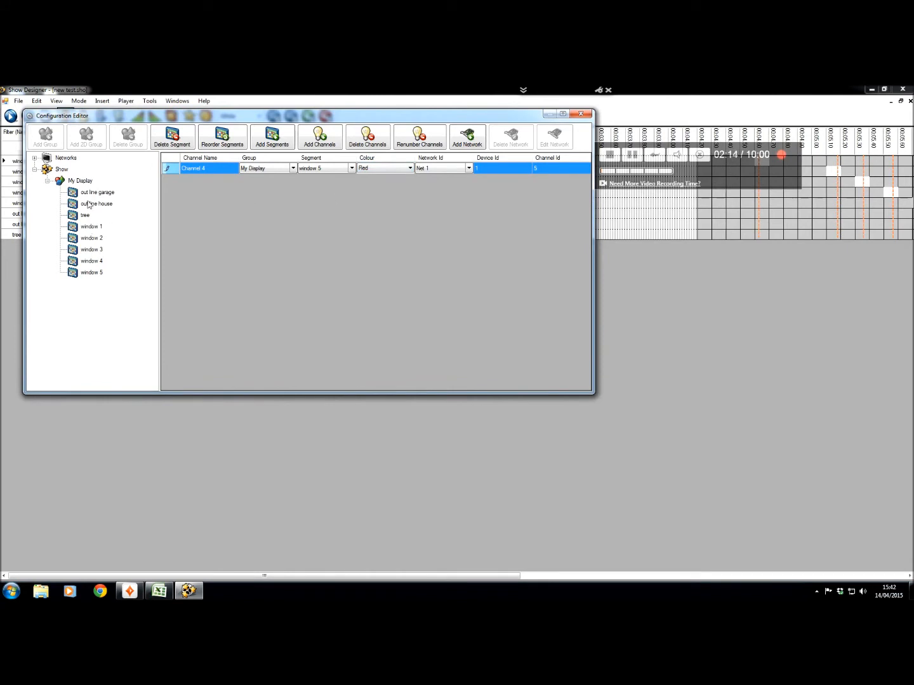
Colour out line garage and out line house yellow, and tree green.
click(96, 192)
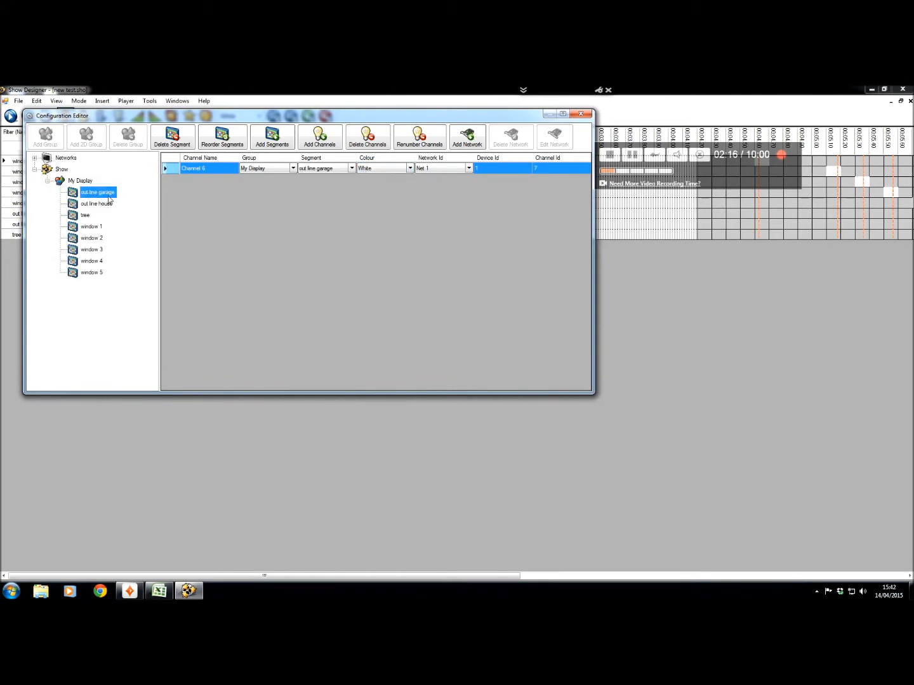
click(411, 168)
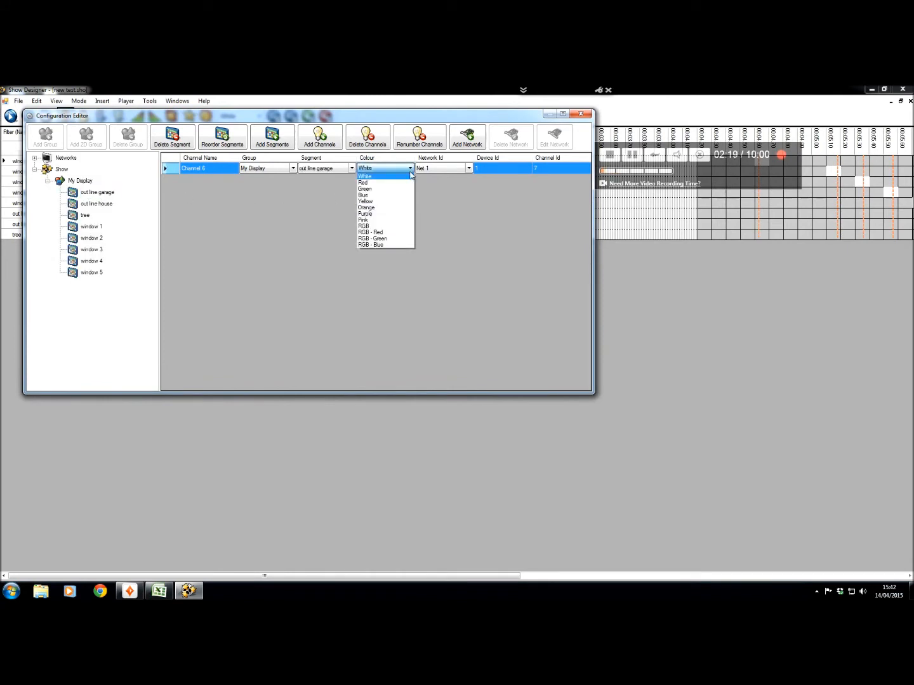
click(365, 201)
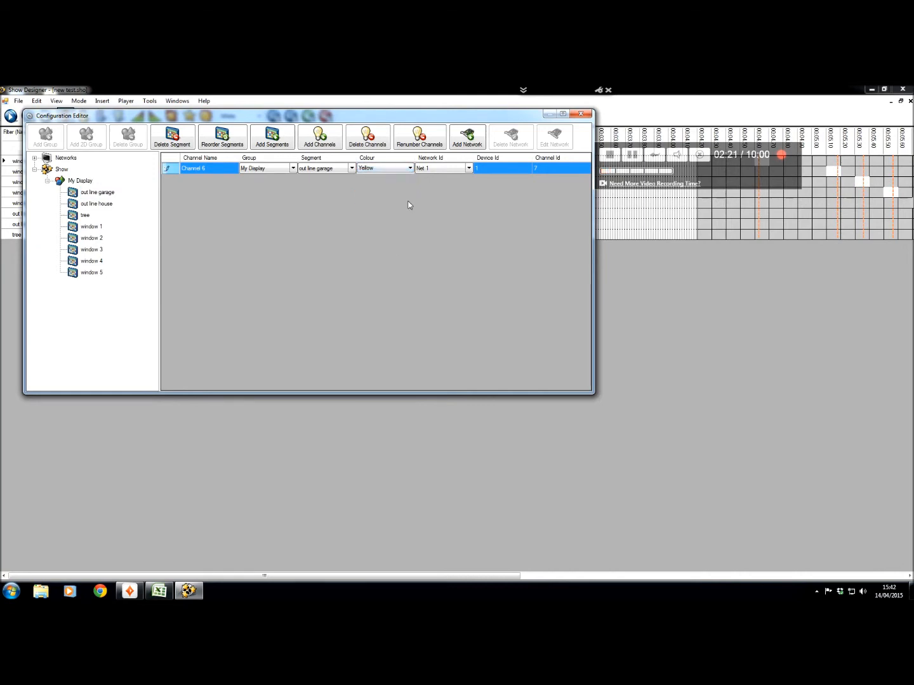
click(96, 203)
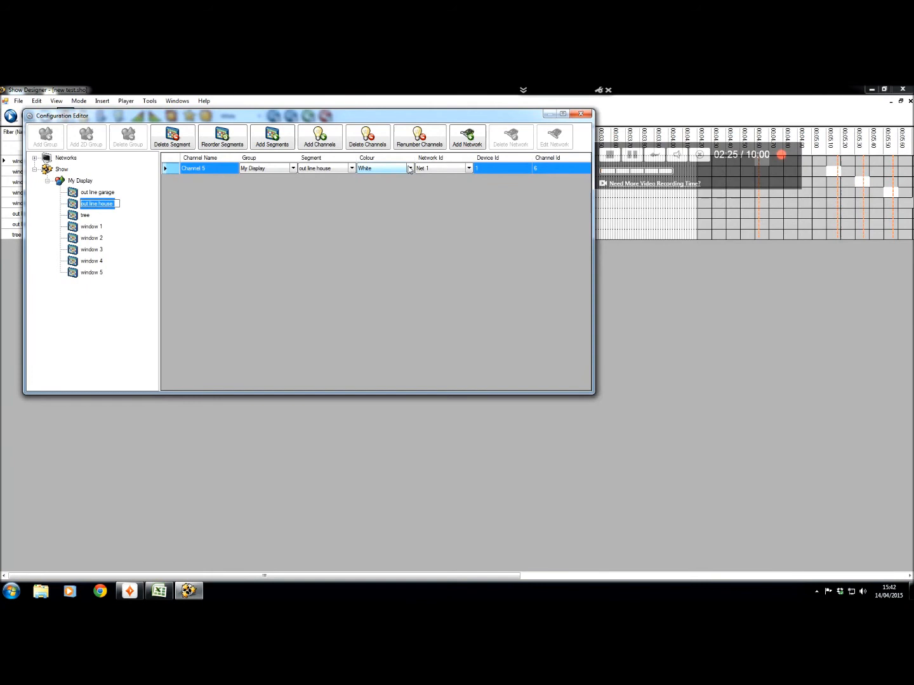
click(409, 168)
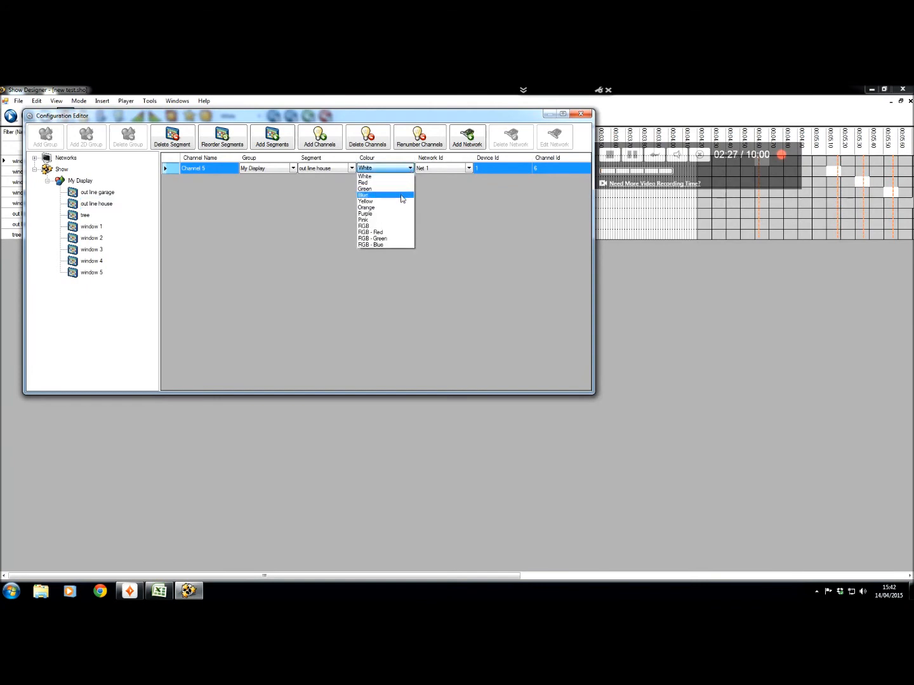
click(366, 201)
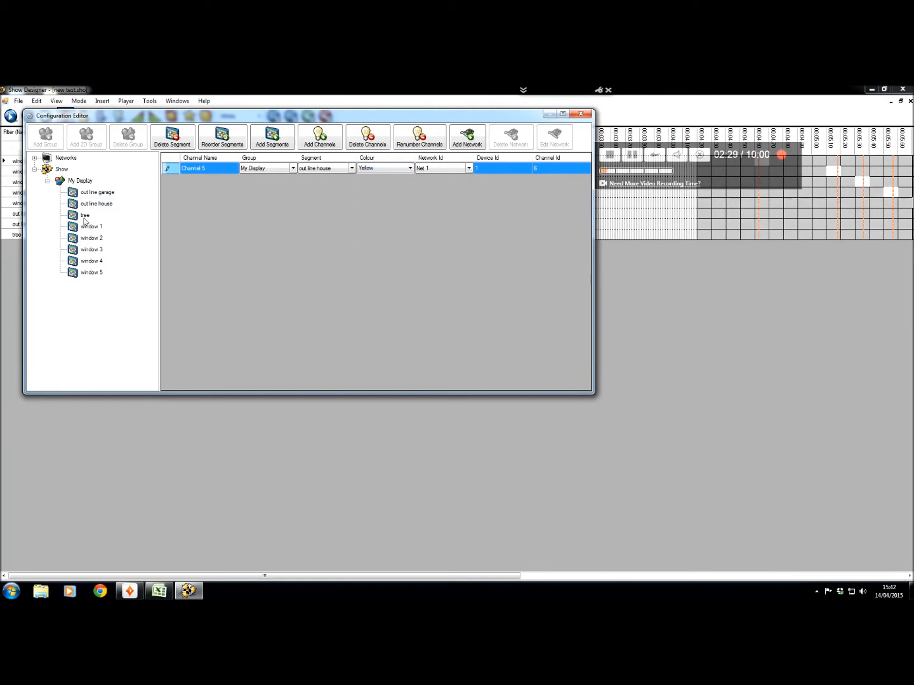
click(86, 215)
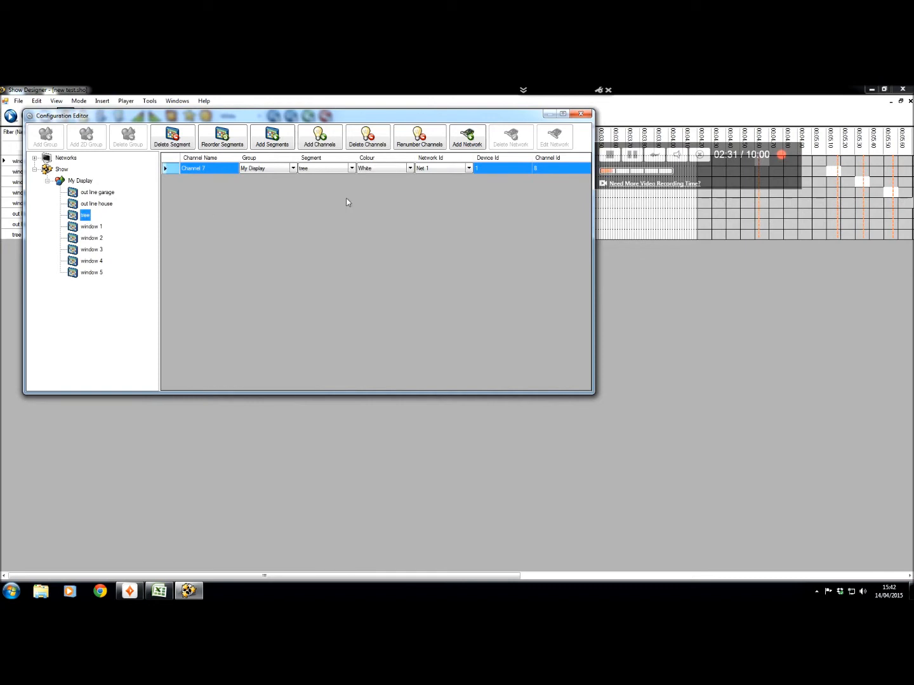
click(410, 169)
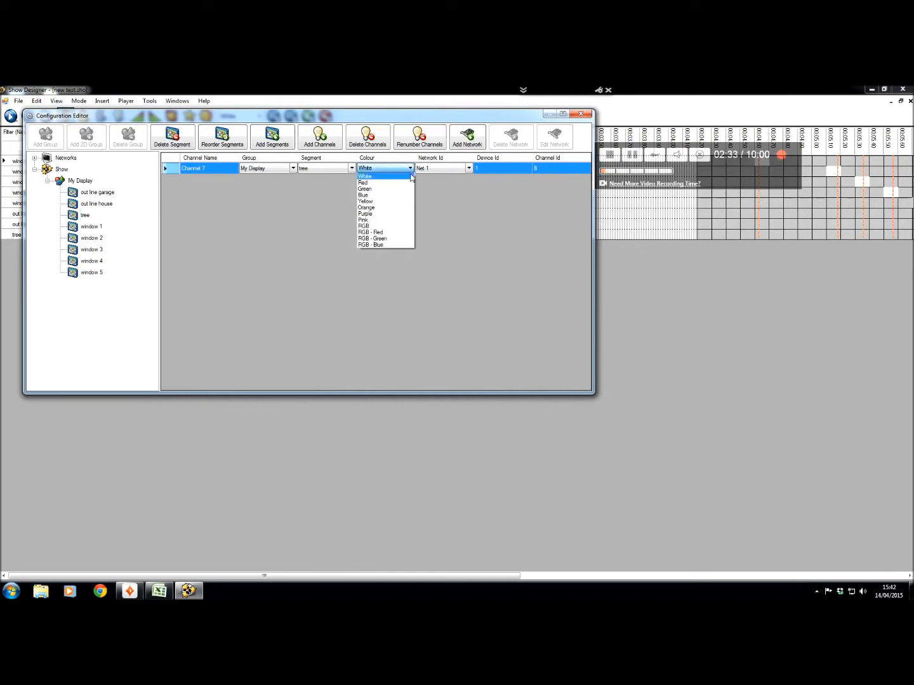
click(365, 188)
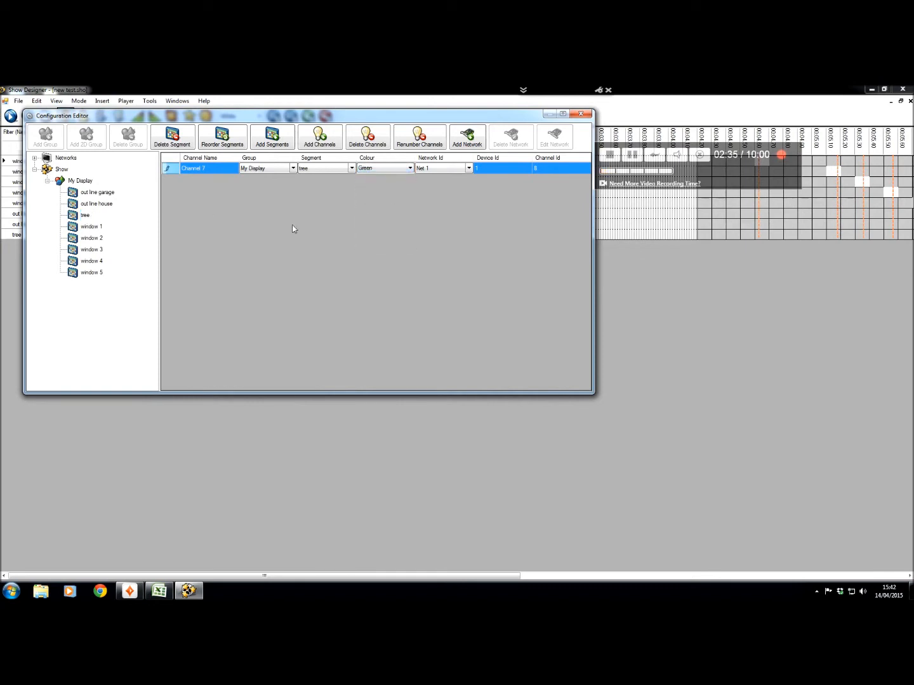
Verify the colours of window, outline and tree segments, then close the Configuration Editor.
click(91, 227)
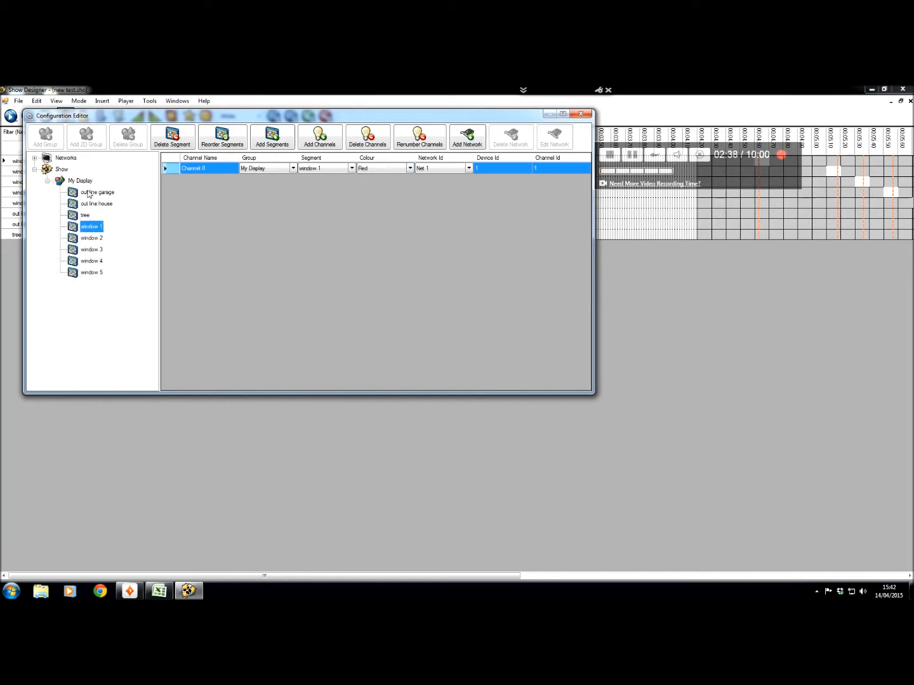
click(98, 192)
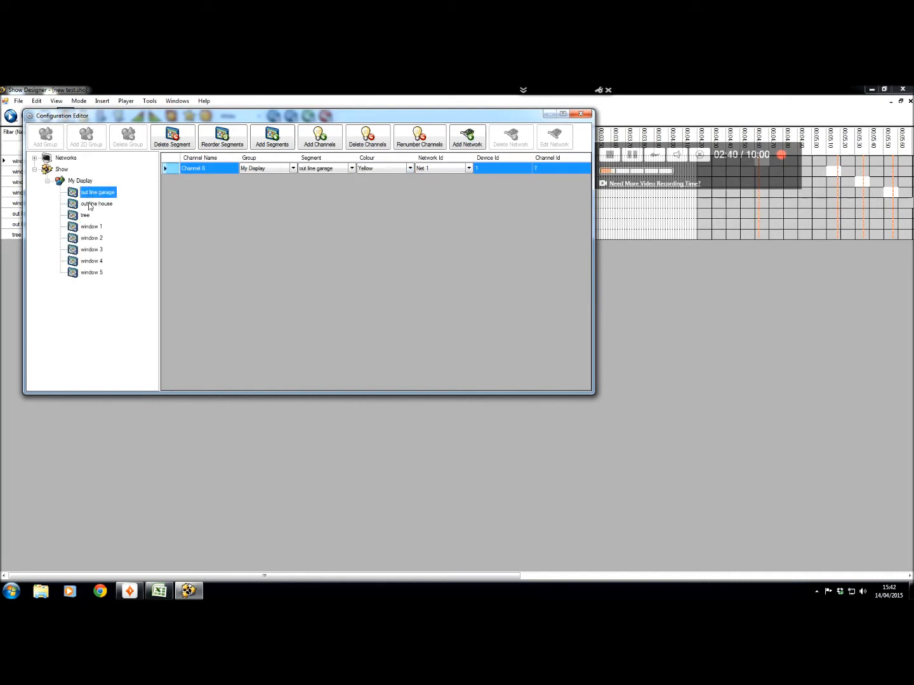
click(86, 215)
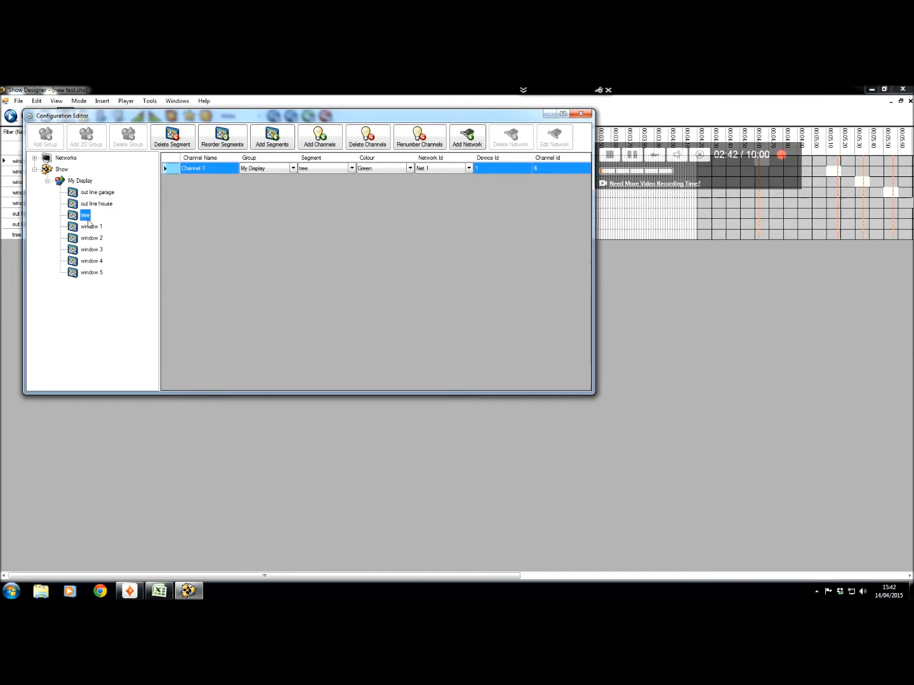
click(92, 238)
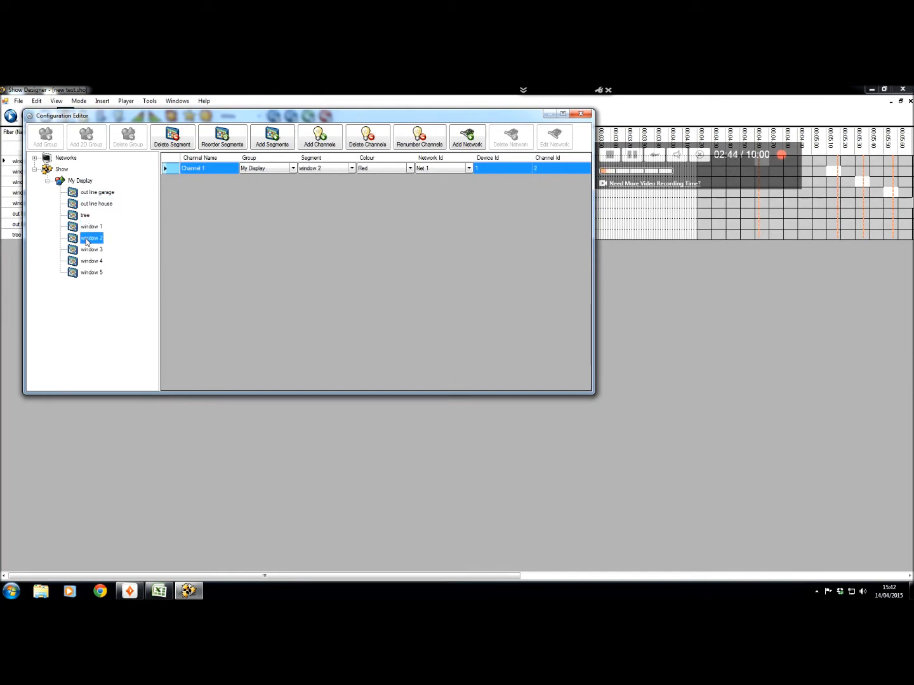
click(91, 261)
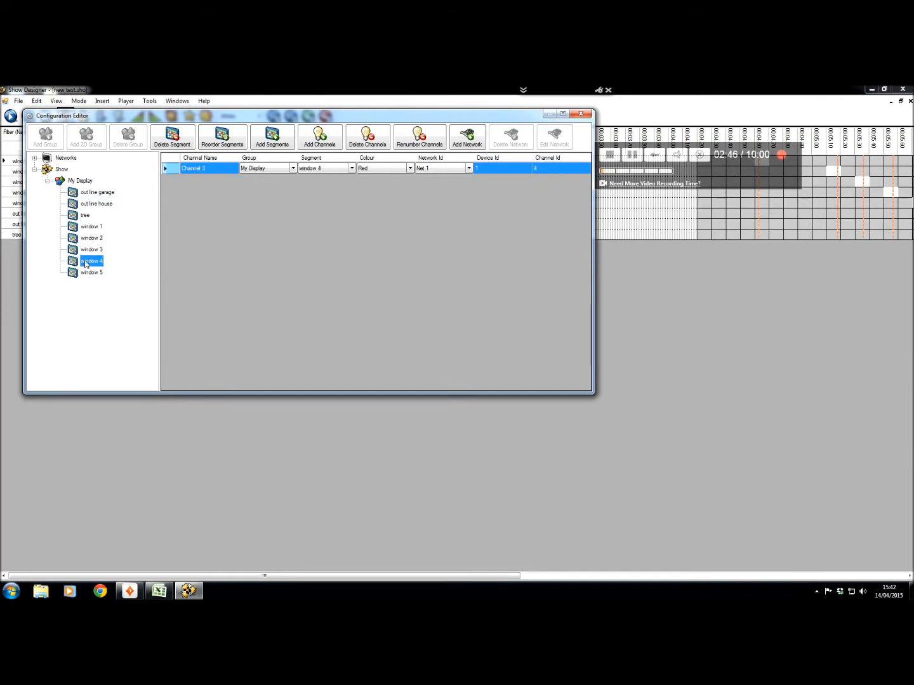
click(91, 272)
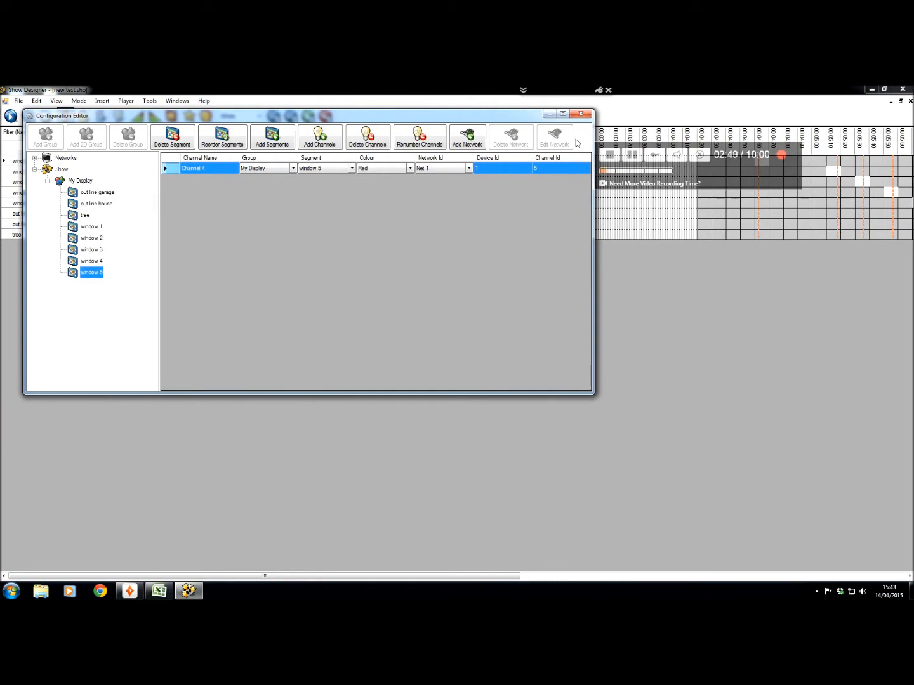
click(580, 114)
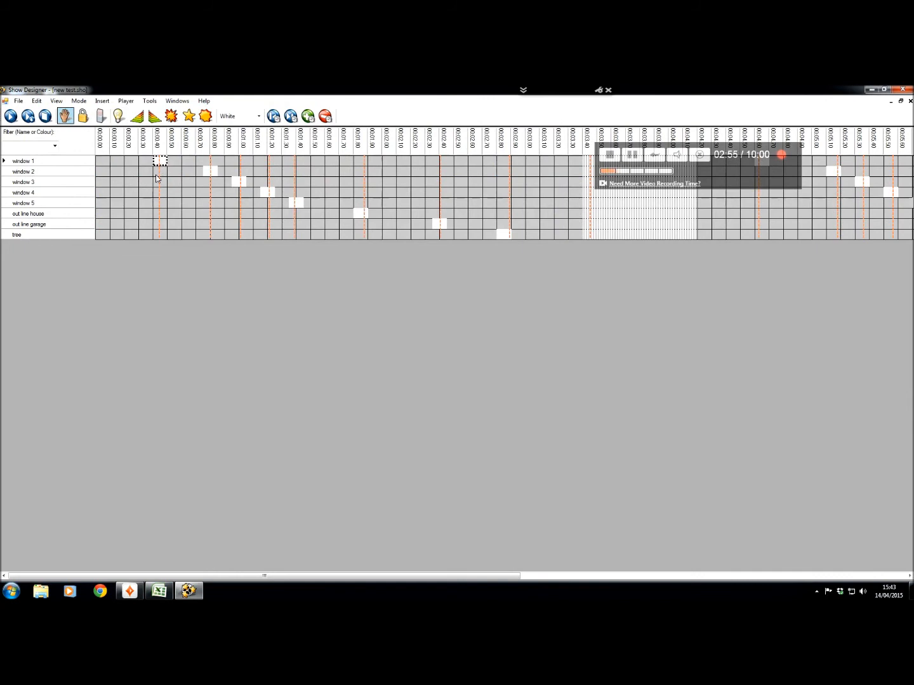
Place a red On cue in window 1's cell at the first beat marker.
right_click(160, 162)
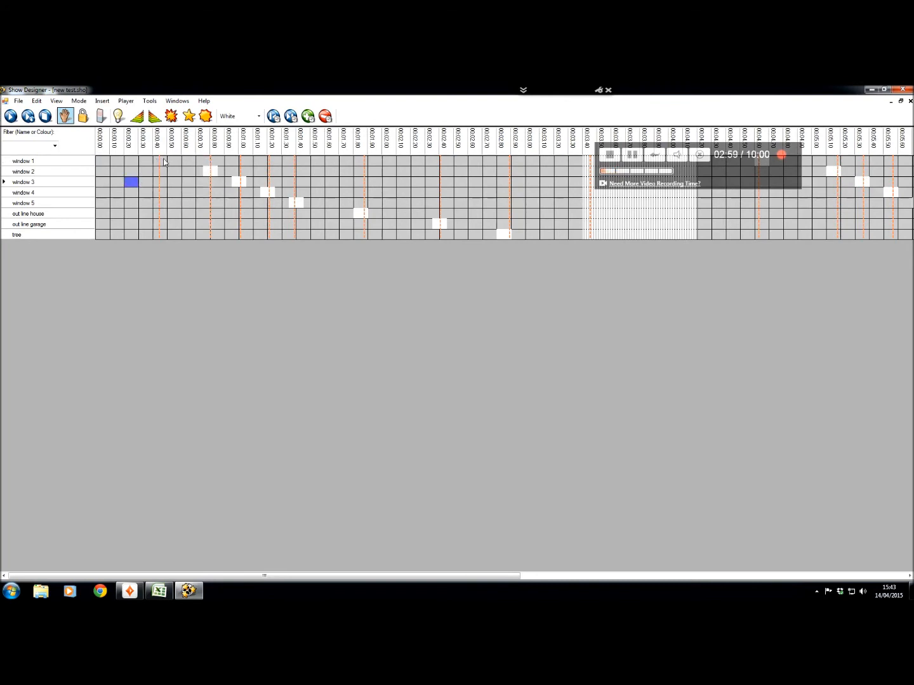
right_click(158, 162)
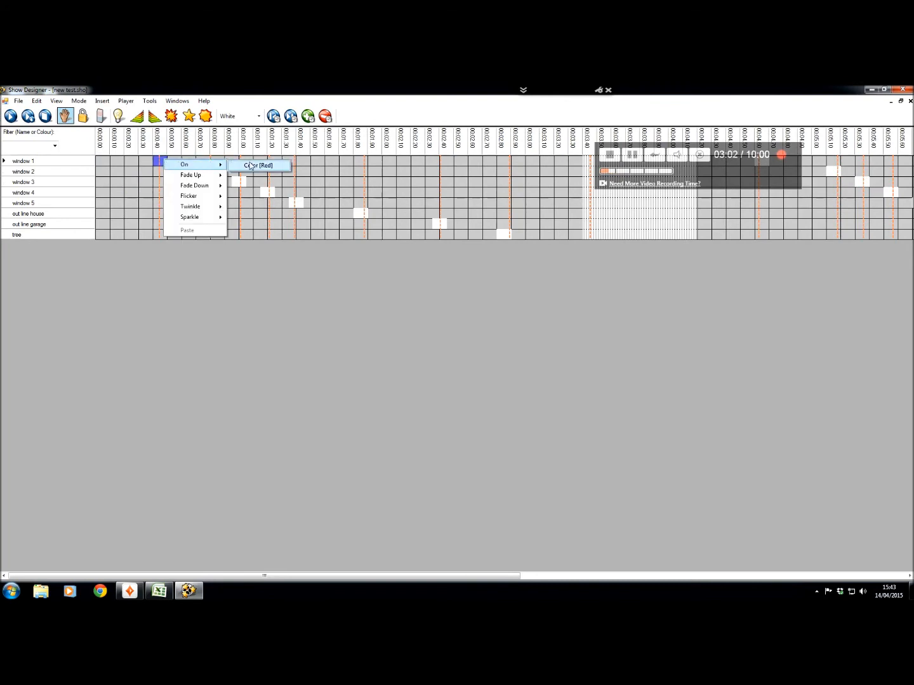
click(257, 165)
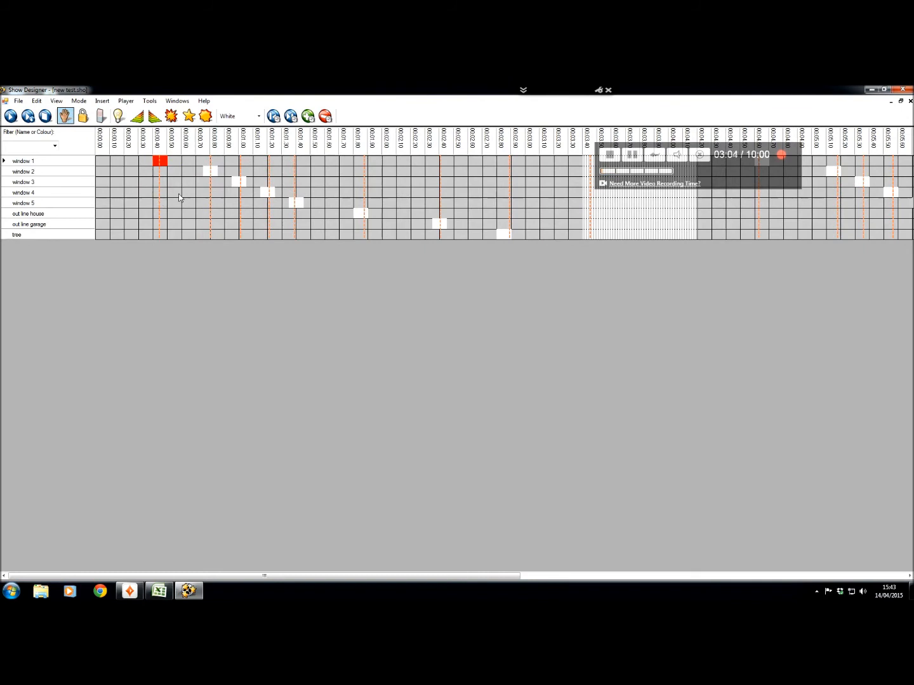
click(174, 192)
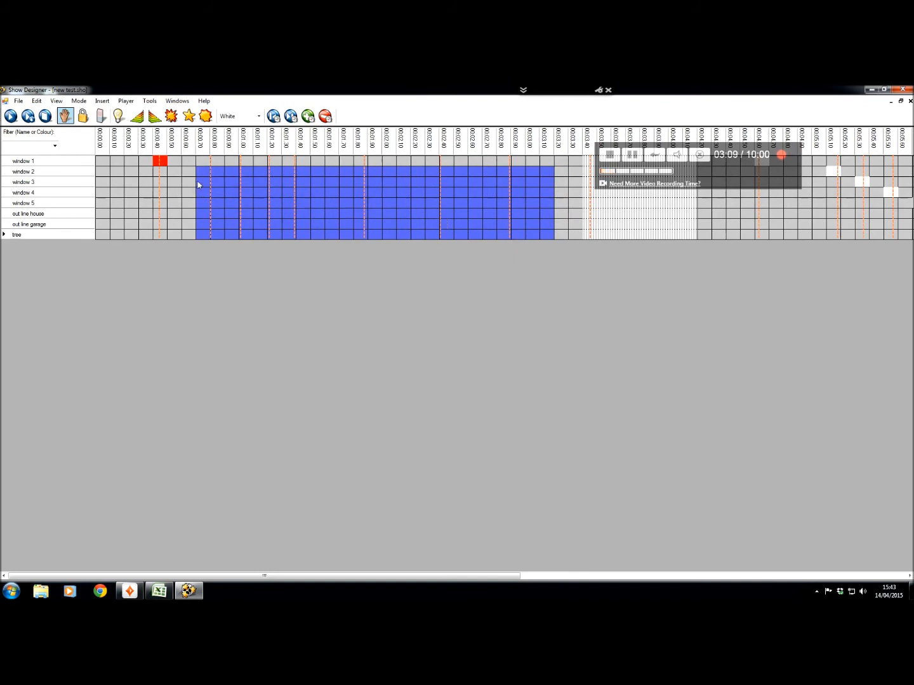
click(217, 171)
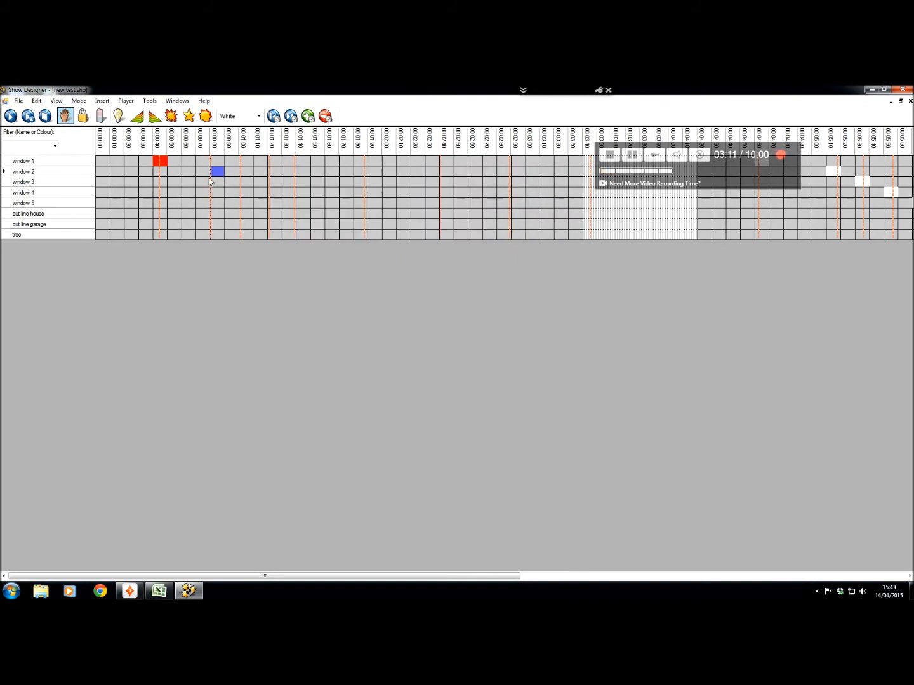
Add red On cues for windows 2, 3, 5, yellow for out line house, green for tree.
right_click(217, 172)
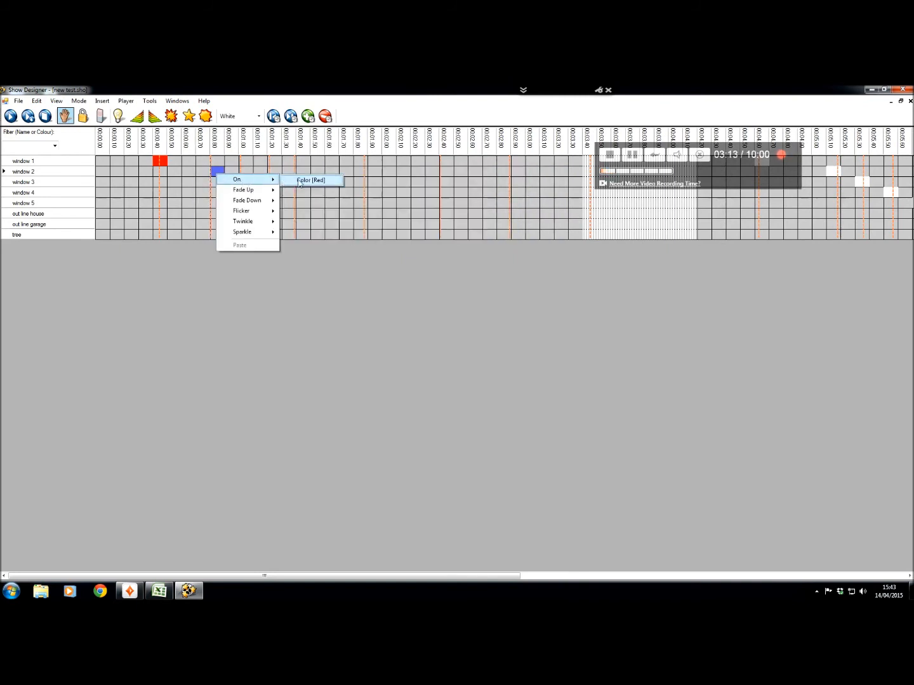
click(312, 180)
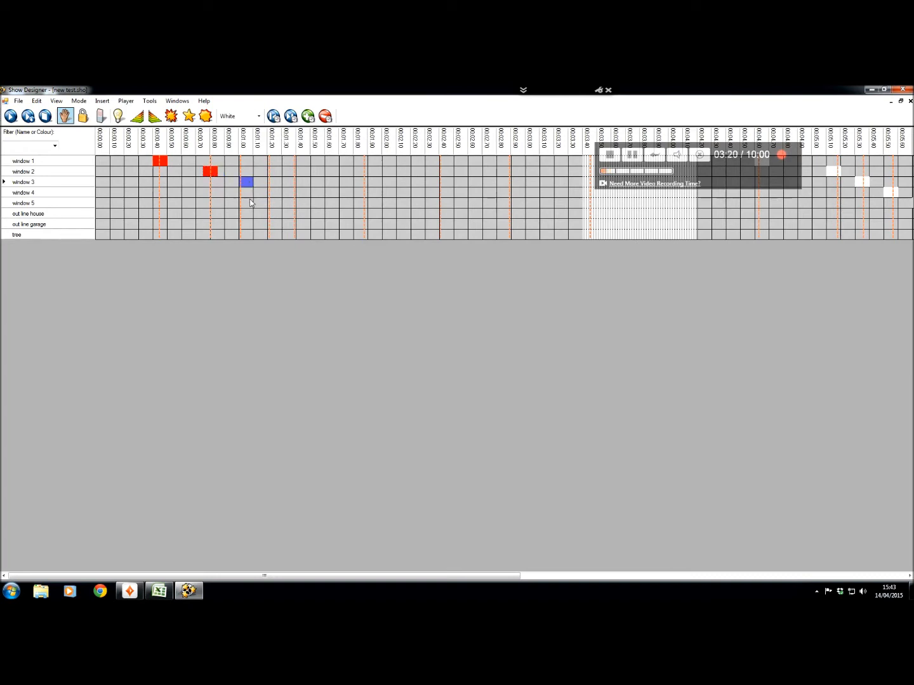
right_click(246, 183)
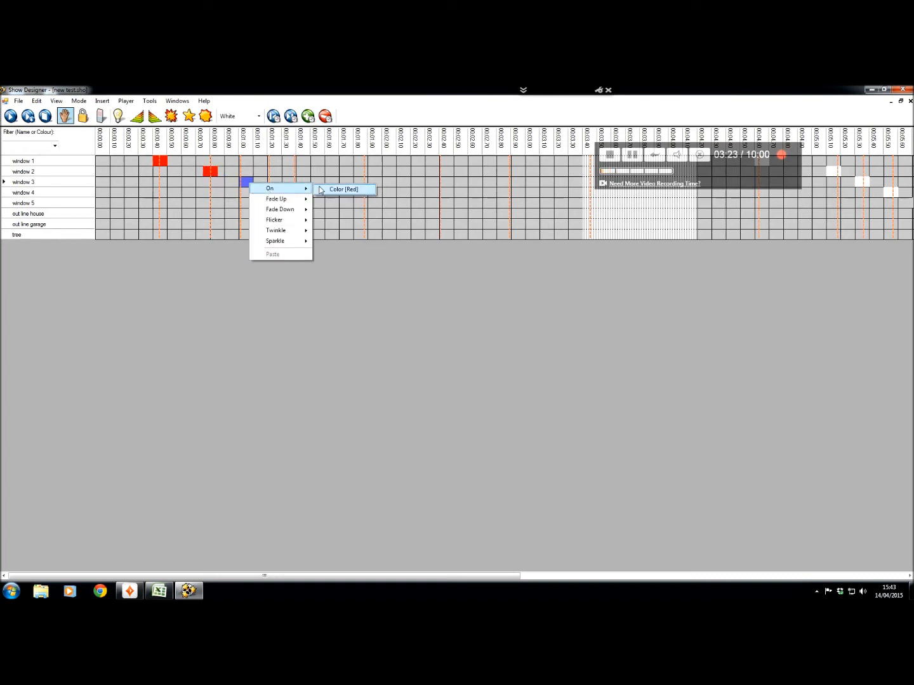
click(344, 189)
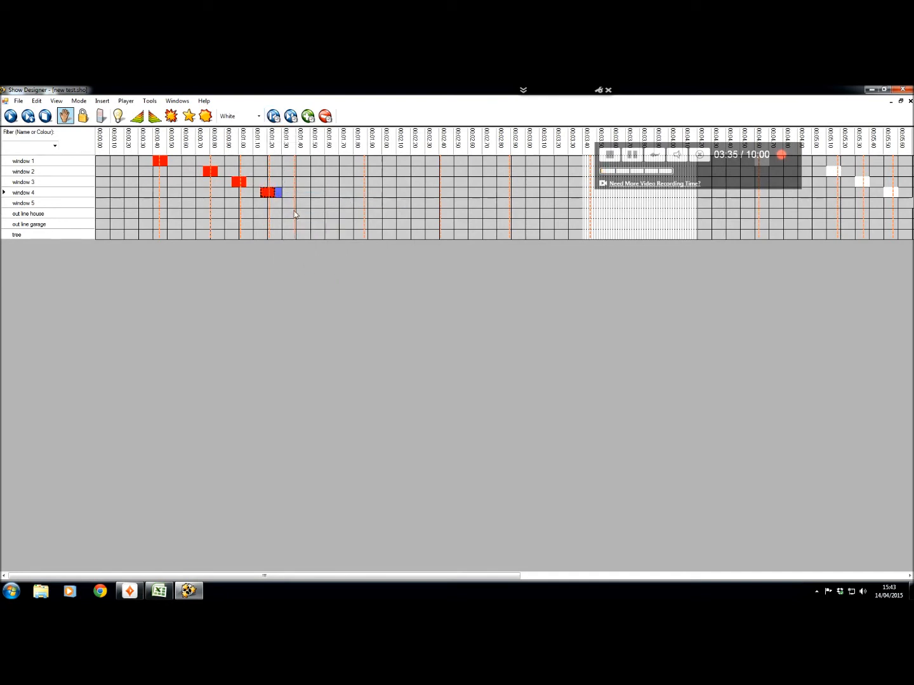
right_click(287, 203)
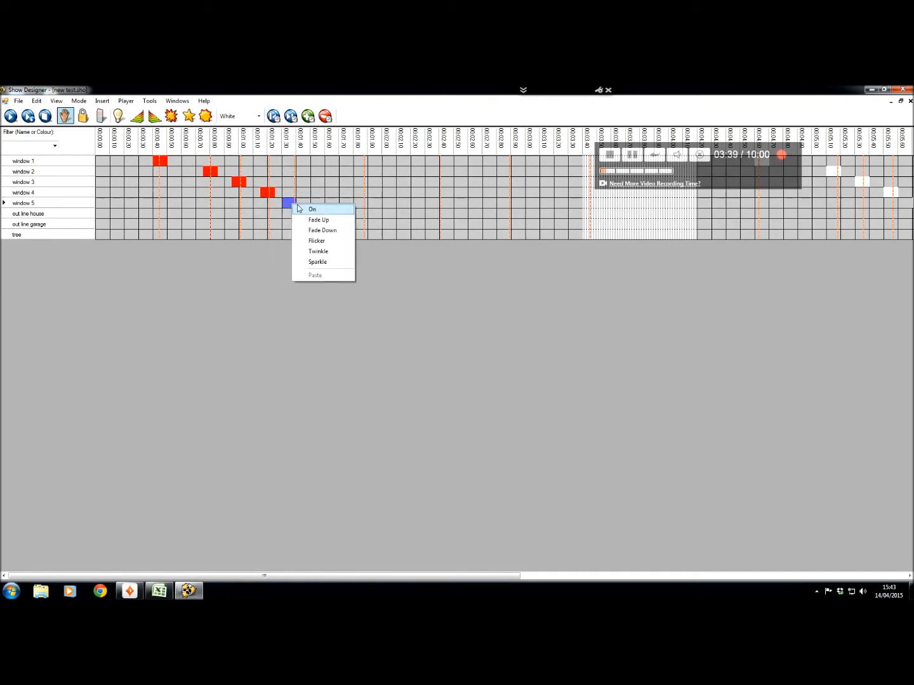
click(312, 208)
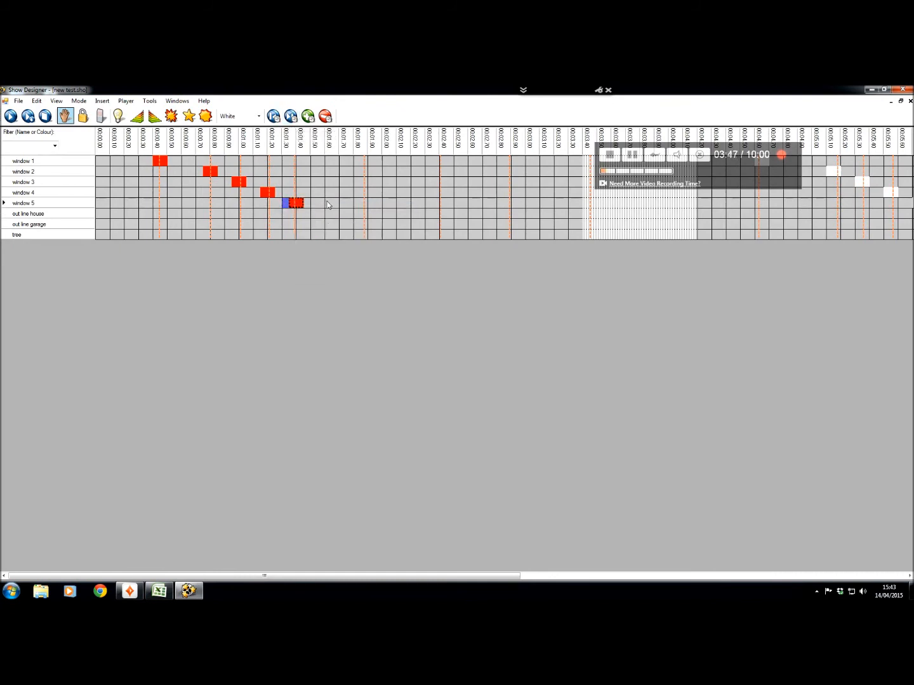
right_click(361, 211)
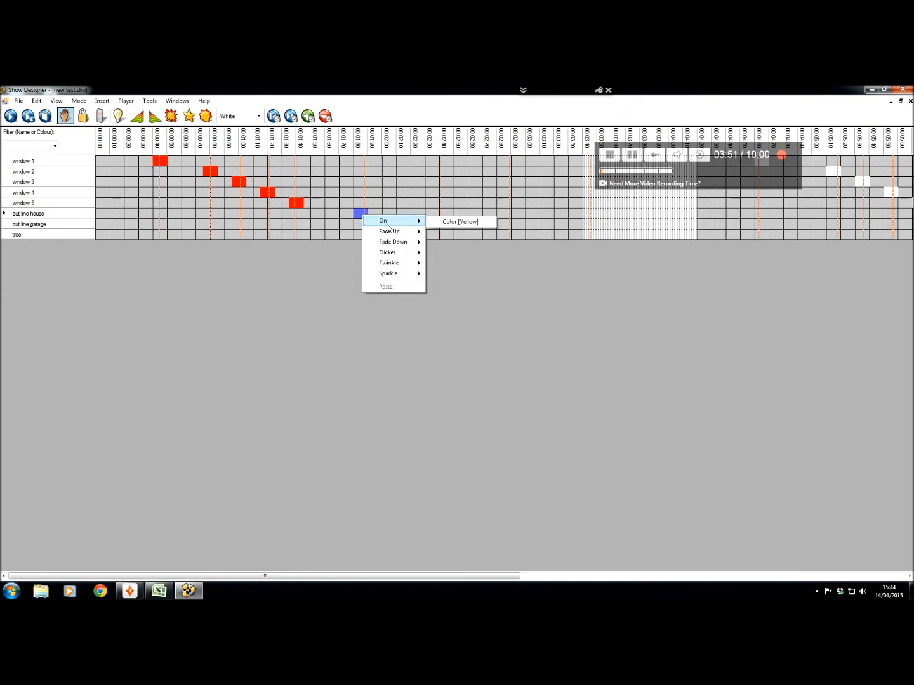
click(461, 221)
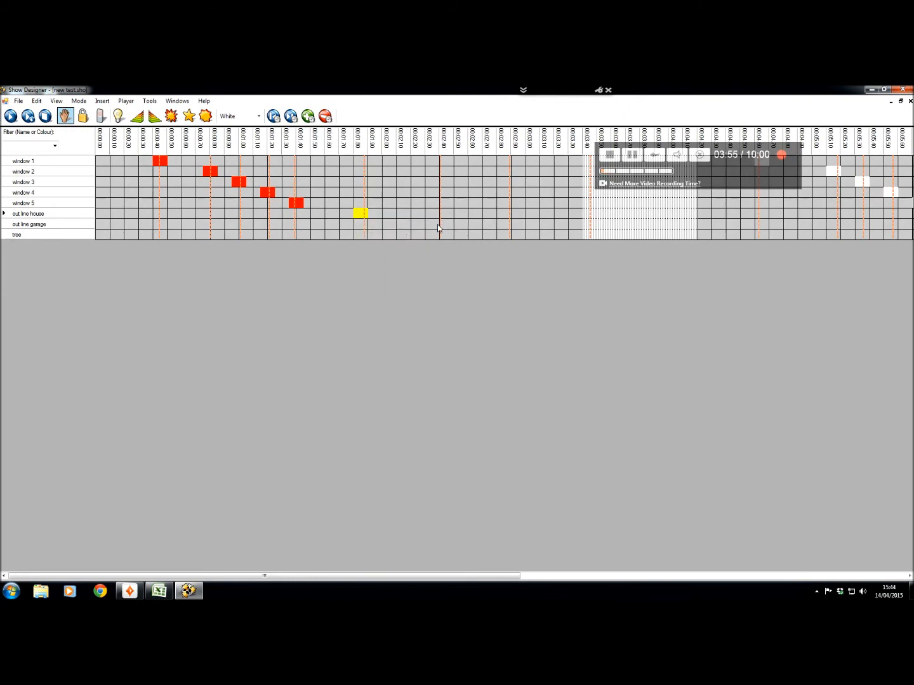
right_click(432, 225)
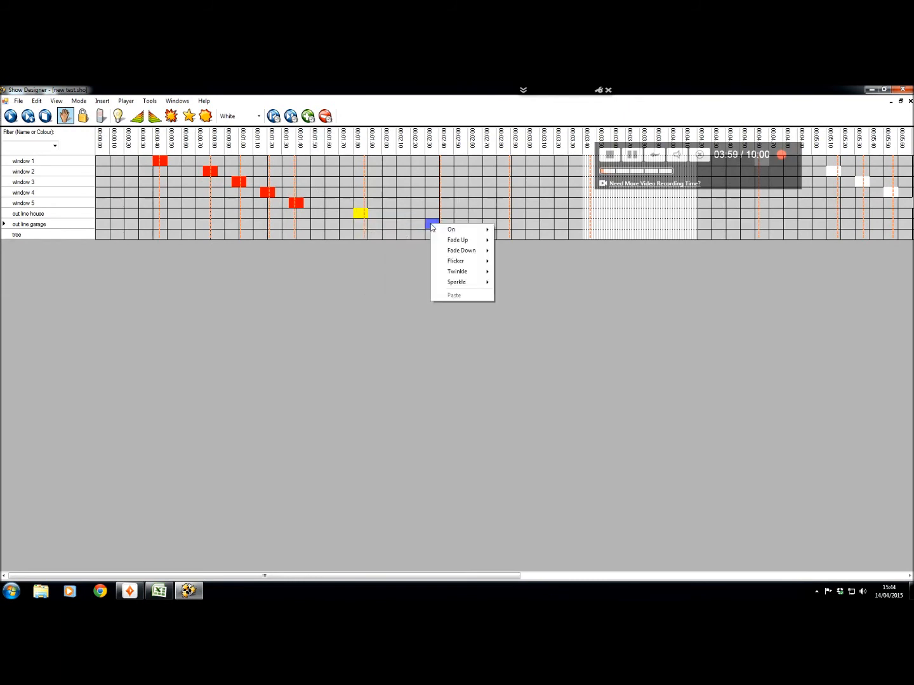
right_click(501, 233)
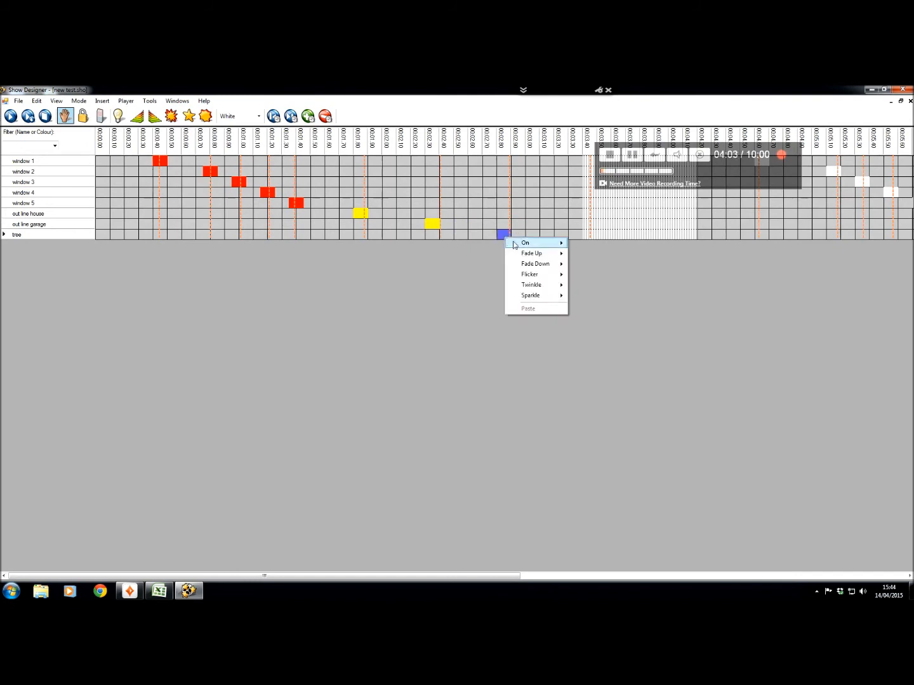
click(526, 242)
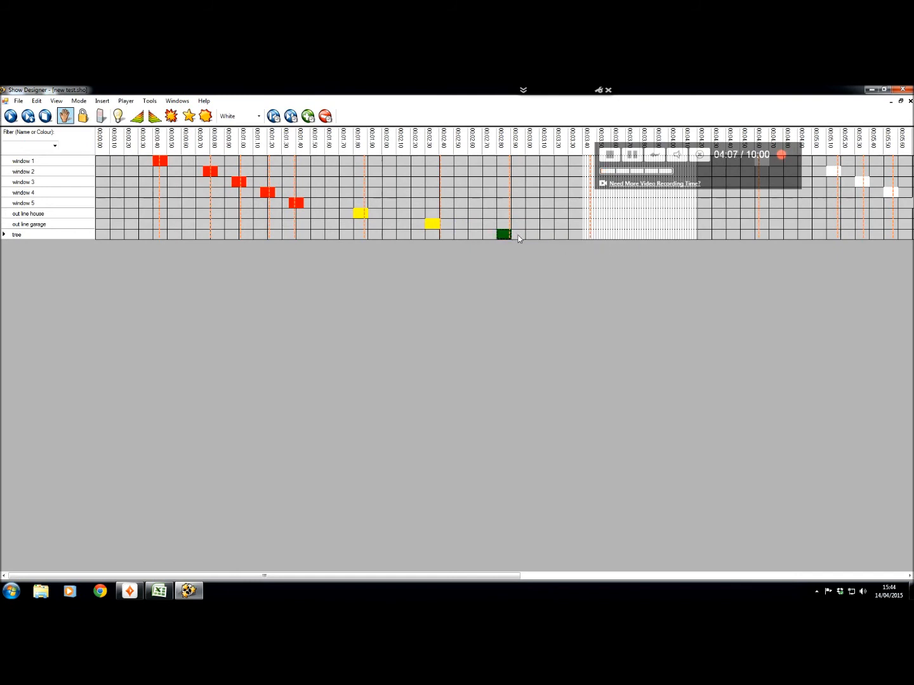
Further along the timeline, make windows 1–5 flicker red and cue the outline and tree blocks.
click(291, 116)
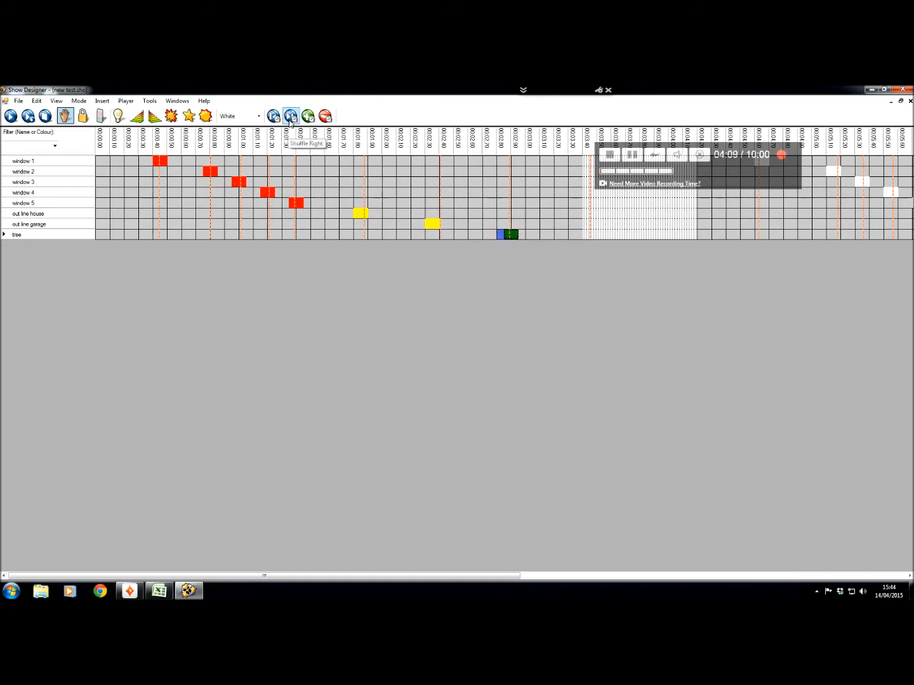
click(291, 115)
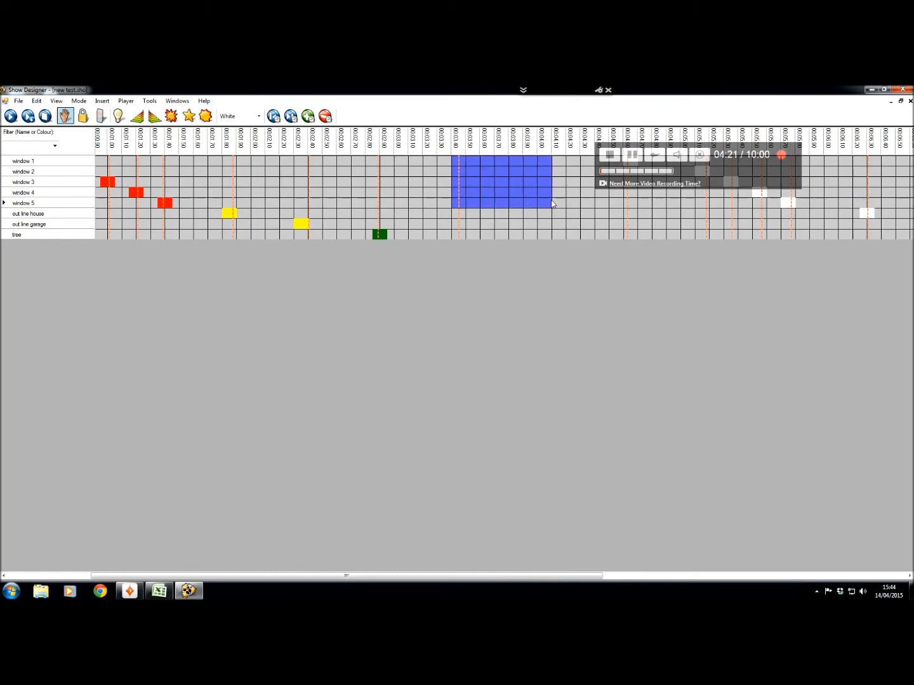
right_click(554, 205)
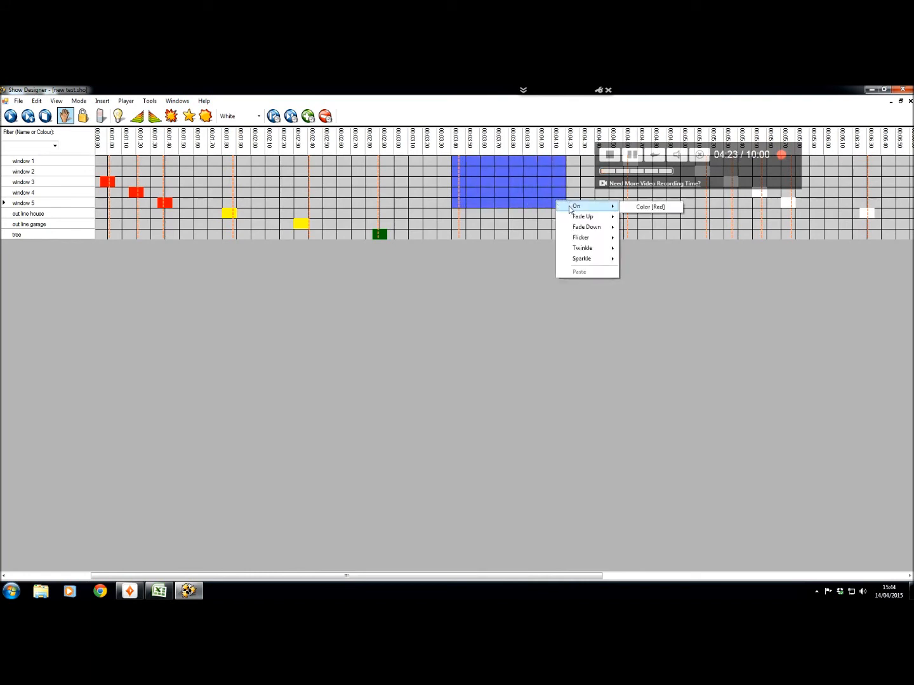
mouse_move(580, 241)
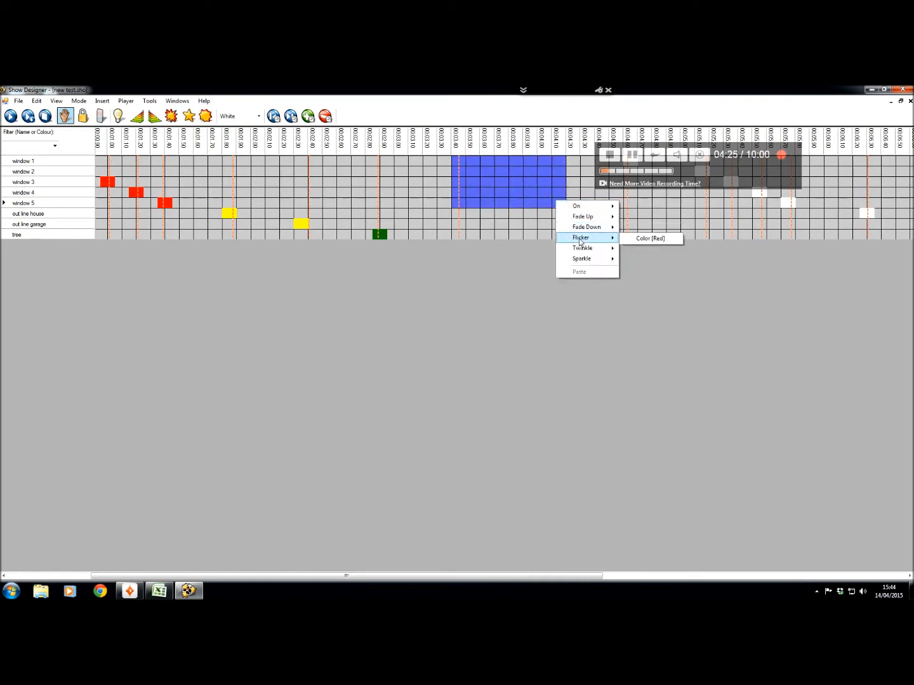
click(649, 238)
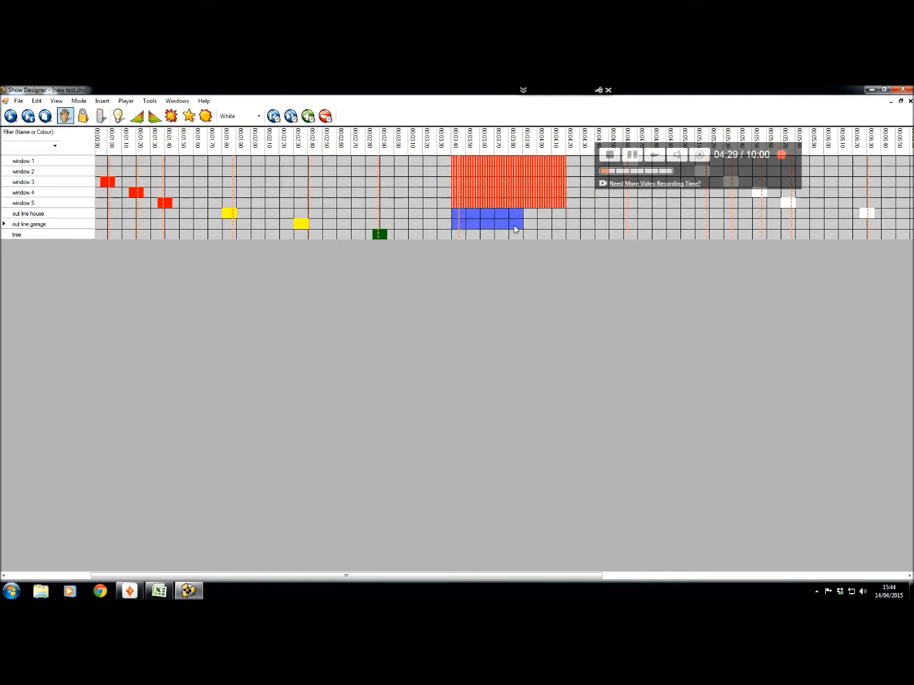
right_click(516, 229)
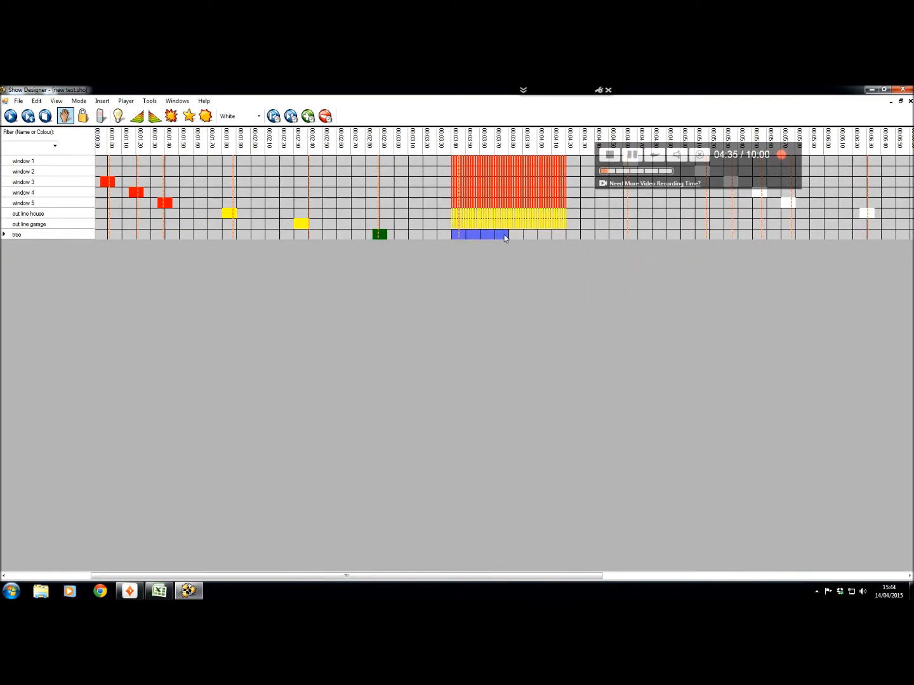
right_click(504, 237)
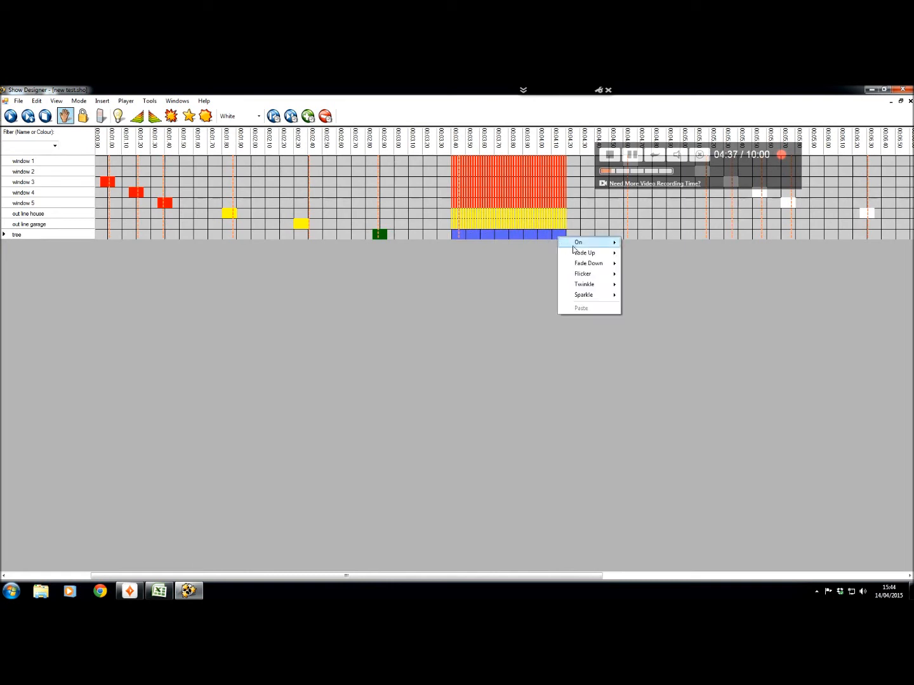
mouse_move(584, 274)
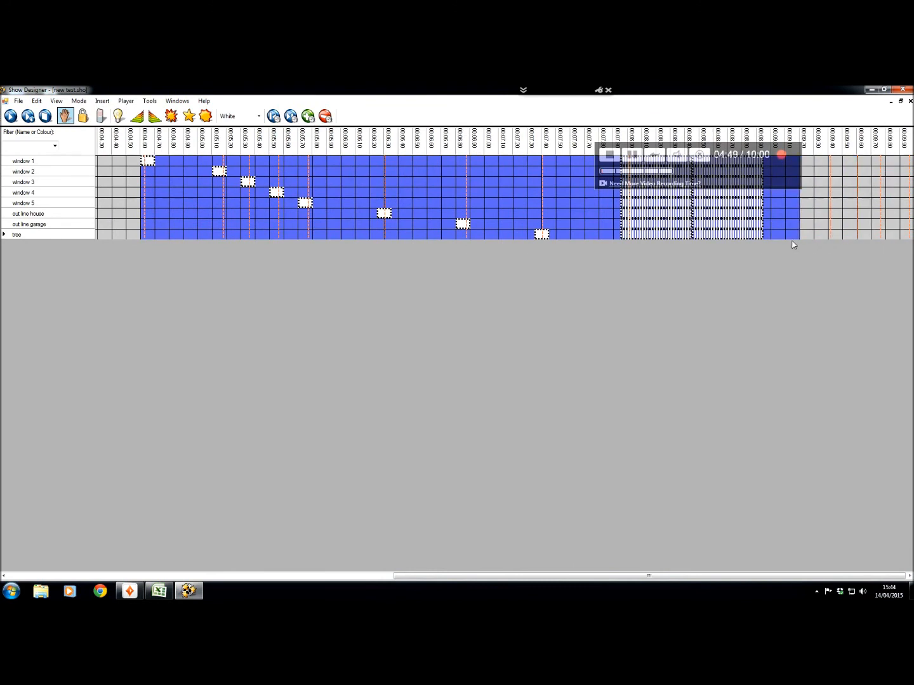
right_click(149, 162)
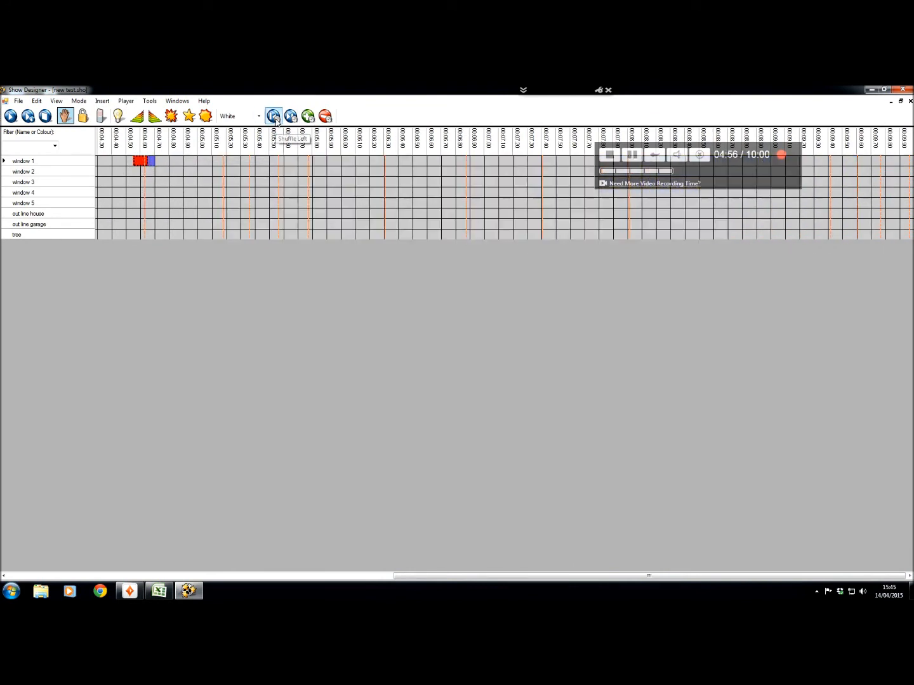
Add red On for window 2, yellow On for garage, yellow outline flicker, then open the visualisation.
right_click(215, 171)
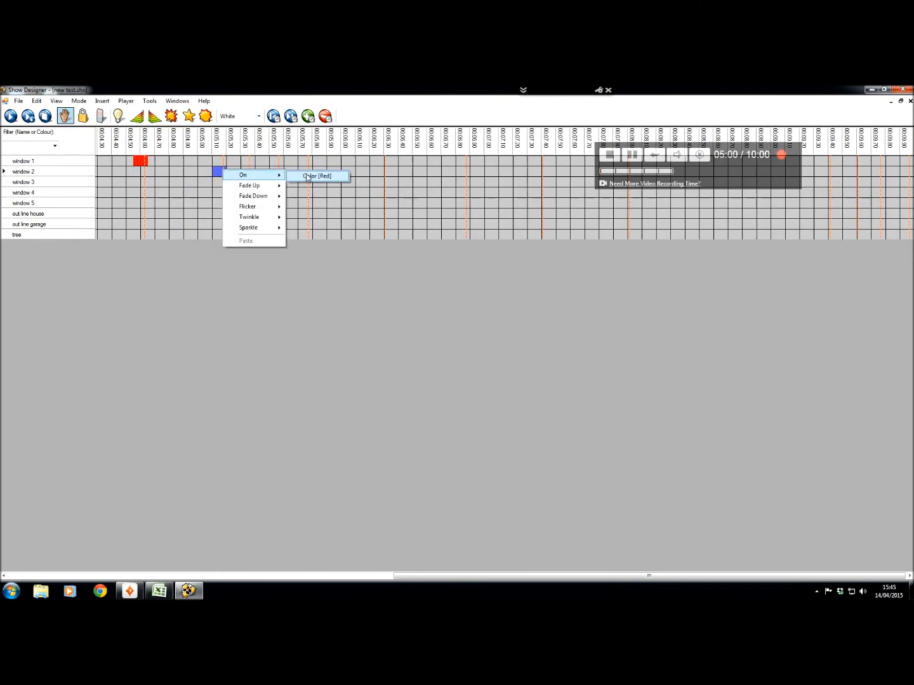
click(317, 175)
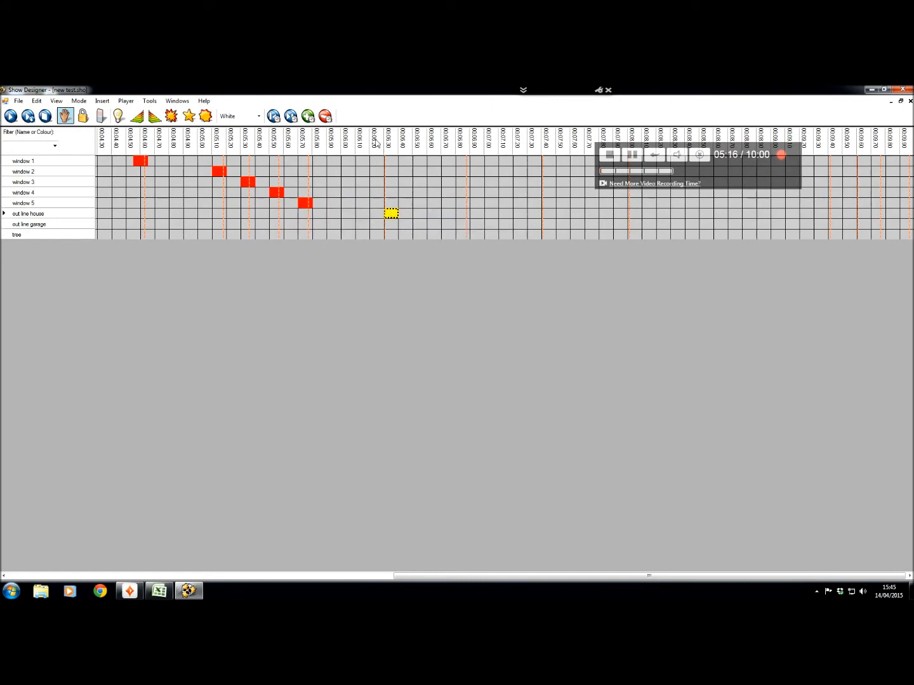
right_click(464, 223)
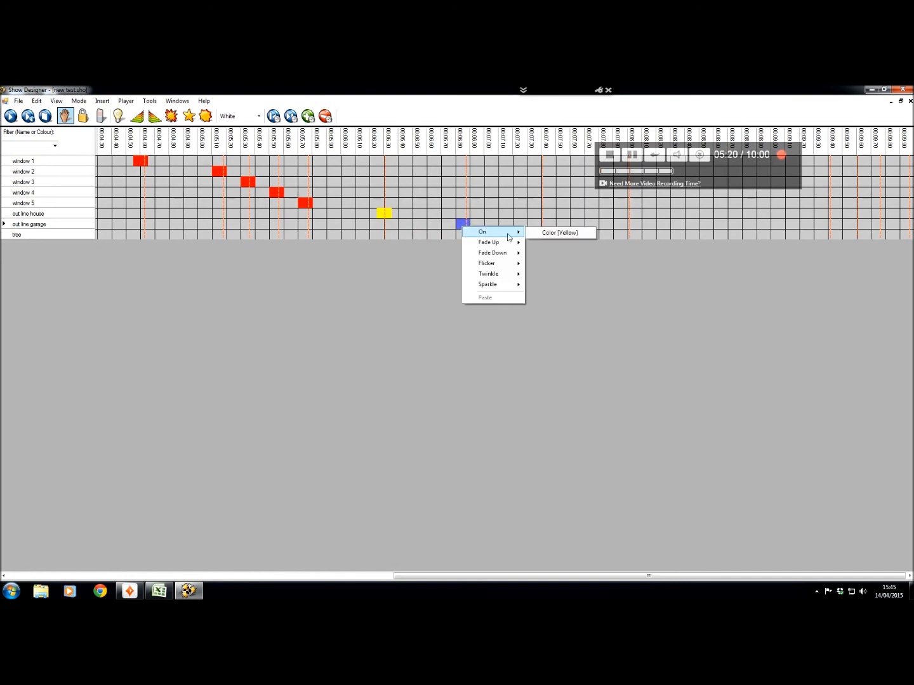
click(558, 232)
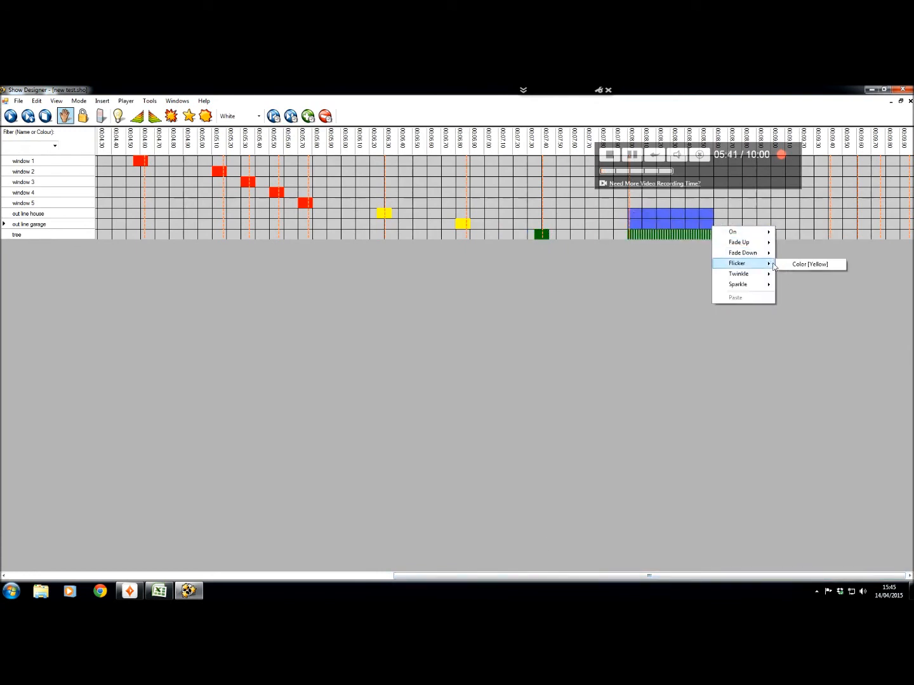
click(809, 264)
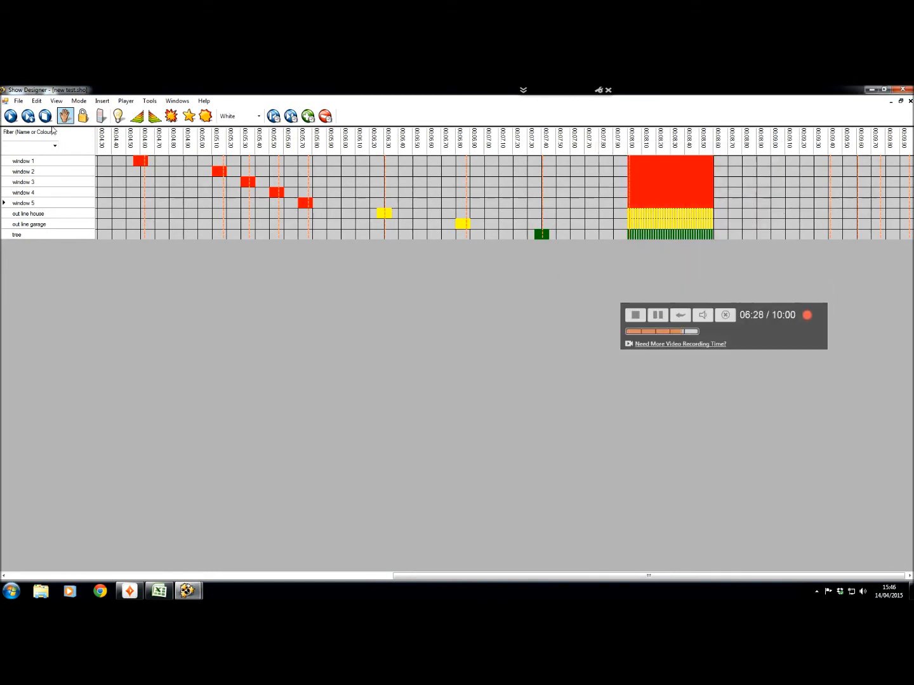
click(56, 101)
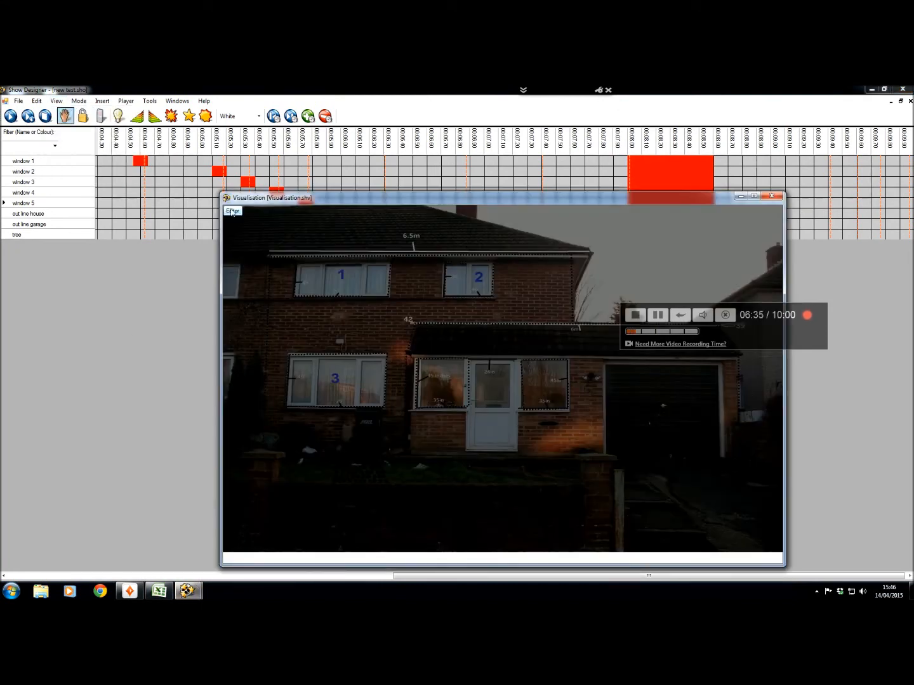
Enable editing and link the first light set to the window 1 segment.
click(232, 211)
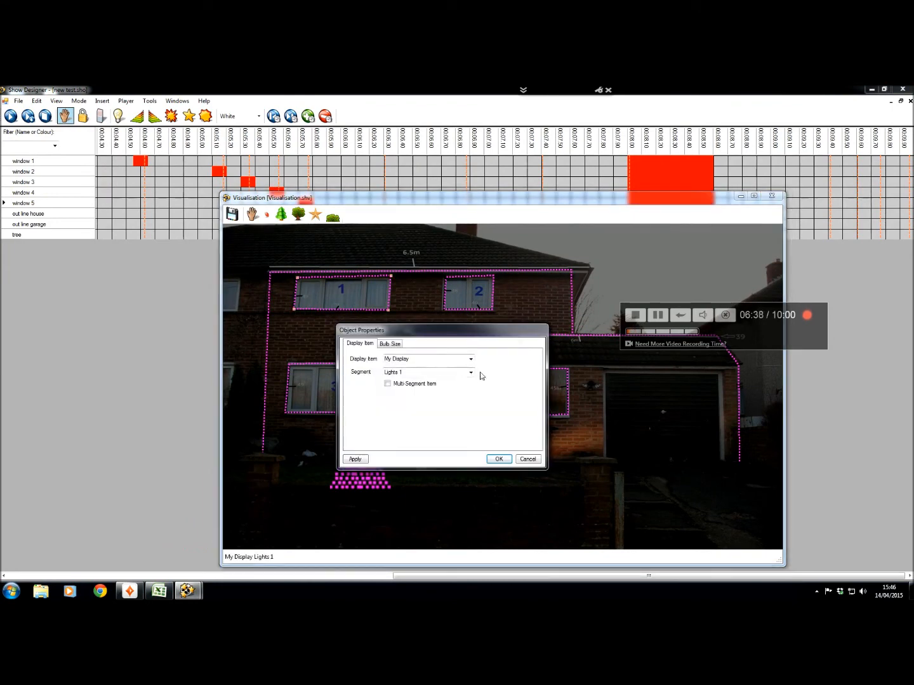
click(470, 372)
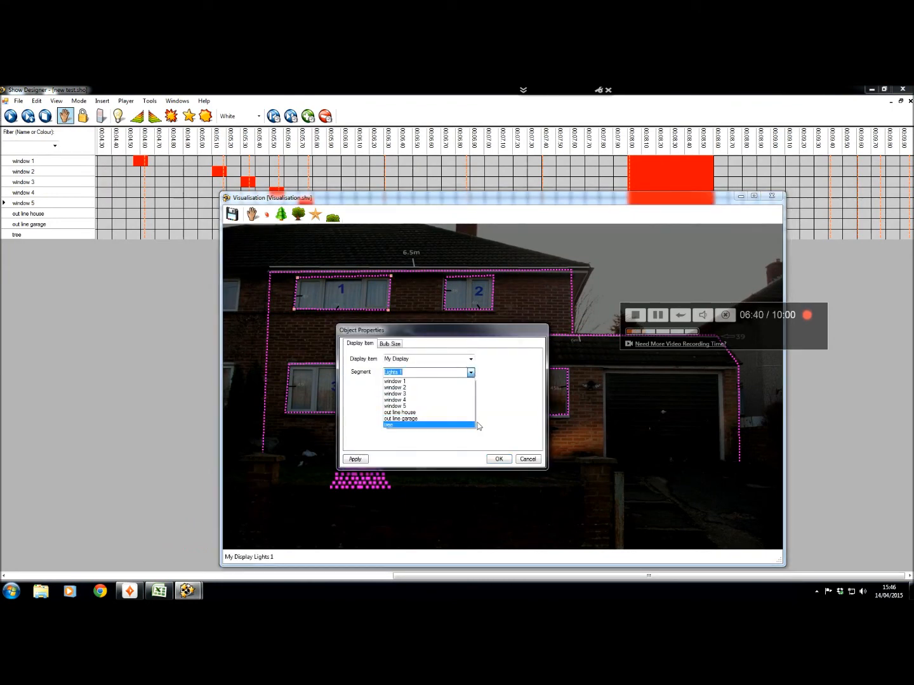
click(394, 380)
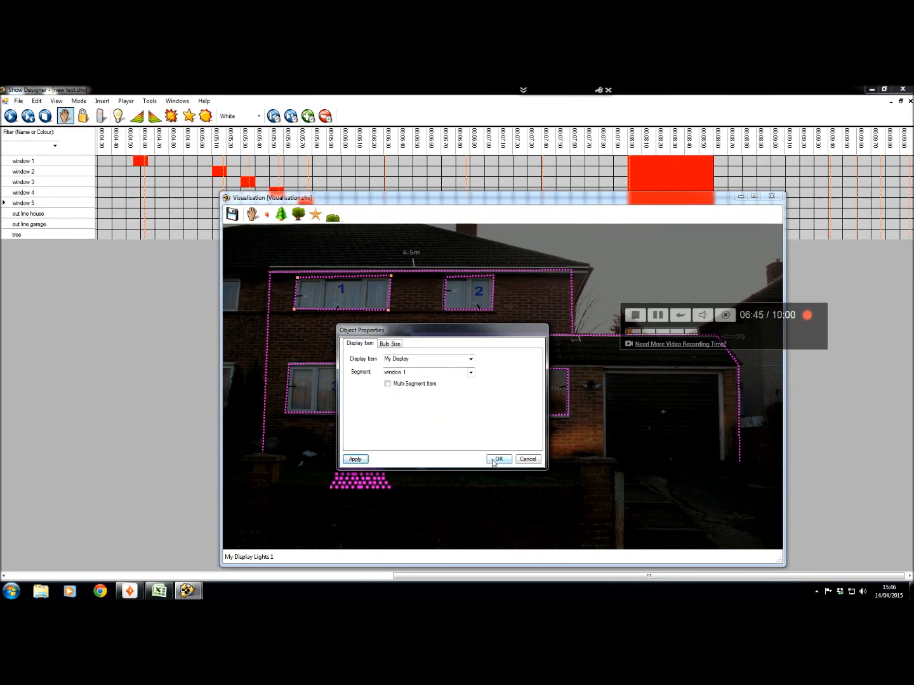
click(499, 459)
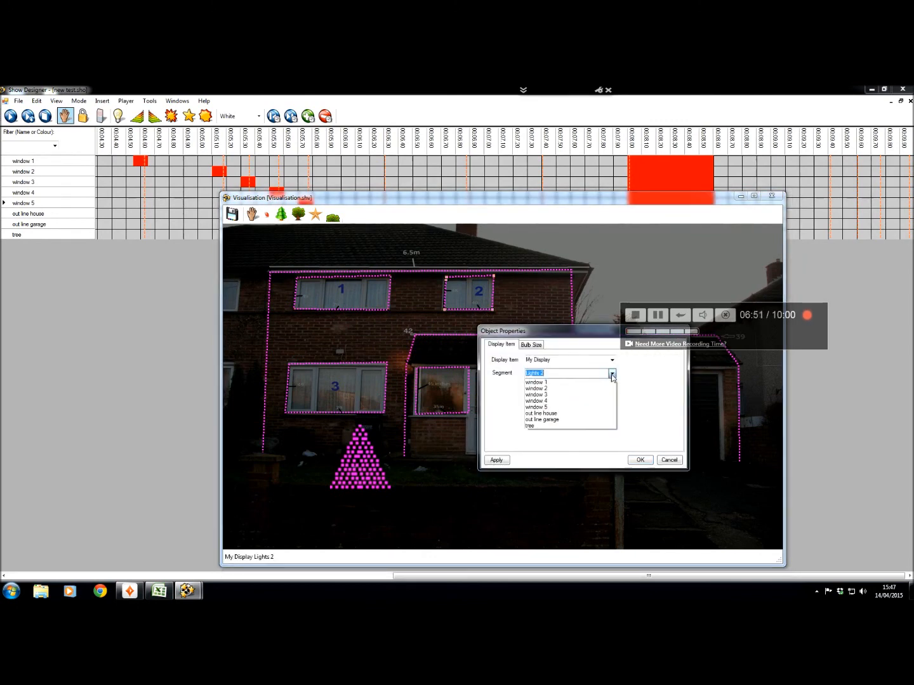
Link the house and garage outline lights to the out line house and out line garage segments.
click(536, 388)
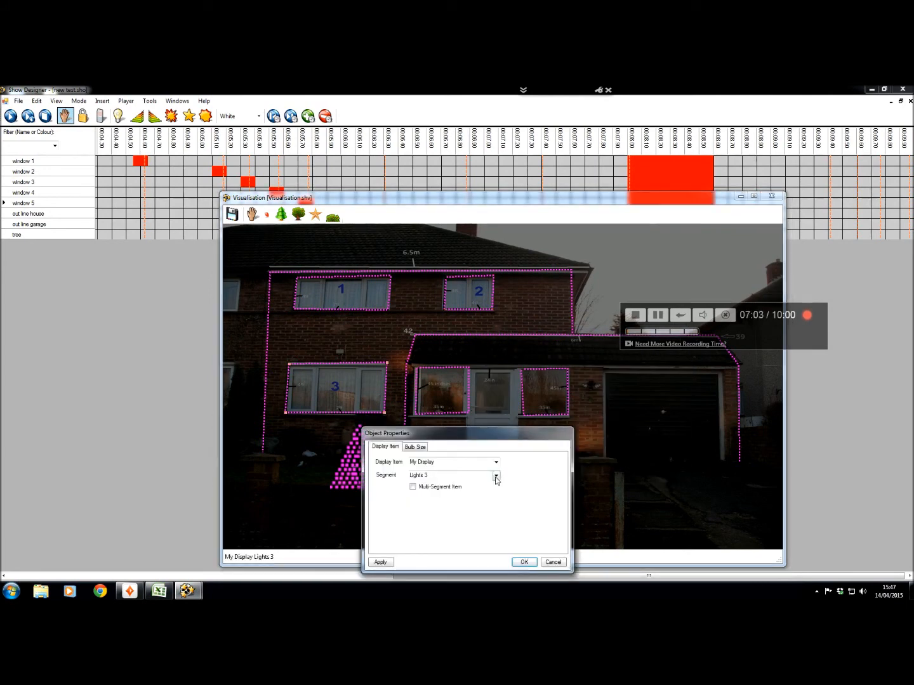
click(497, 475)
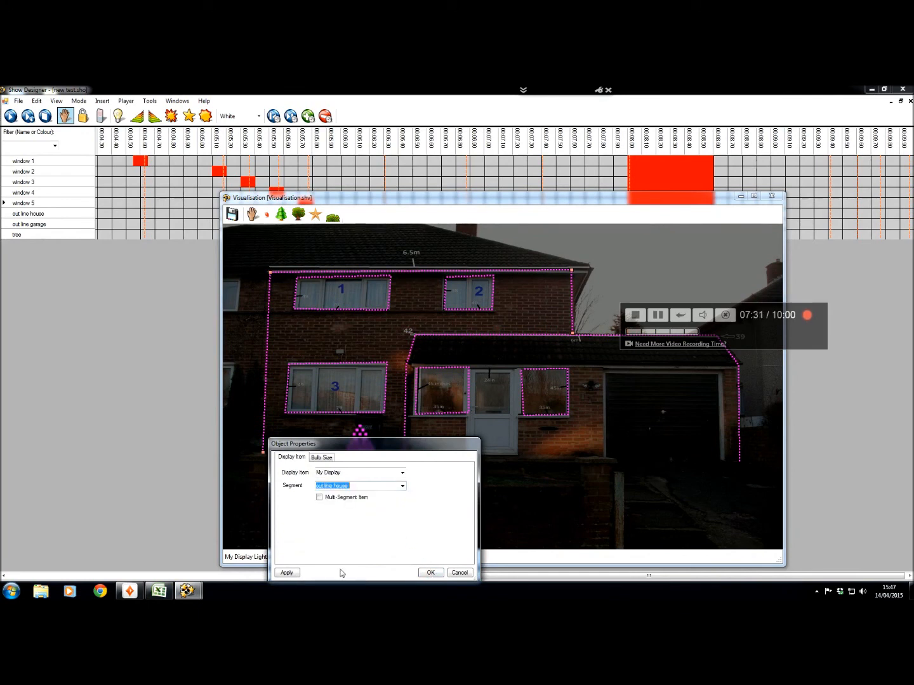
click(430, 573)
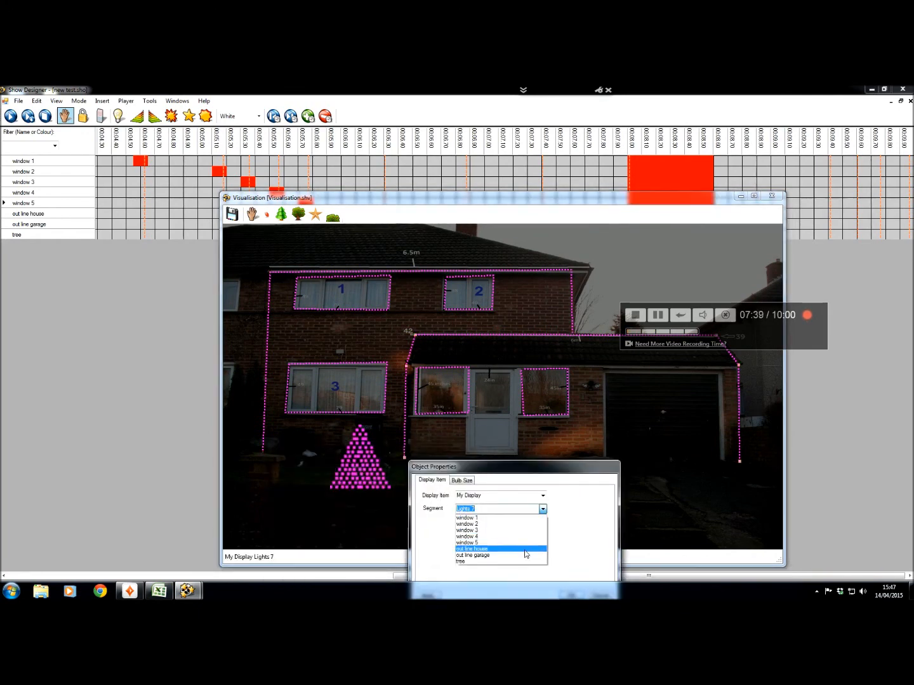
click(473, 555)
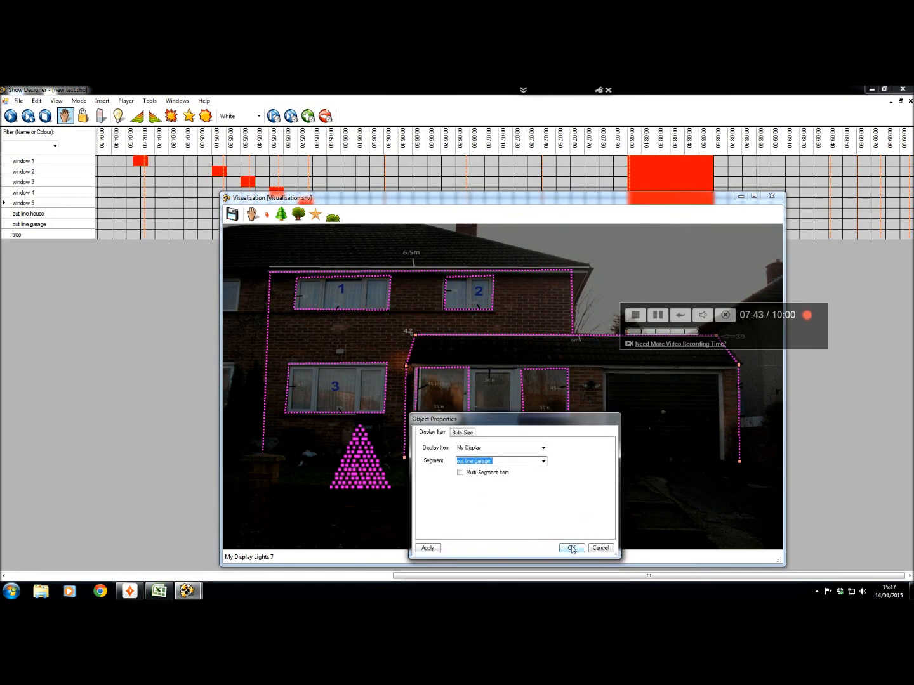
click(570, 548)
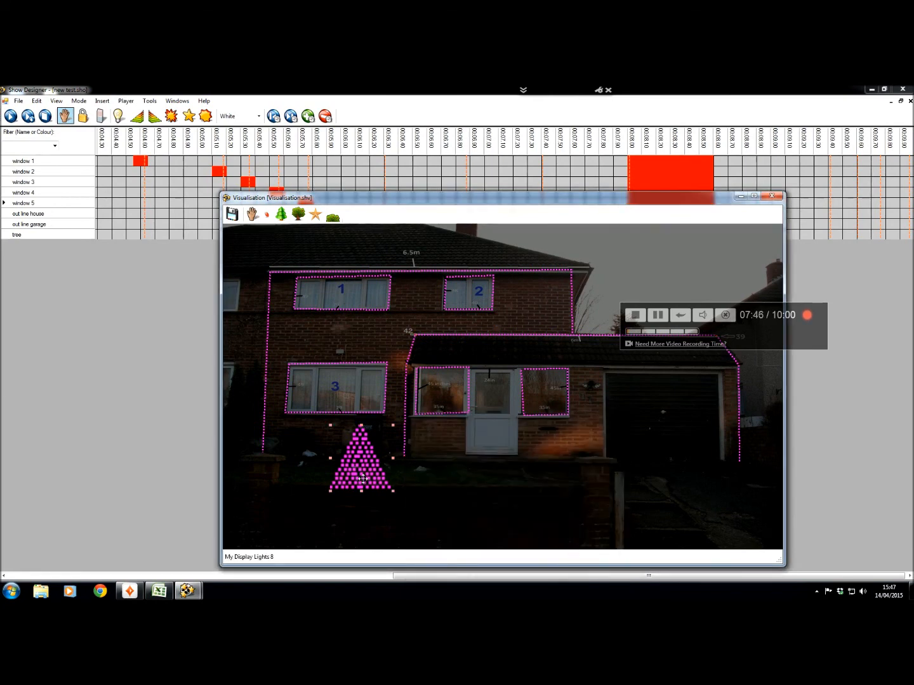
Link the garden tree lights to the tree segment and close the visualisation.
click(497, 537)
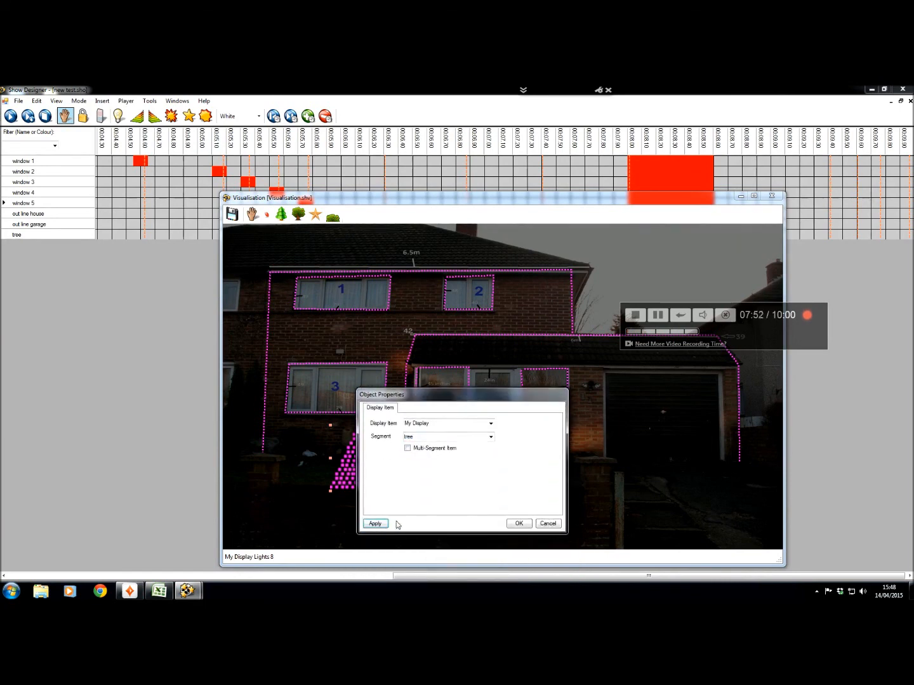
click(518, 523)
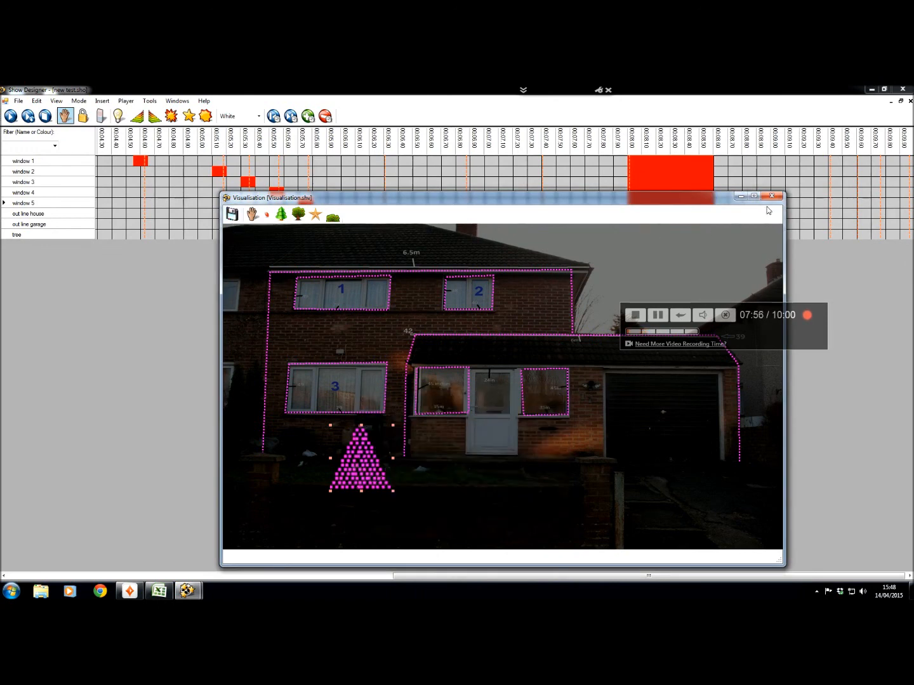
click(56, 101)
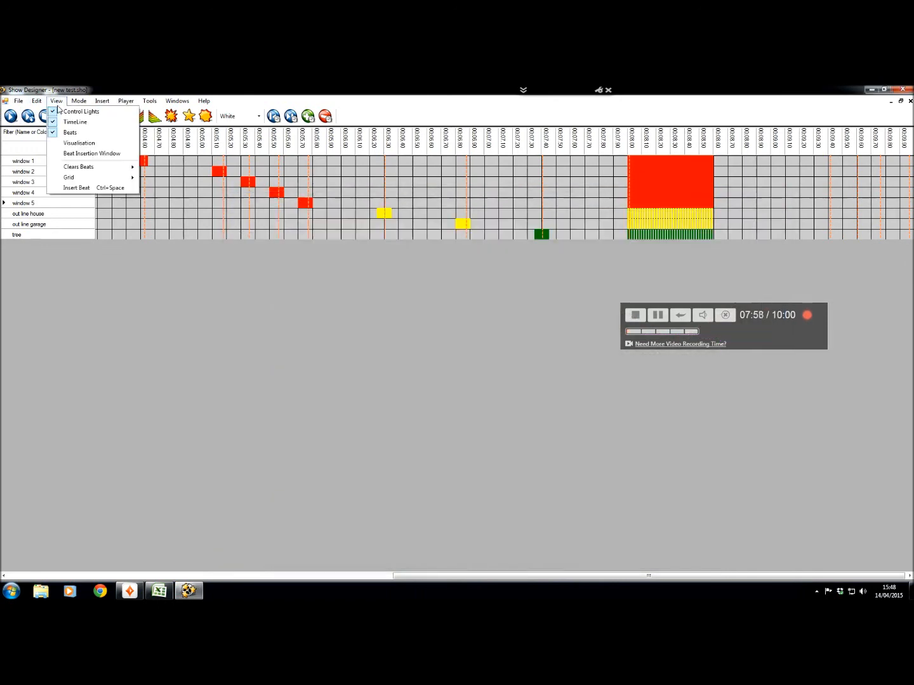
click(79, 143)
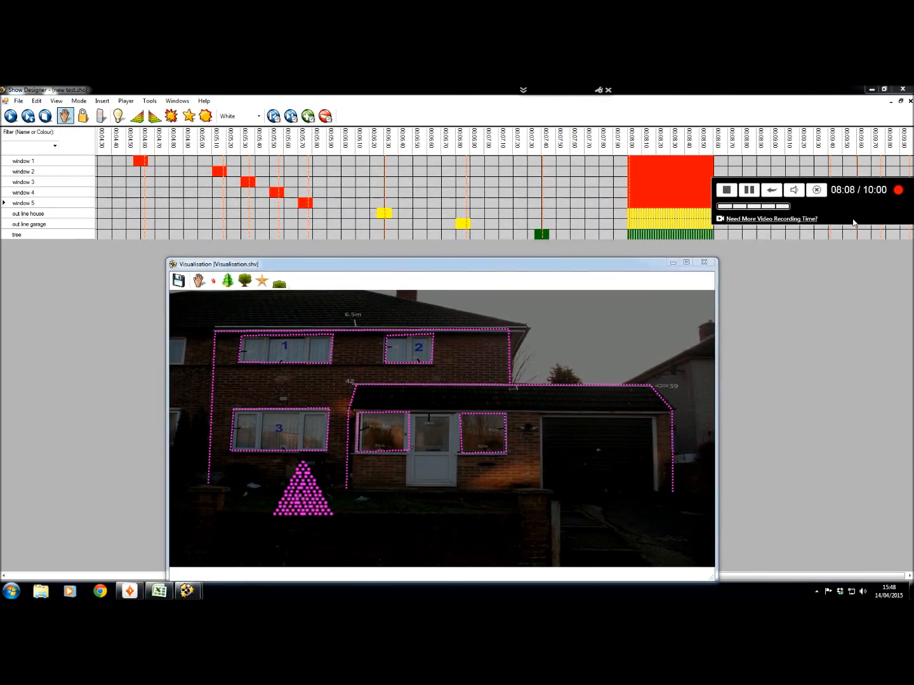
click(11, 115)
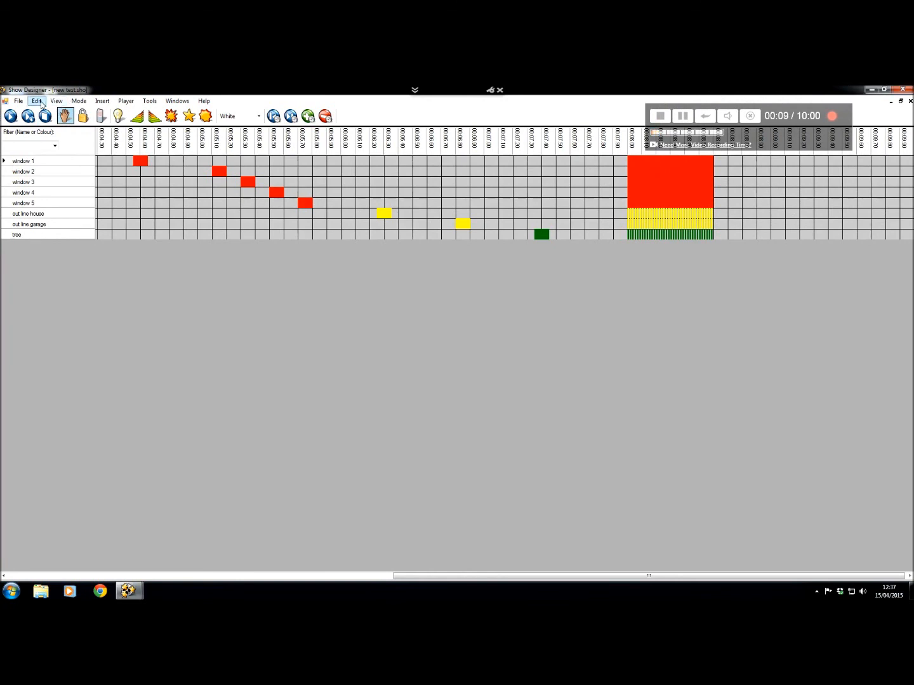
Open the Beat Insertion Window from the View menu.
click(56, 101)
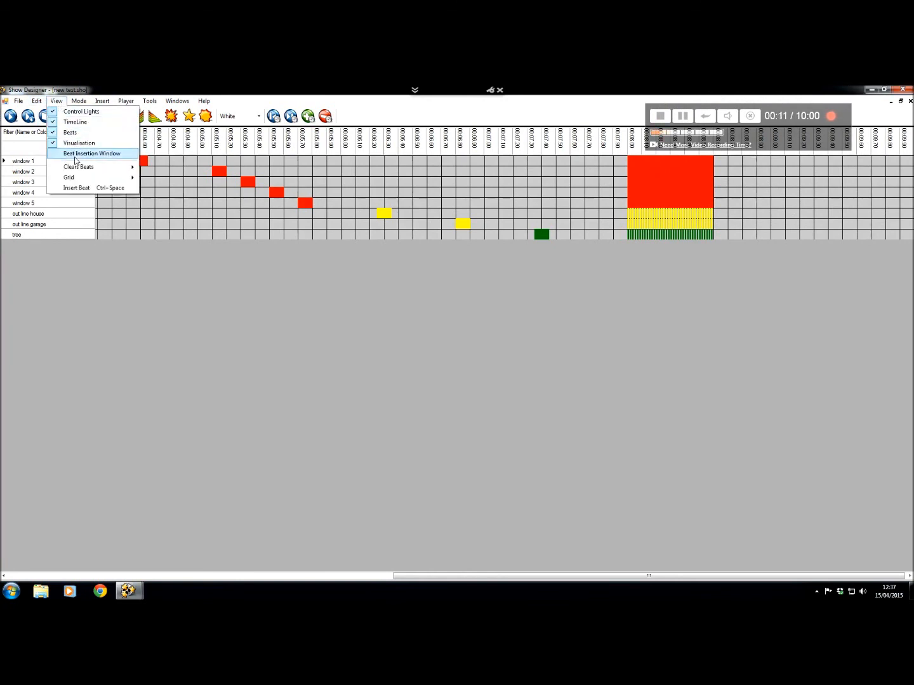
mouse_move(97, 162)
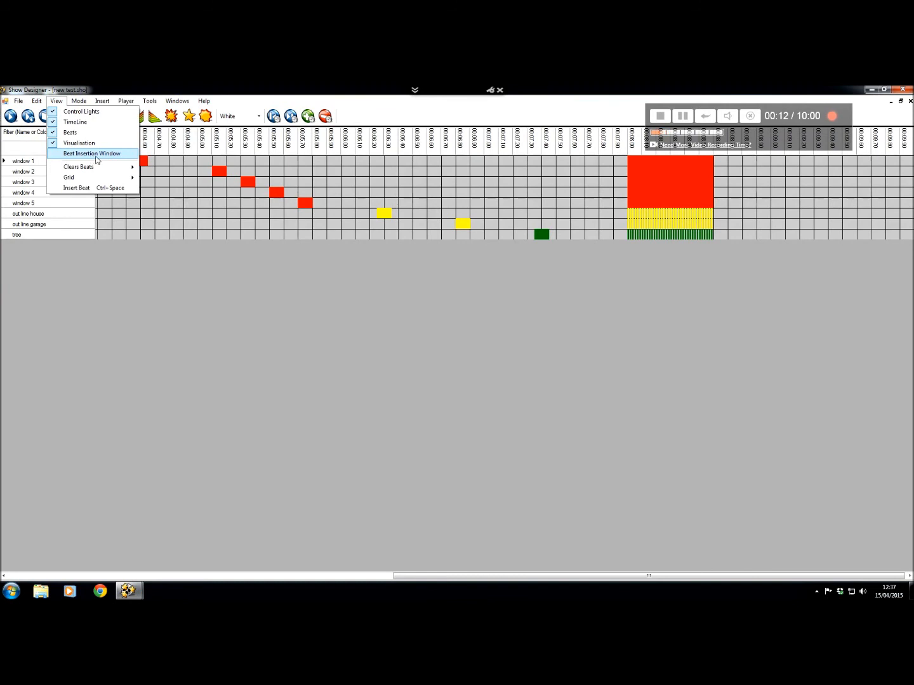
click(91, 153)
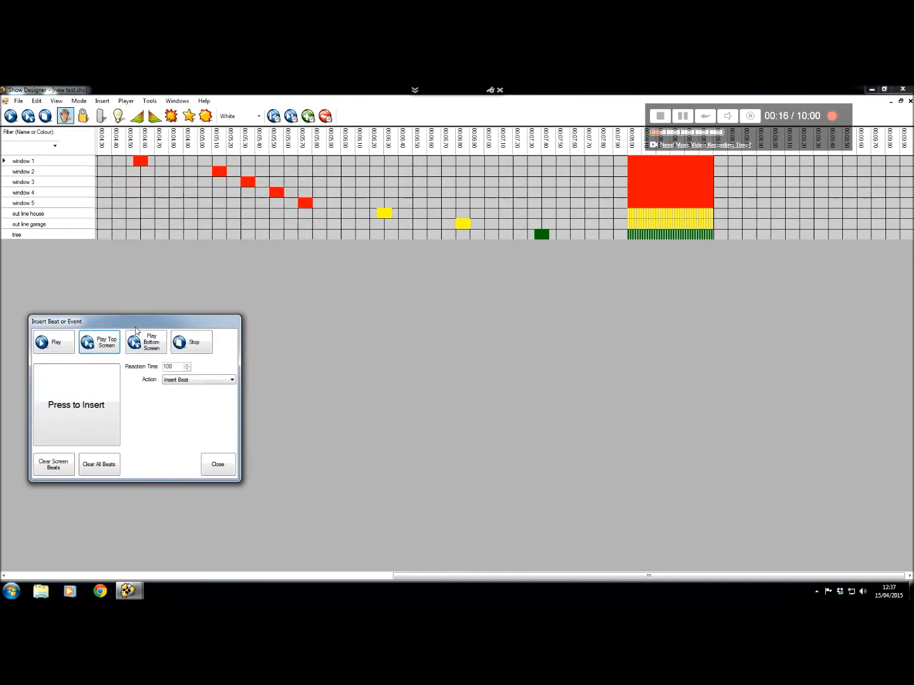
click(77, 405)
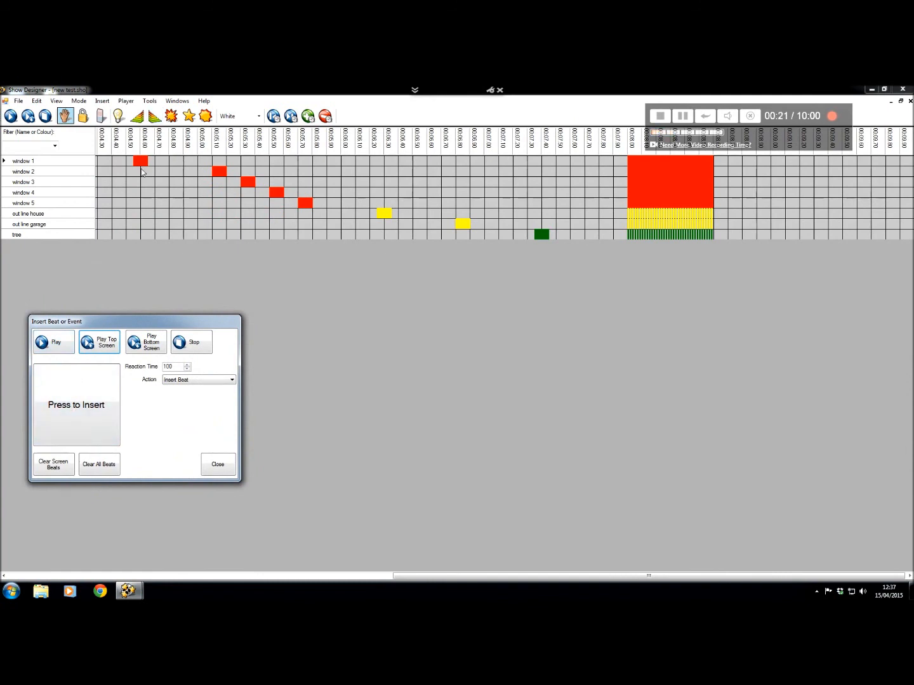
Play the show, then play it again after clearing the screen beats.
click(52, 342)
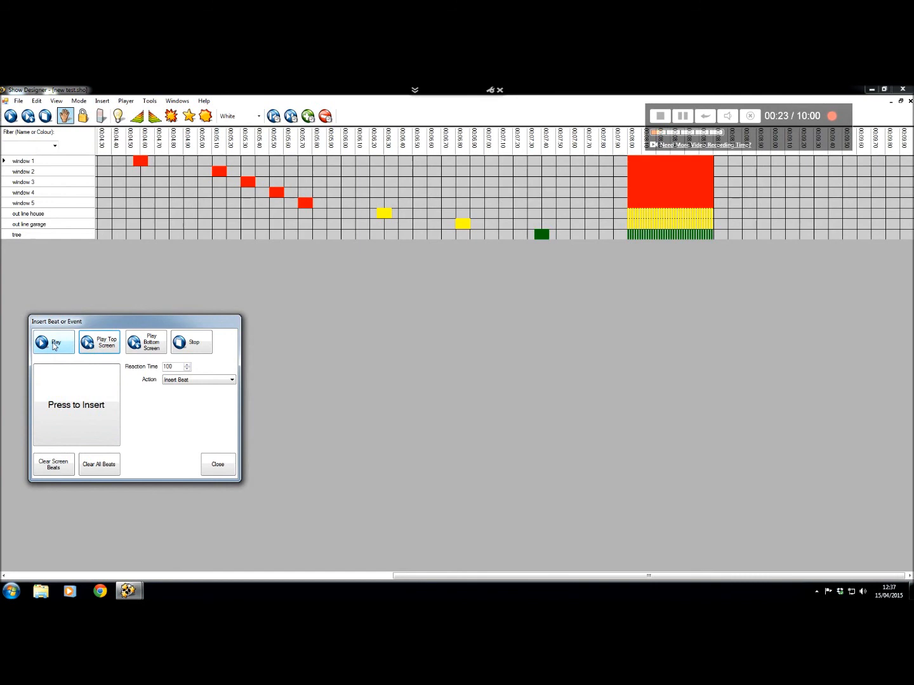
click(52, 342)
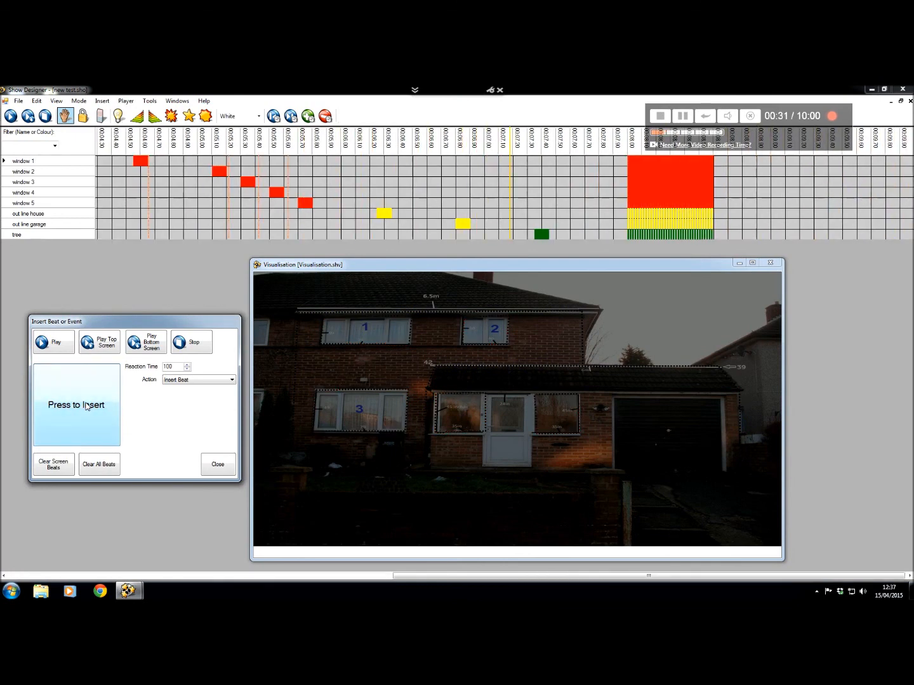
mouse_move(92, 365)
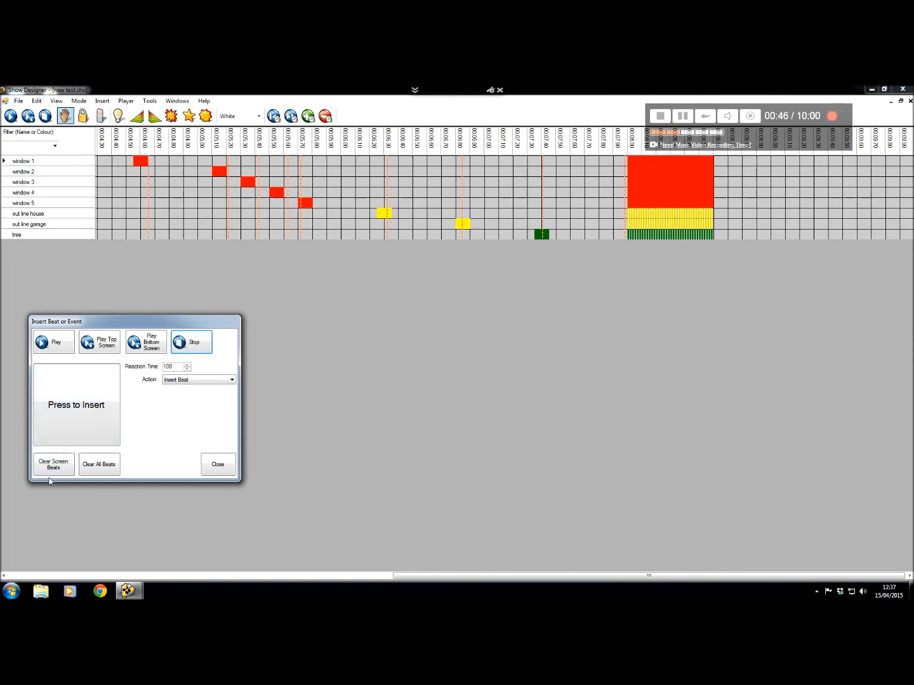
mouse_move(99, 463)
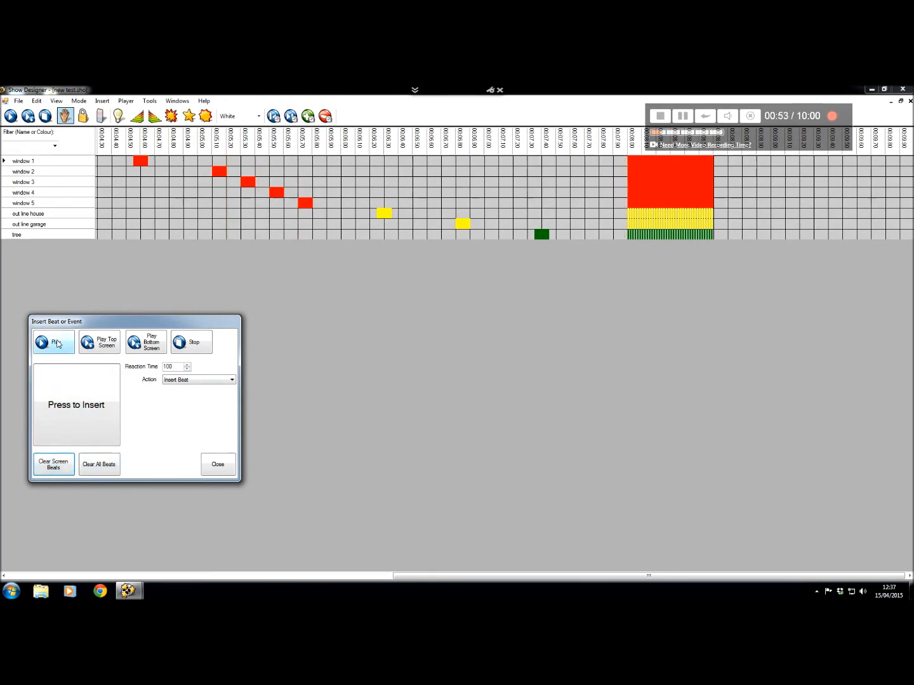
click(53, 342)
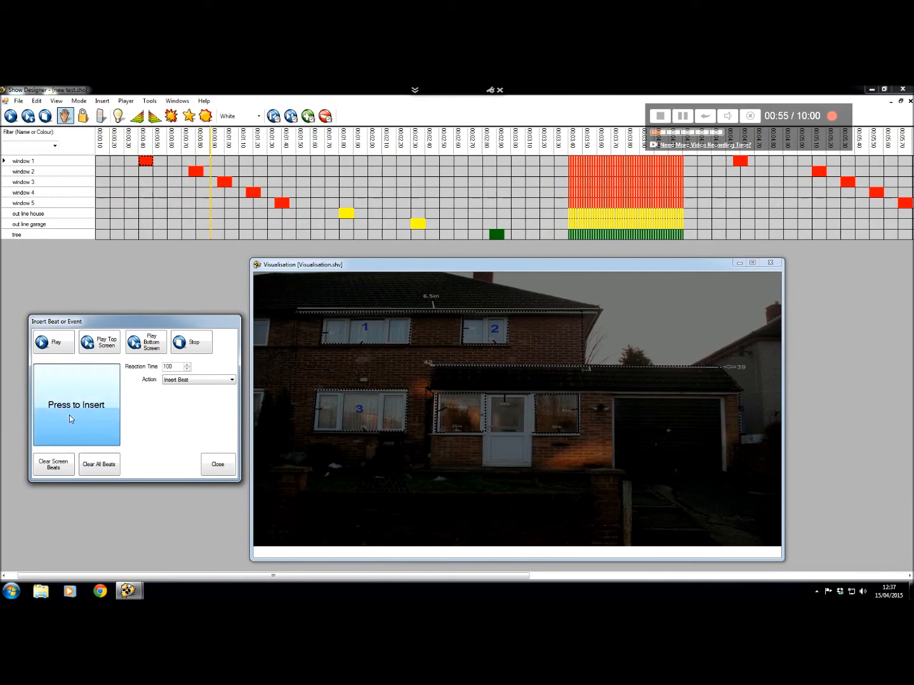